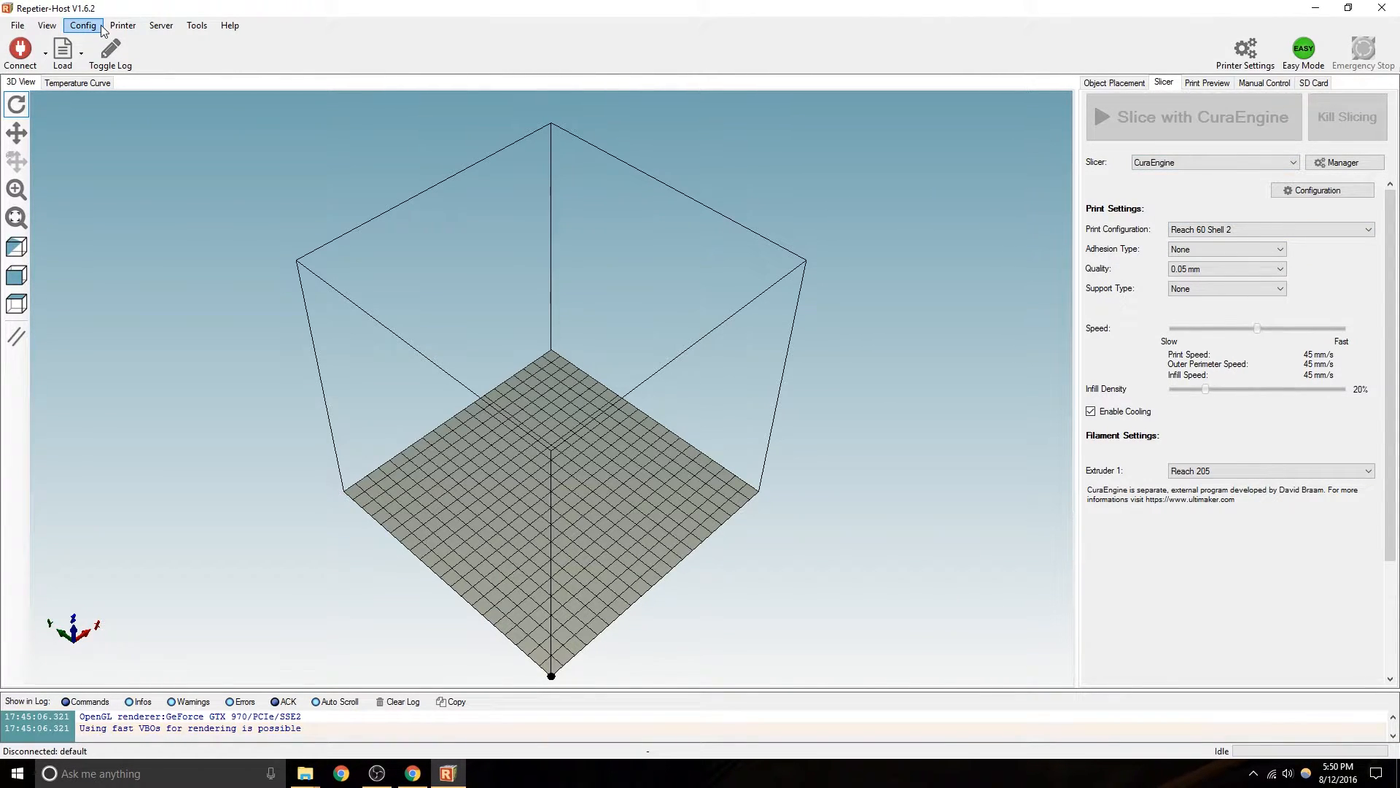
{"action": "mouse_move", "coordinate": [18, 53]}
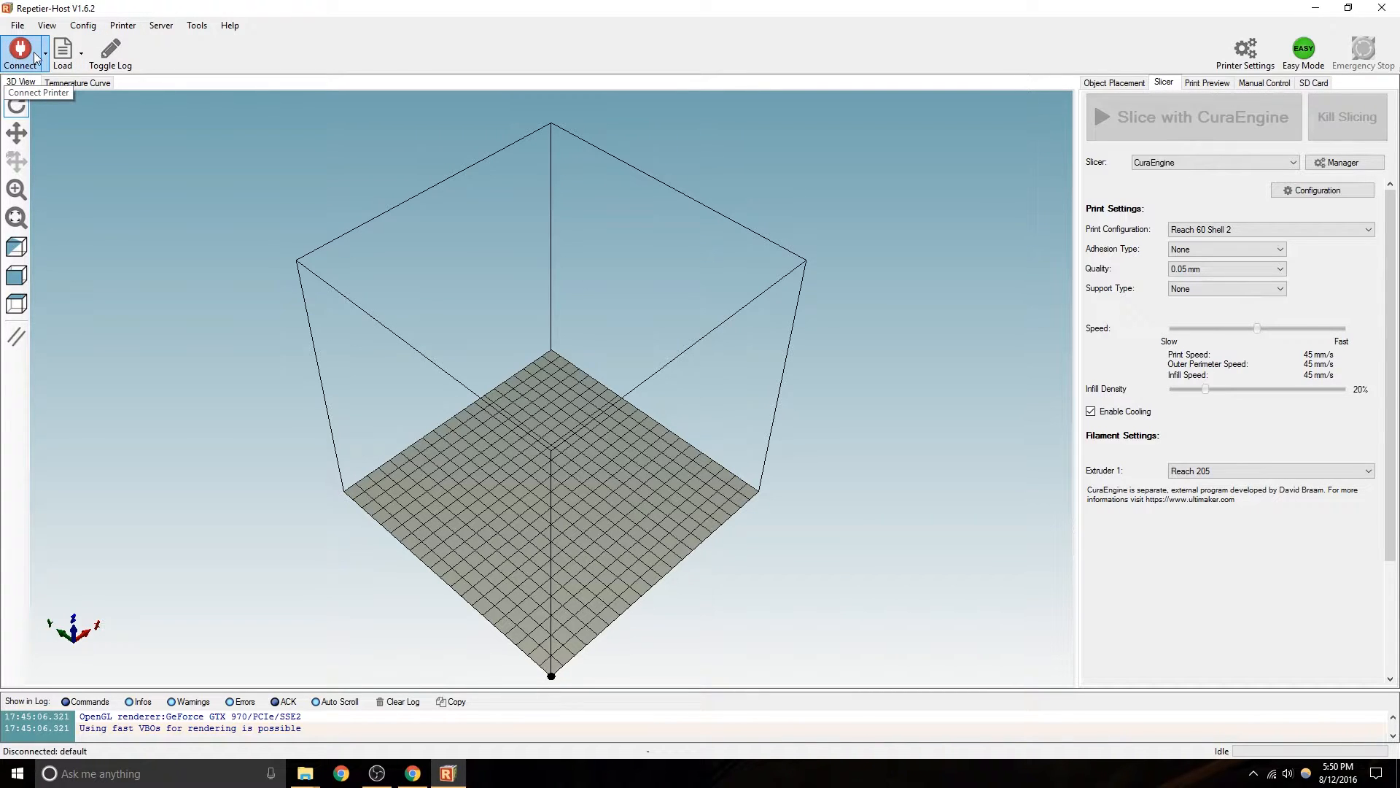
{"action": "mouse_move", "coordinate": [18, 41]}
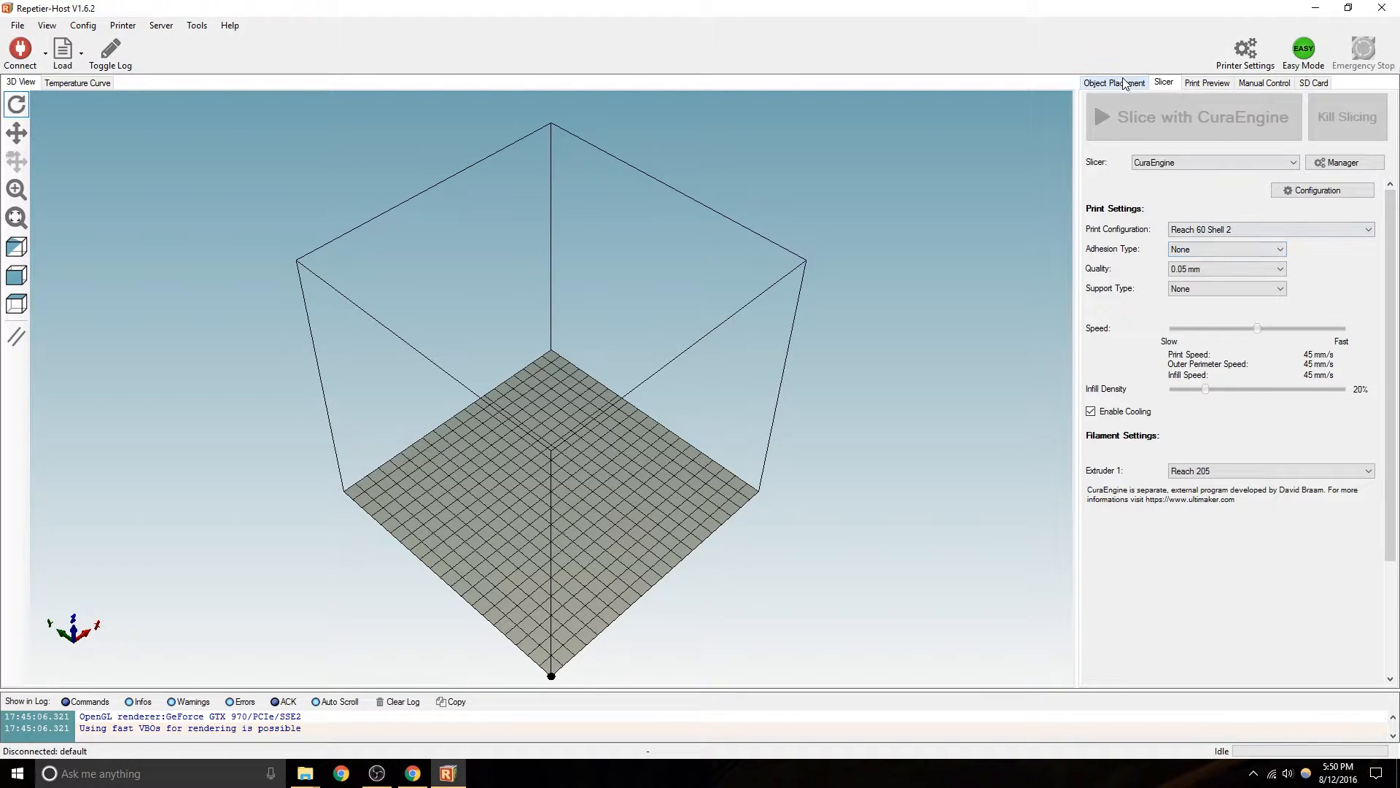
Add lantern 8.stl to the print bed and orbit the view to face the lantern front.
{"action": "left_click", "coordinate": [1113, 82]}
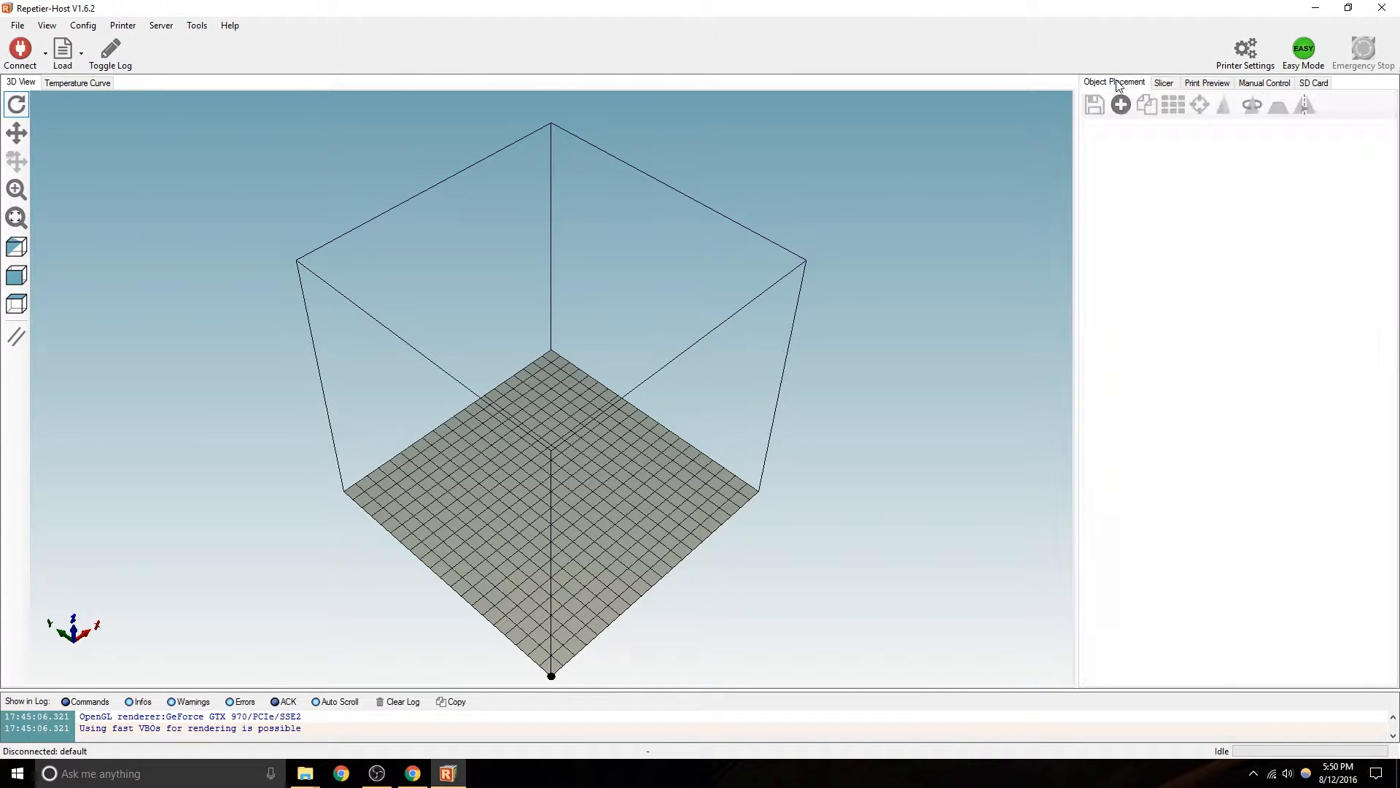
{"action": "left_click", "coordinate": [62, 54]}
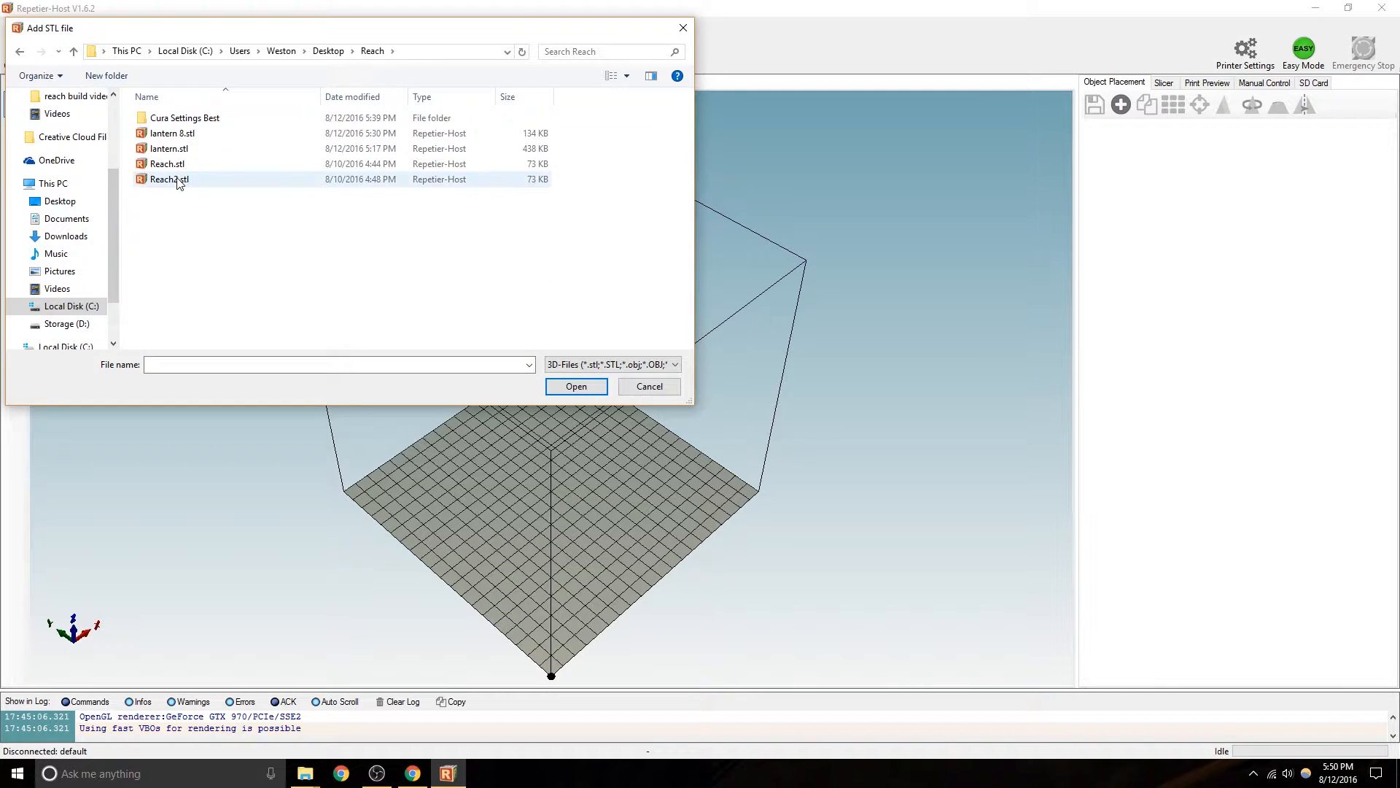
{"action": "left_click", "coordinate": [172, 133]}
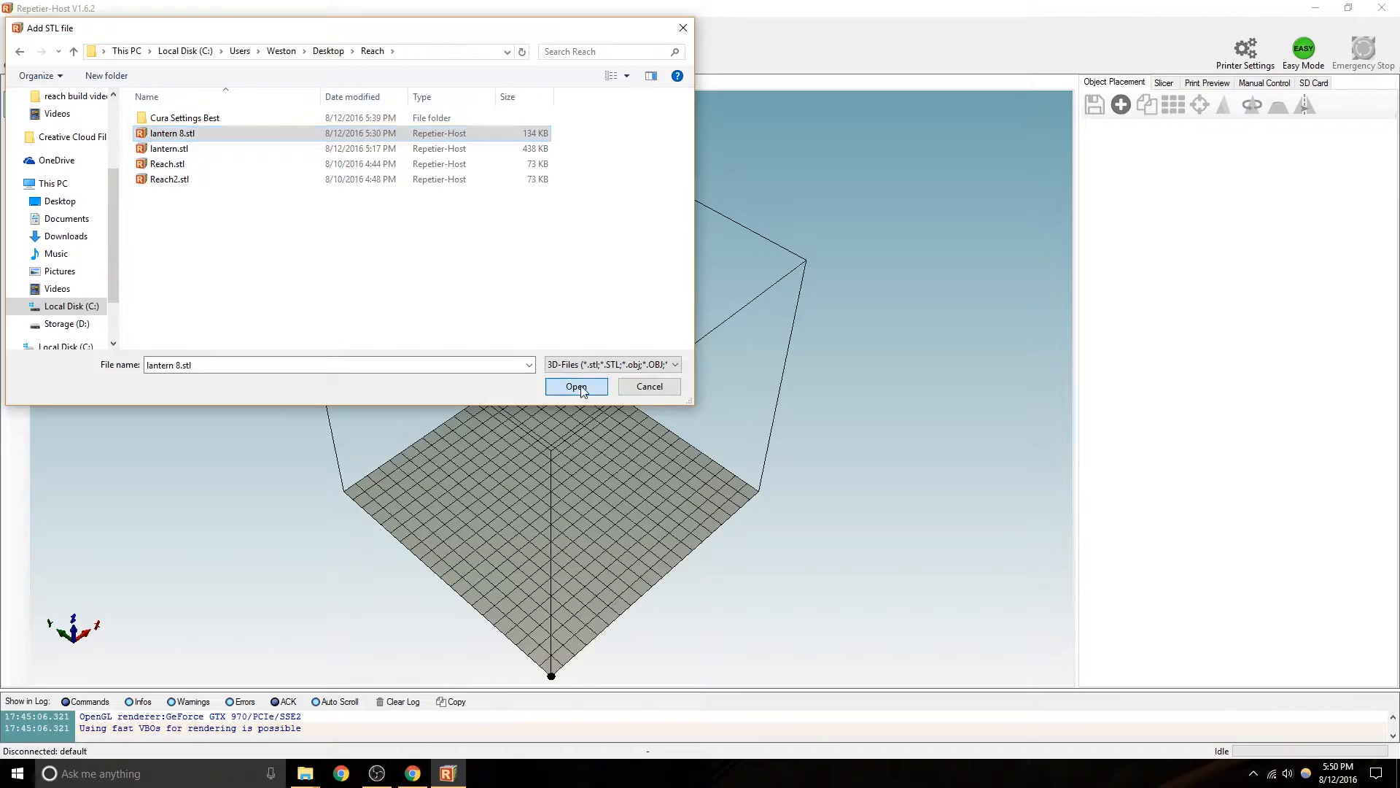
{"action": "left_click", "coordinate": [576, 385]}
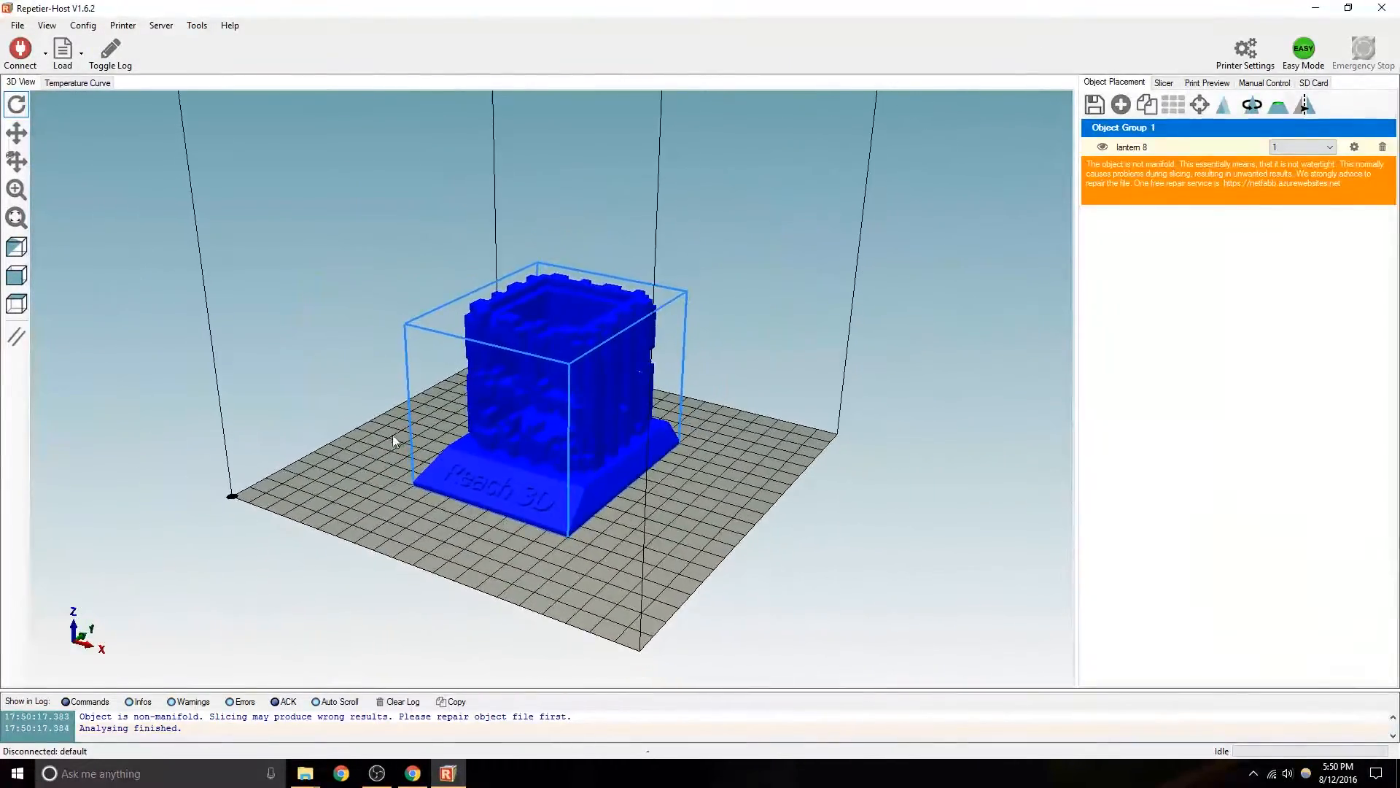
{"action": "left_click_drag", "start_coordinate": [392, 440], "coordinate": [447, 555]}
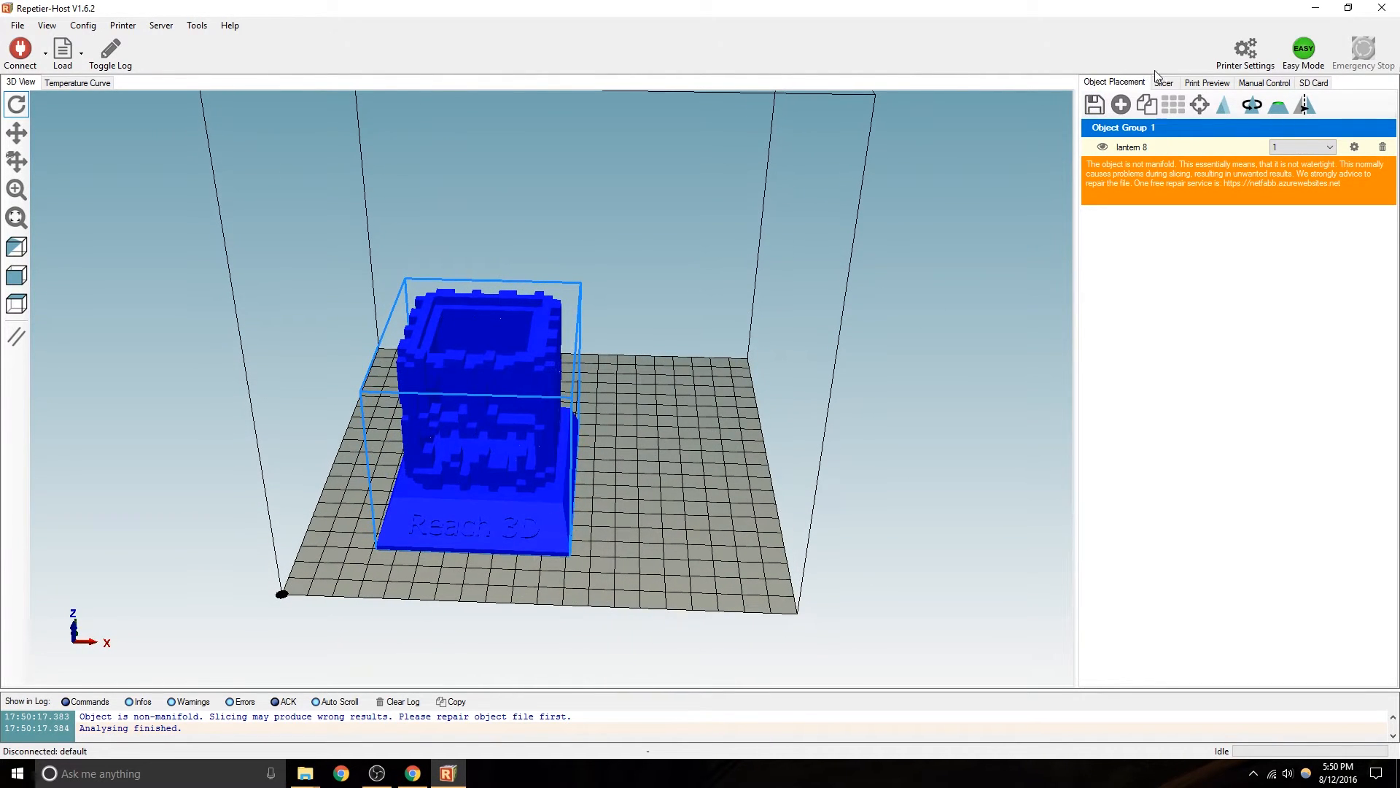
Load the Reach 205 filament profile in CuraEngine configuration and review its flow and bed temperature fields.
{"action": "left_click", "coordinate": [1163, 82]}
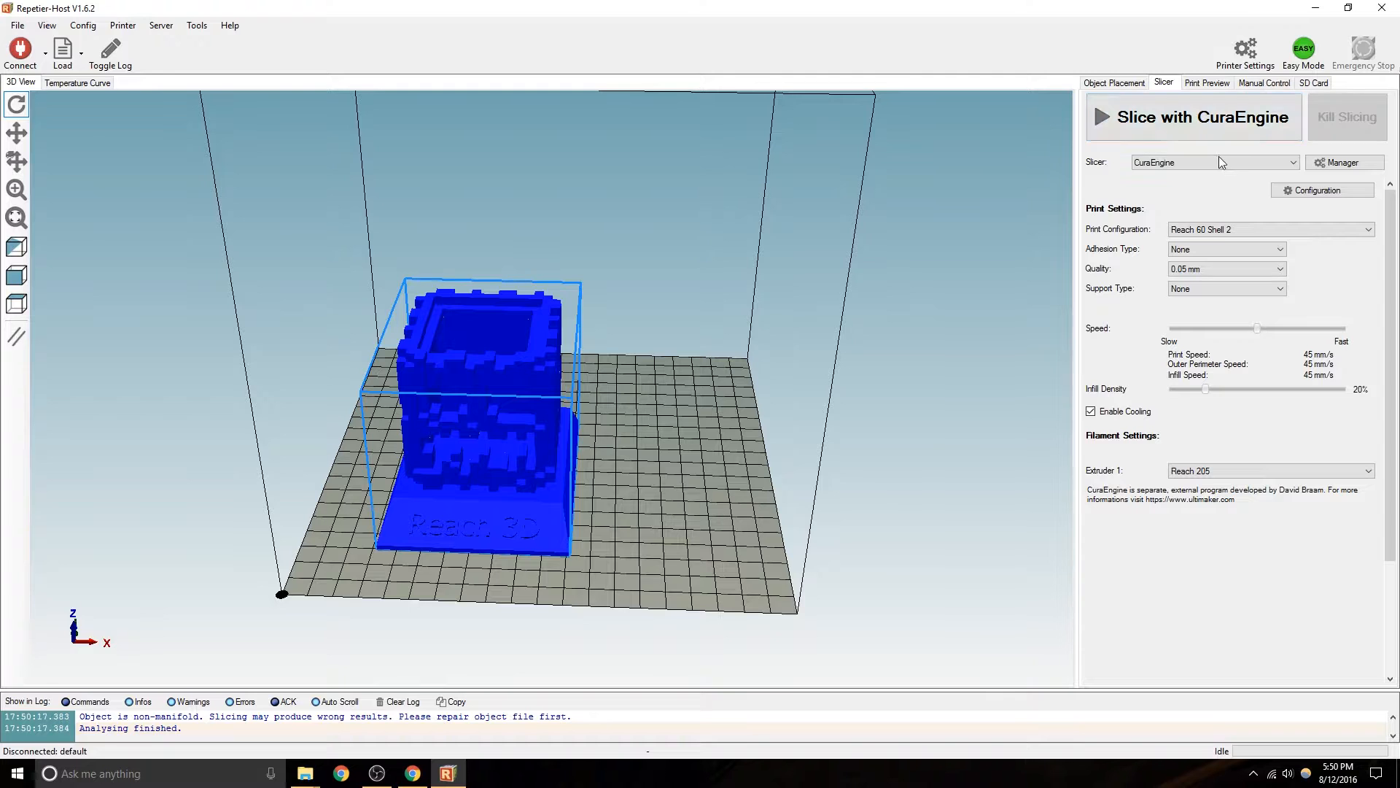
{"action": "left_click", "coordinate": [1321, 190]}
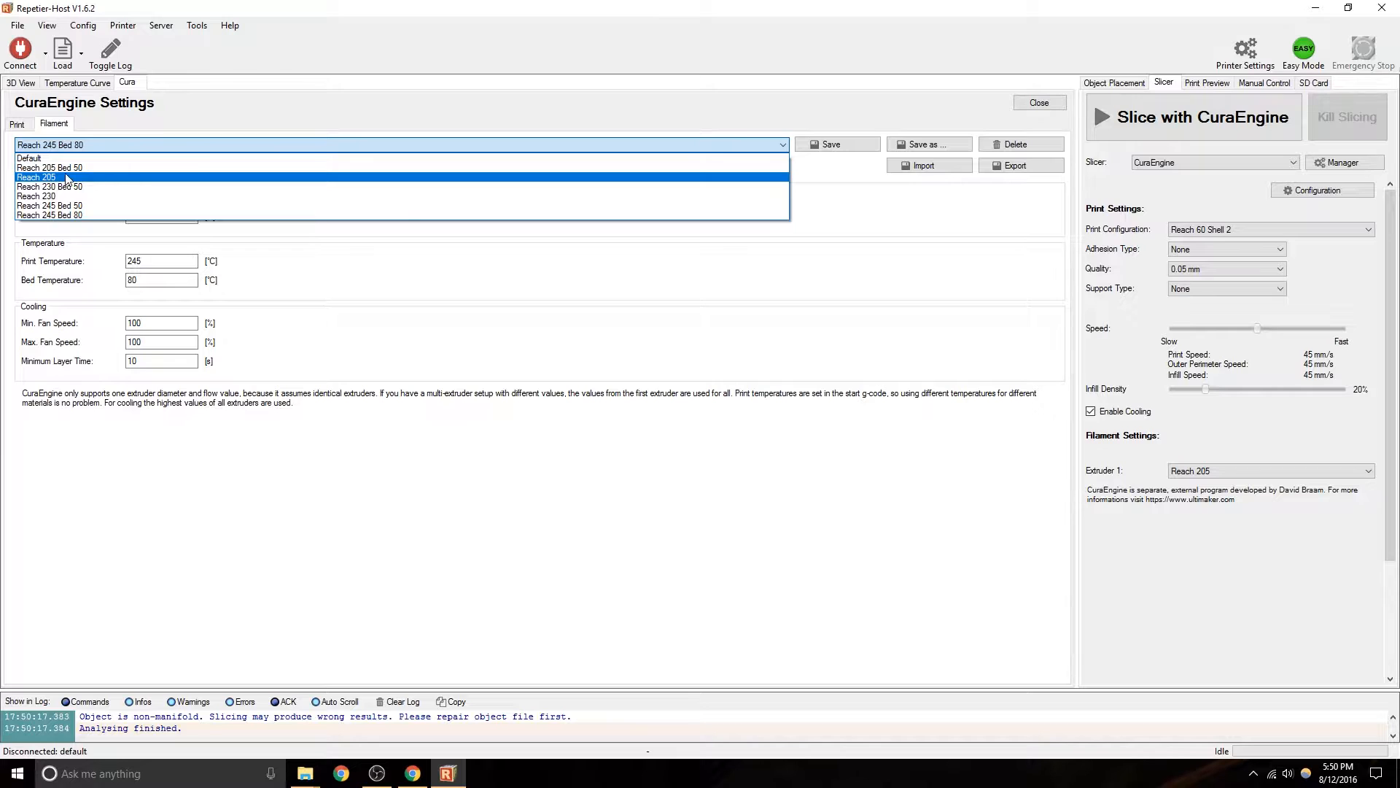
{"action": "left_click", "coordinate": [37, 177]}
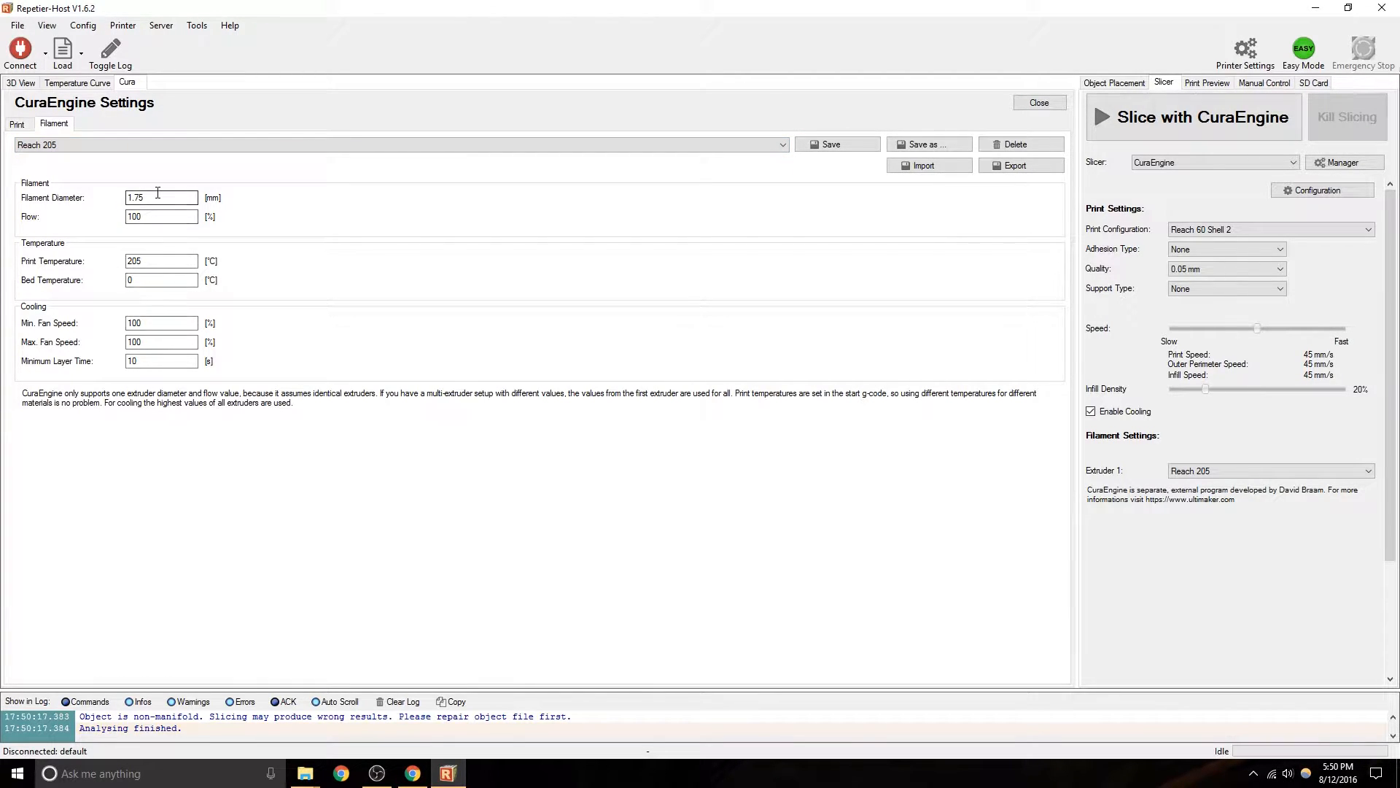
{"action": "left_click", "coordinate": [160, 216]}
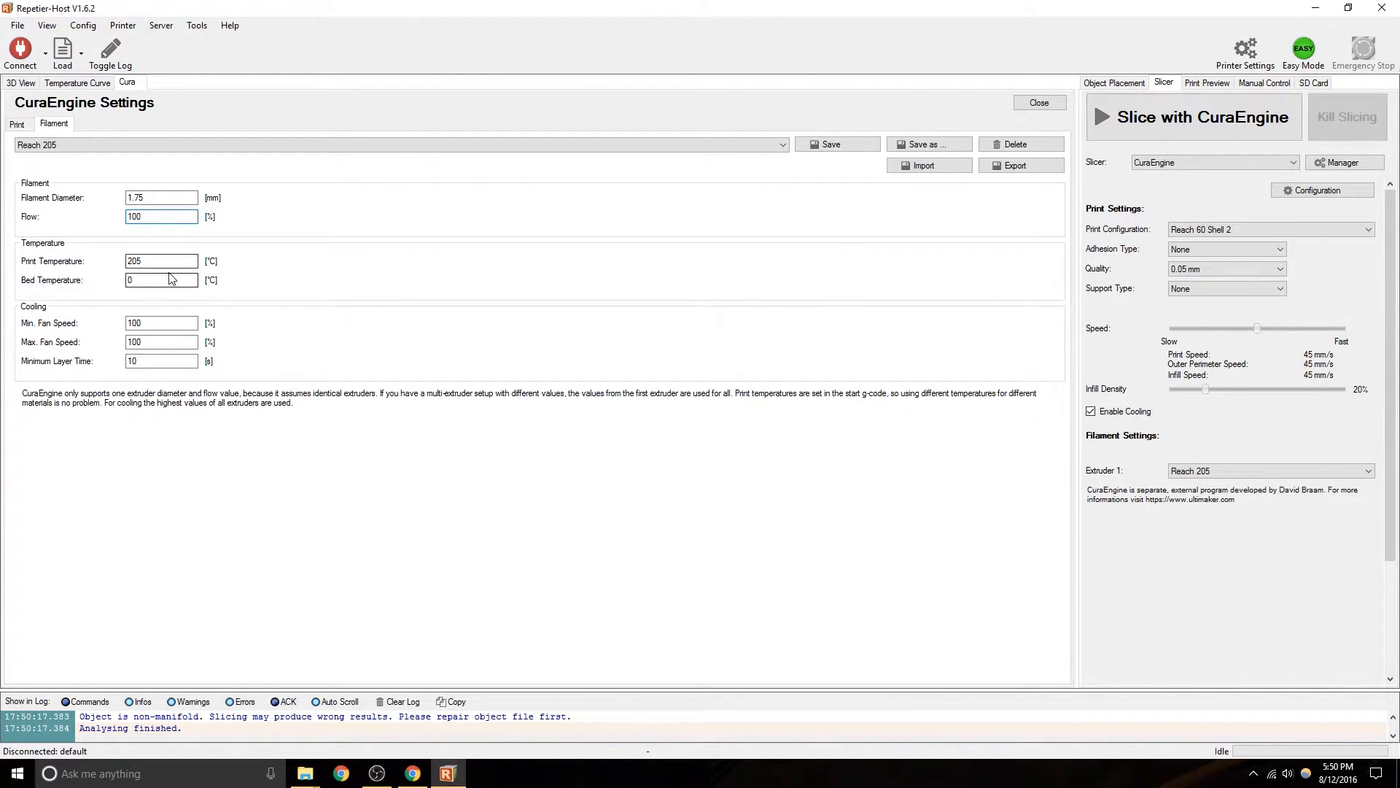
{"action": "left_click", "coordinate": [160, 280]}
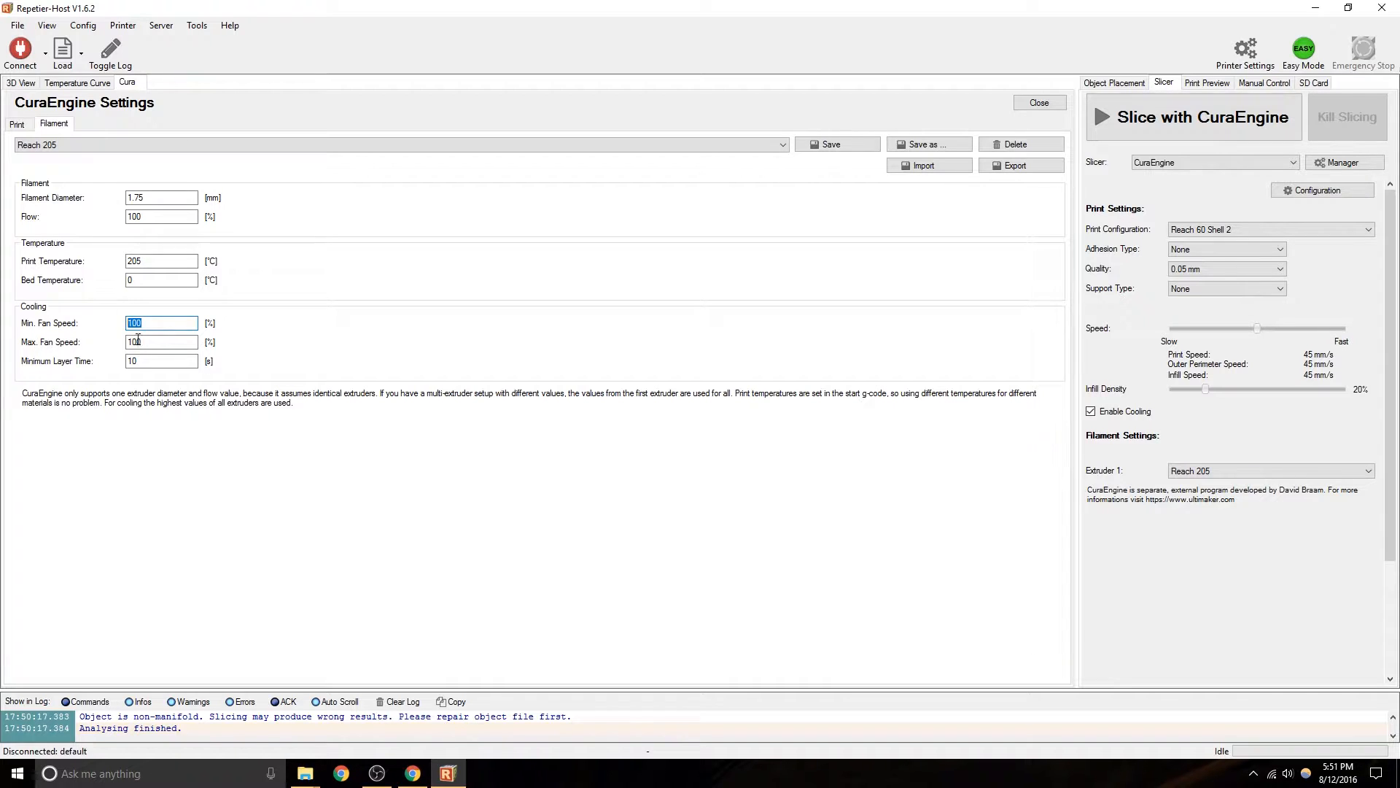
Review the cooling fan speed and minimum layer time fields, then move to the print settings.
{"action": "left_click", "coordinate": [161, 341]}
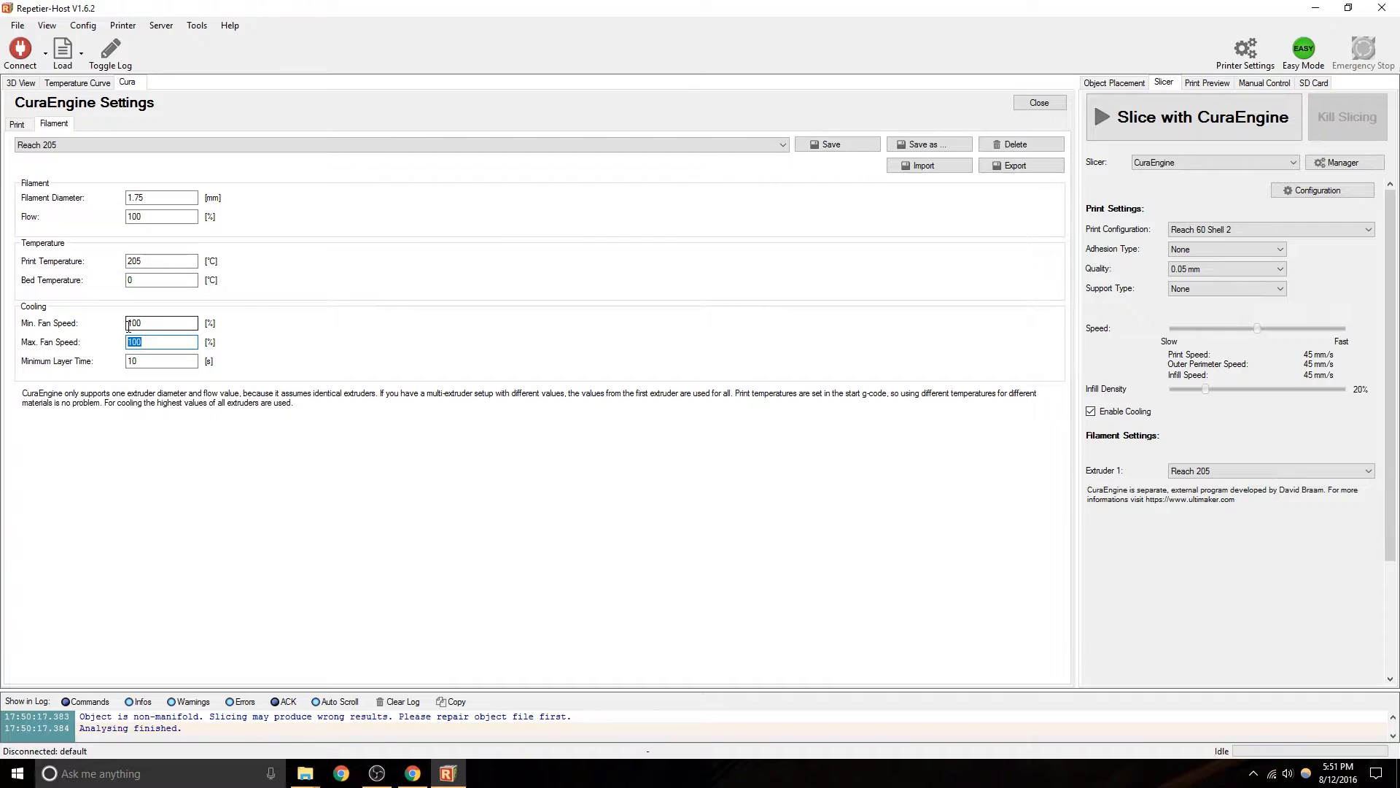
{"action": "left_click", "coordinate": [161, 360]}
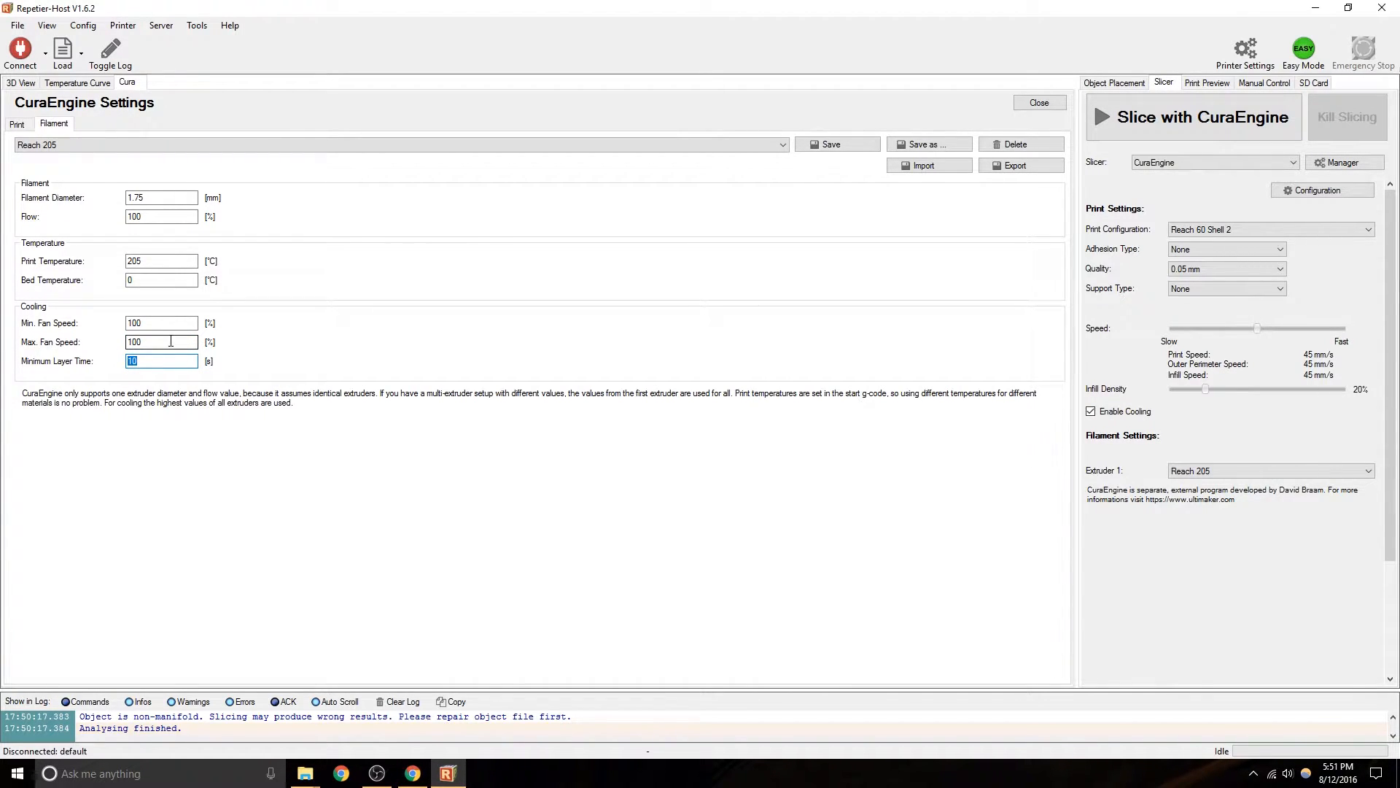
{"action": "left_click", "coordinate": [161, 322]}
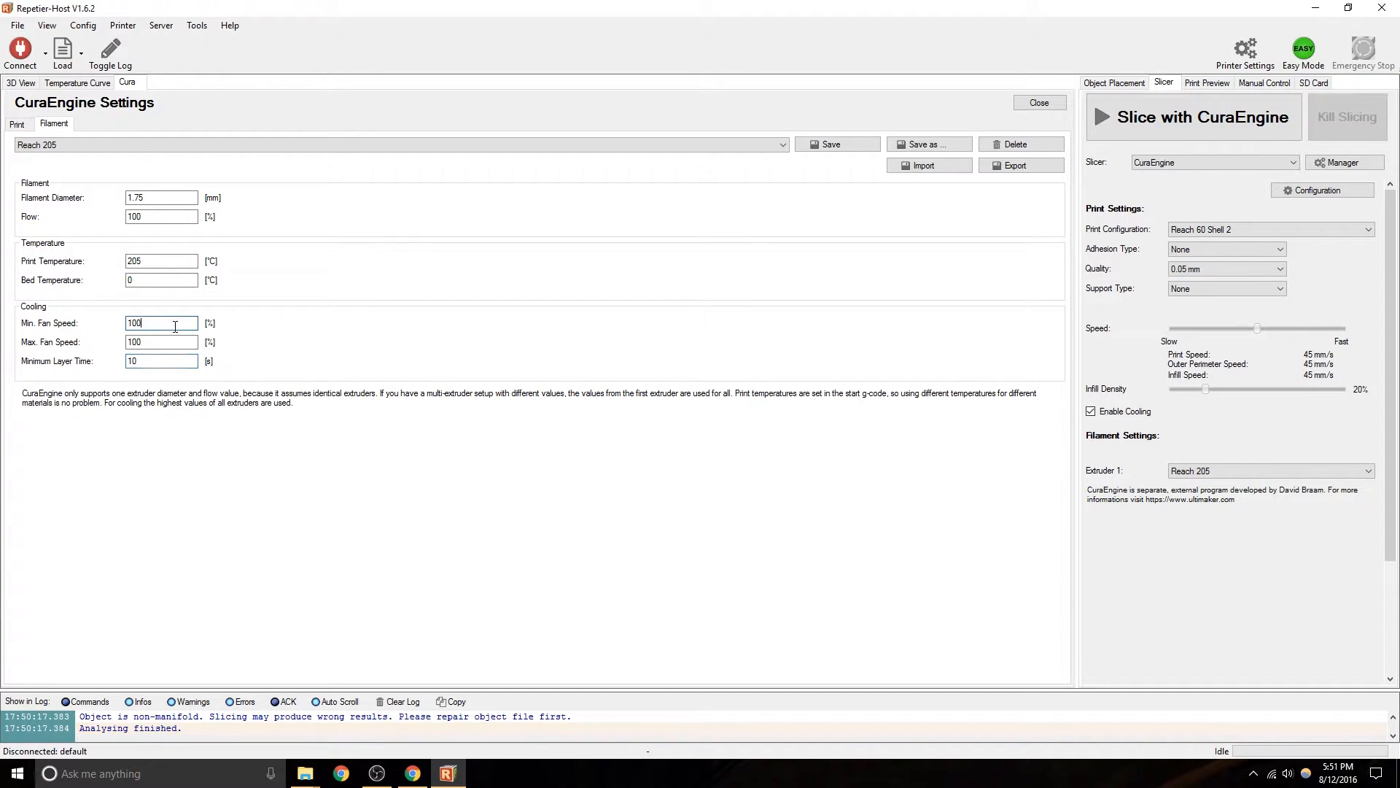
{"action": "left_click", "coordinate": [160, 360]}
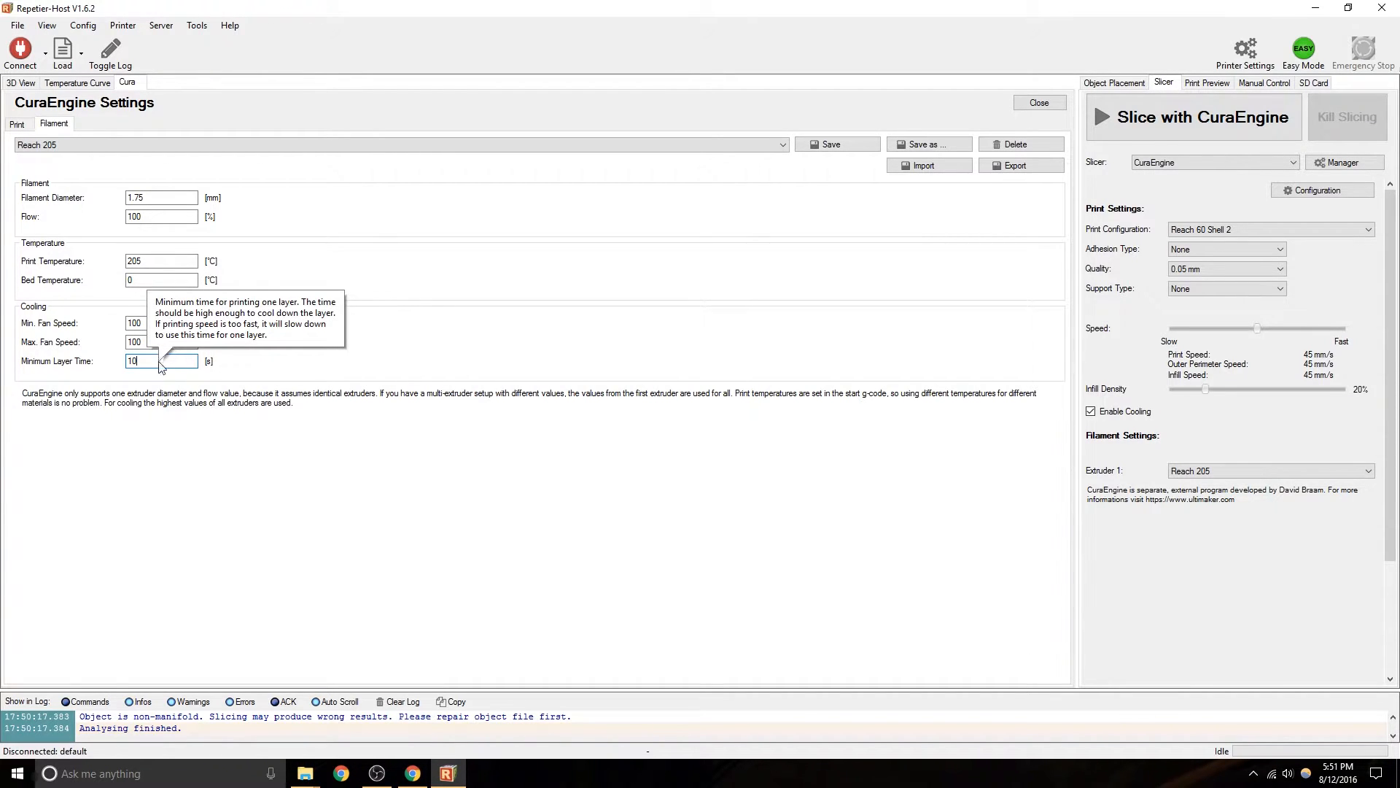
{"action": "mouse_move", "coordinate": [312, 341]}
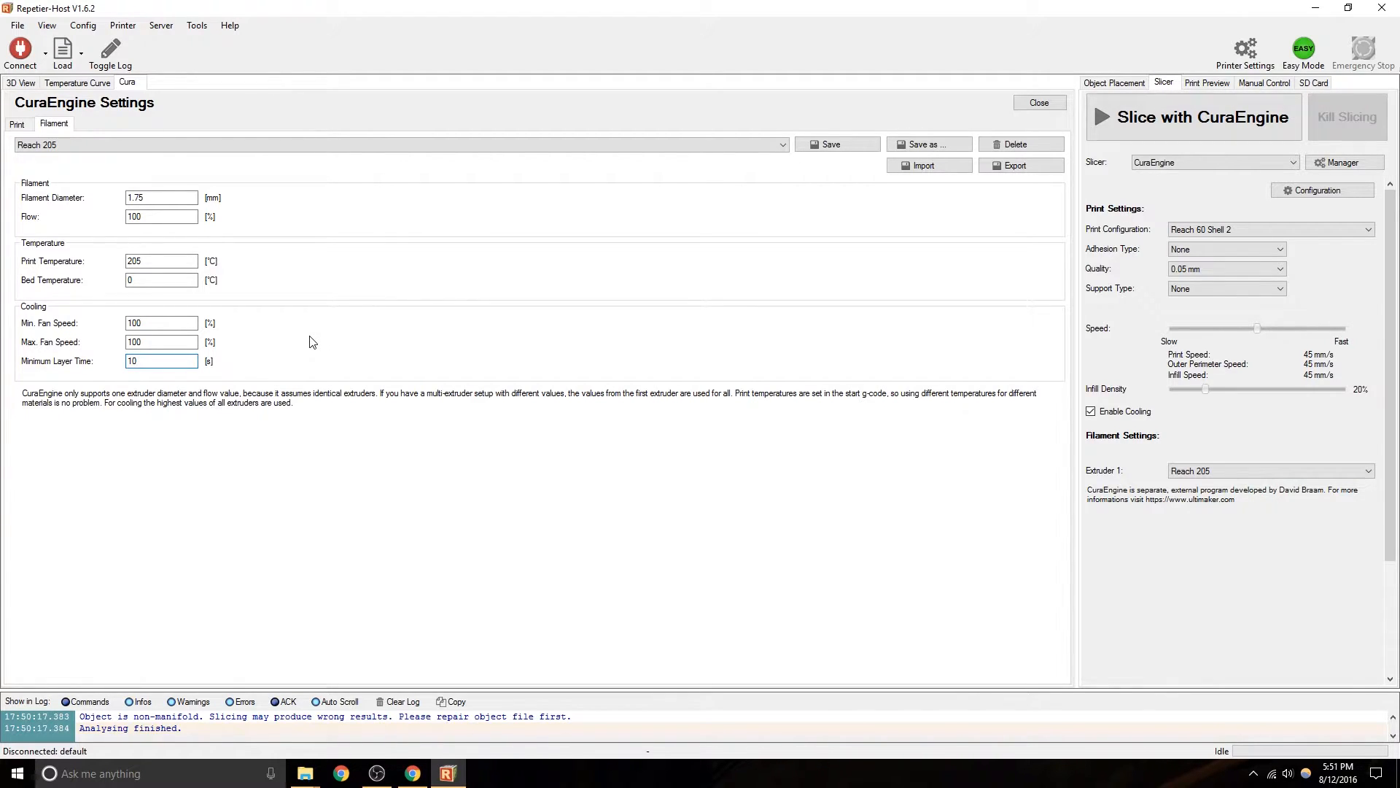
{"action": "left_click", "coordinate": [160, 360]}
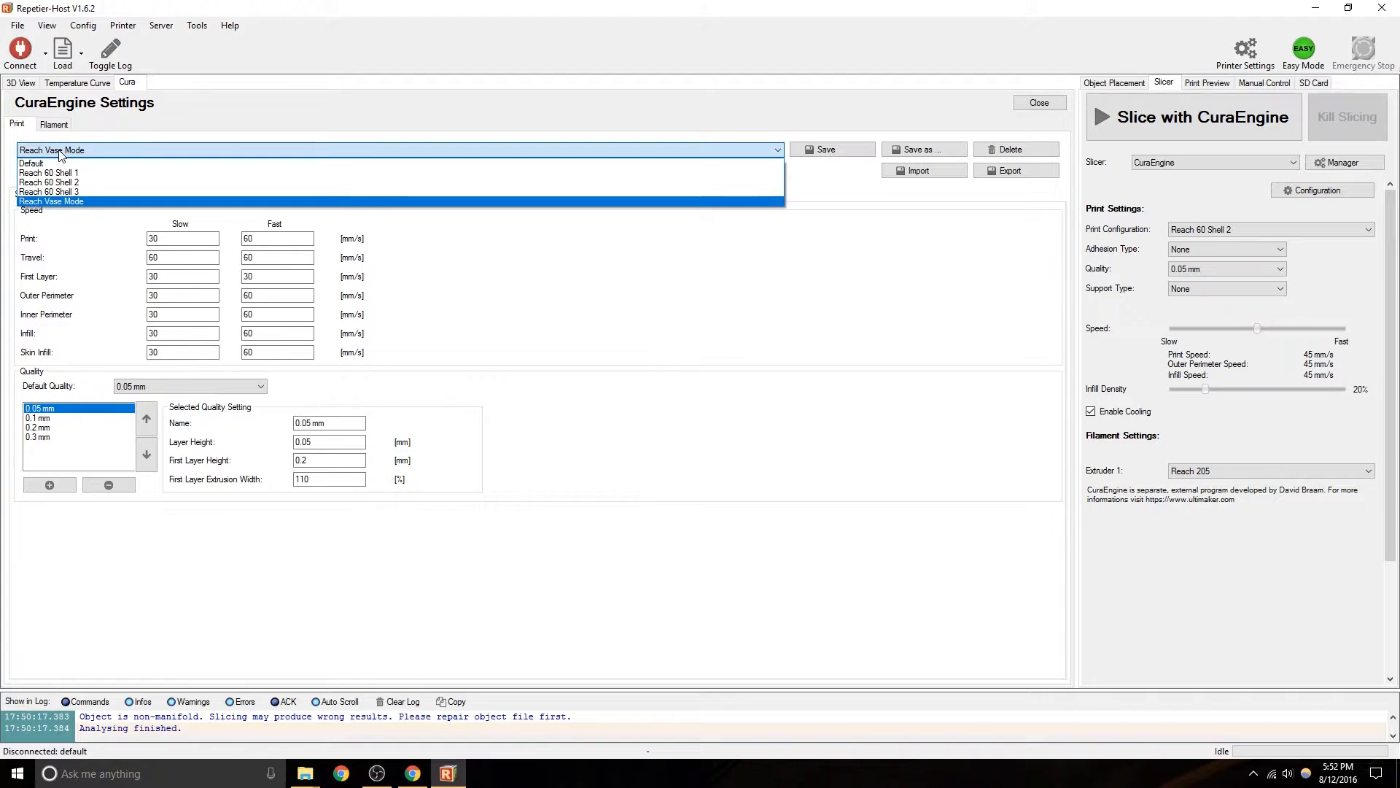
{"action": "mouse_move", "coordinate": [50, 182]}
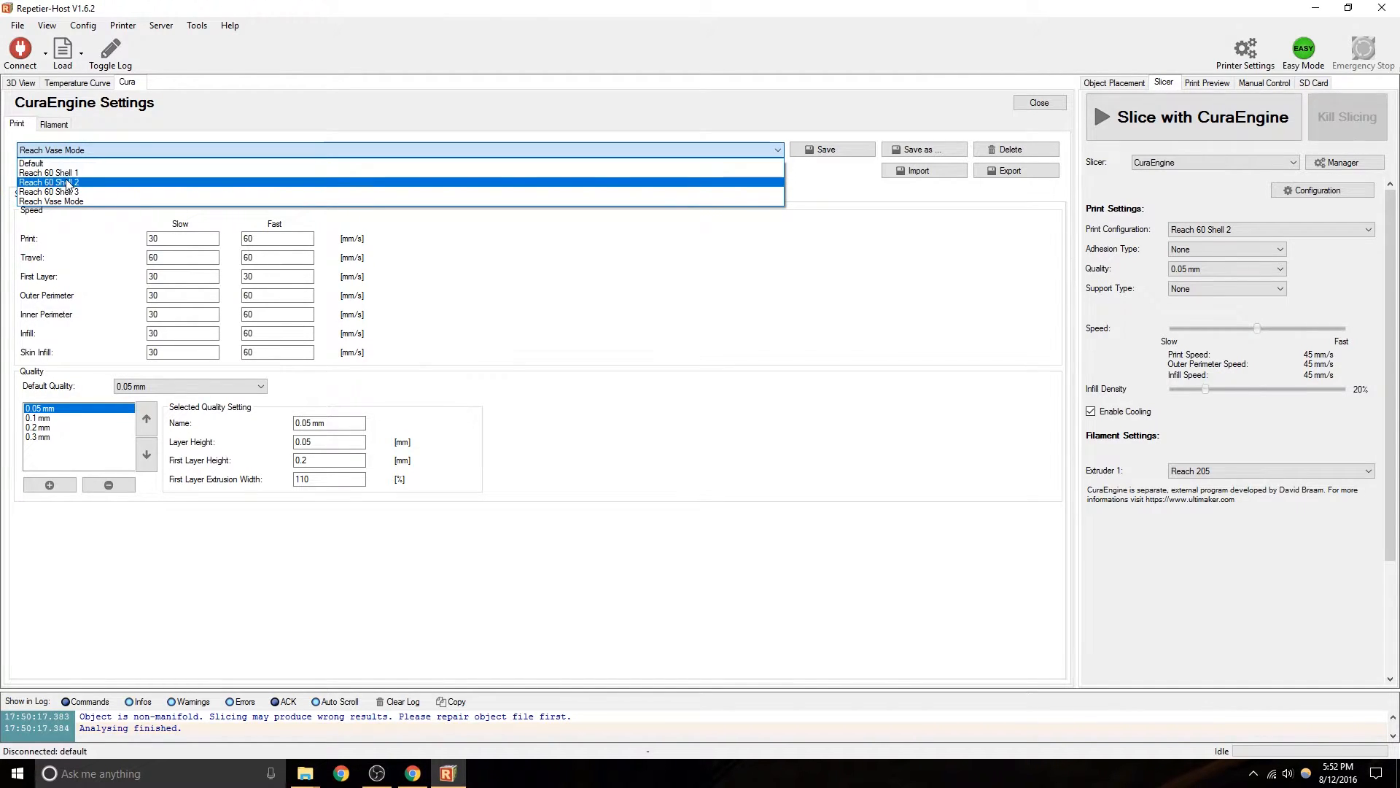
Load the Reach 60 Shell 2 print profile and inspect its slow print speed value.
{"action": "left_click", "coordinate": [50, 182]}
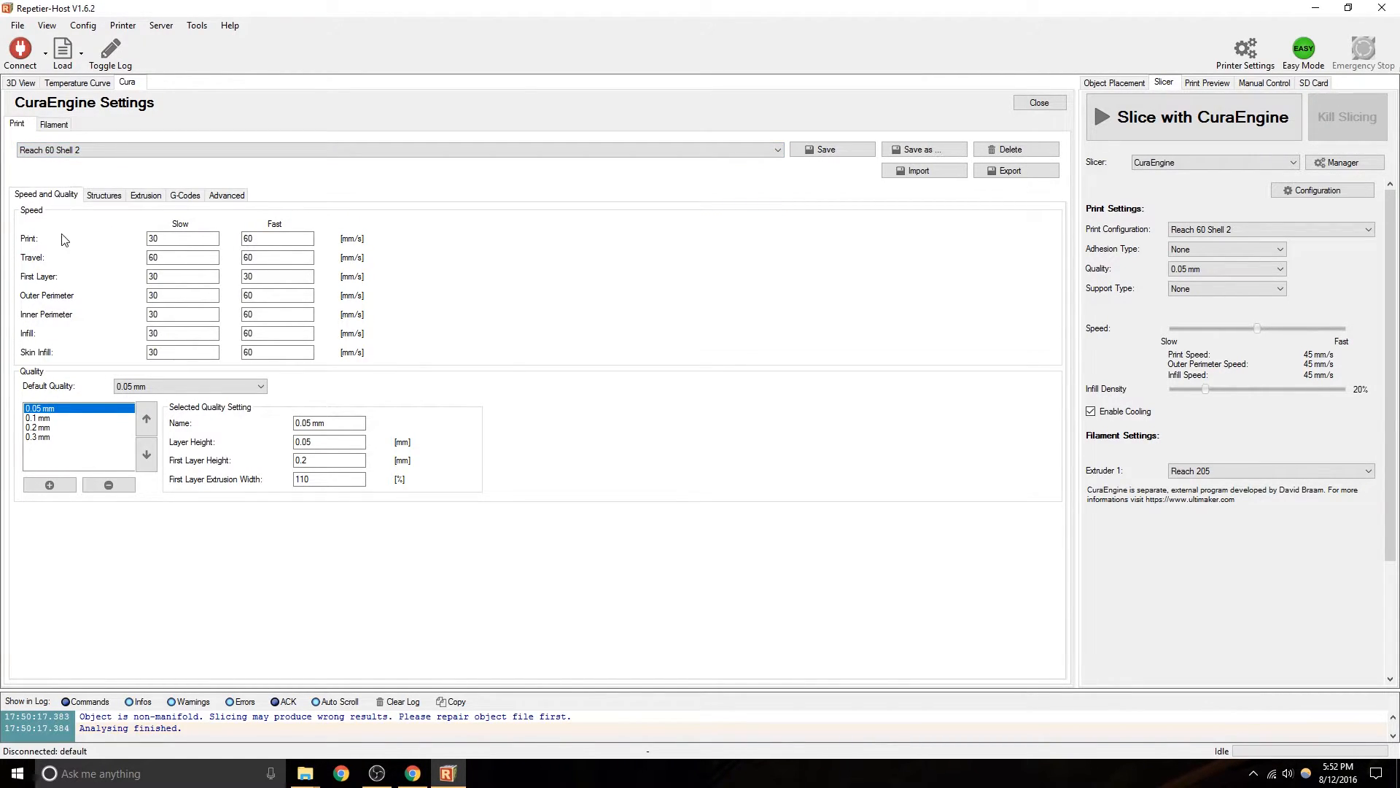
{"action": "left_click", "coordinate": [182, 237]}
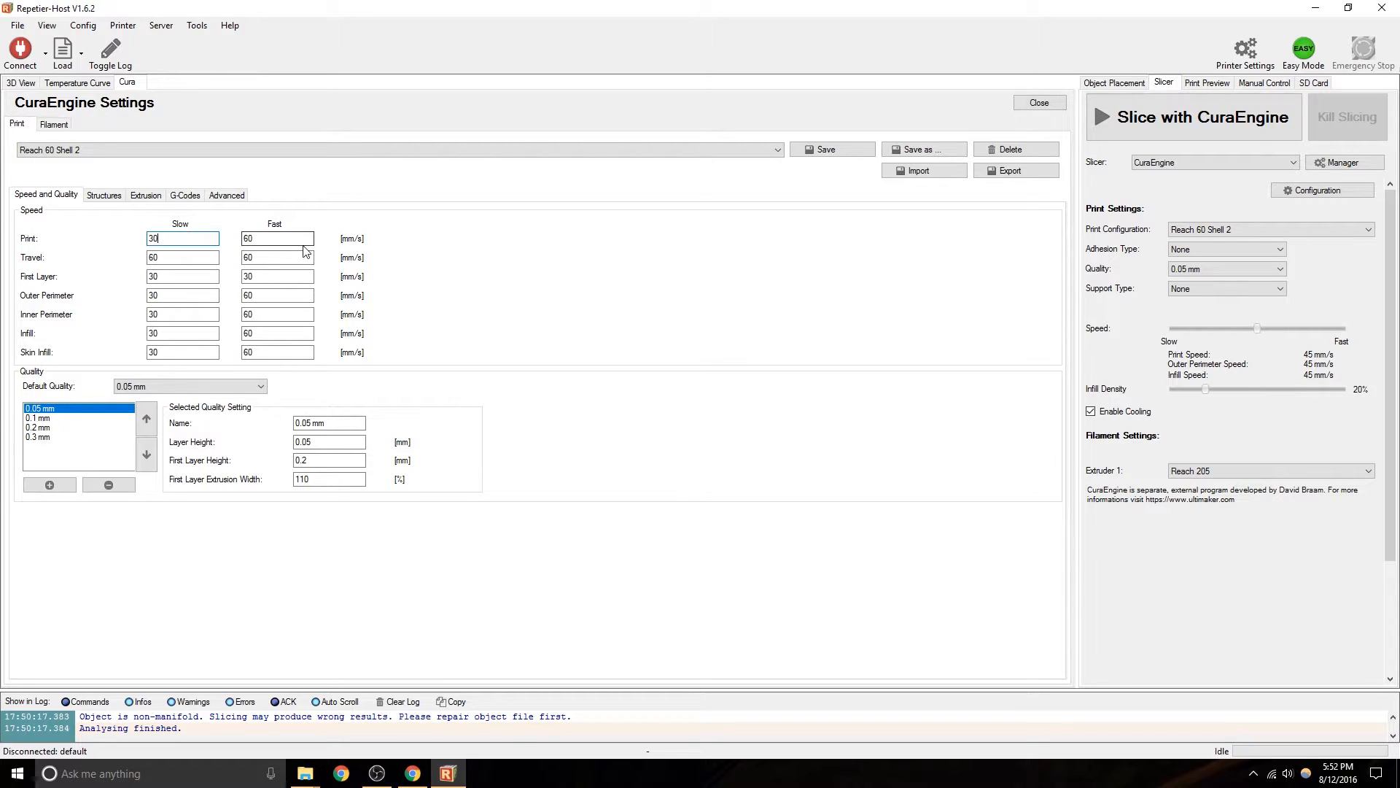
{"action": "left_click", "coordinate": [277, 238]}
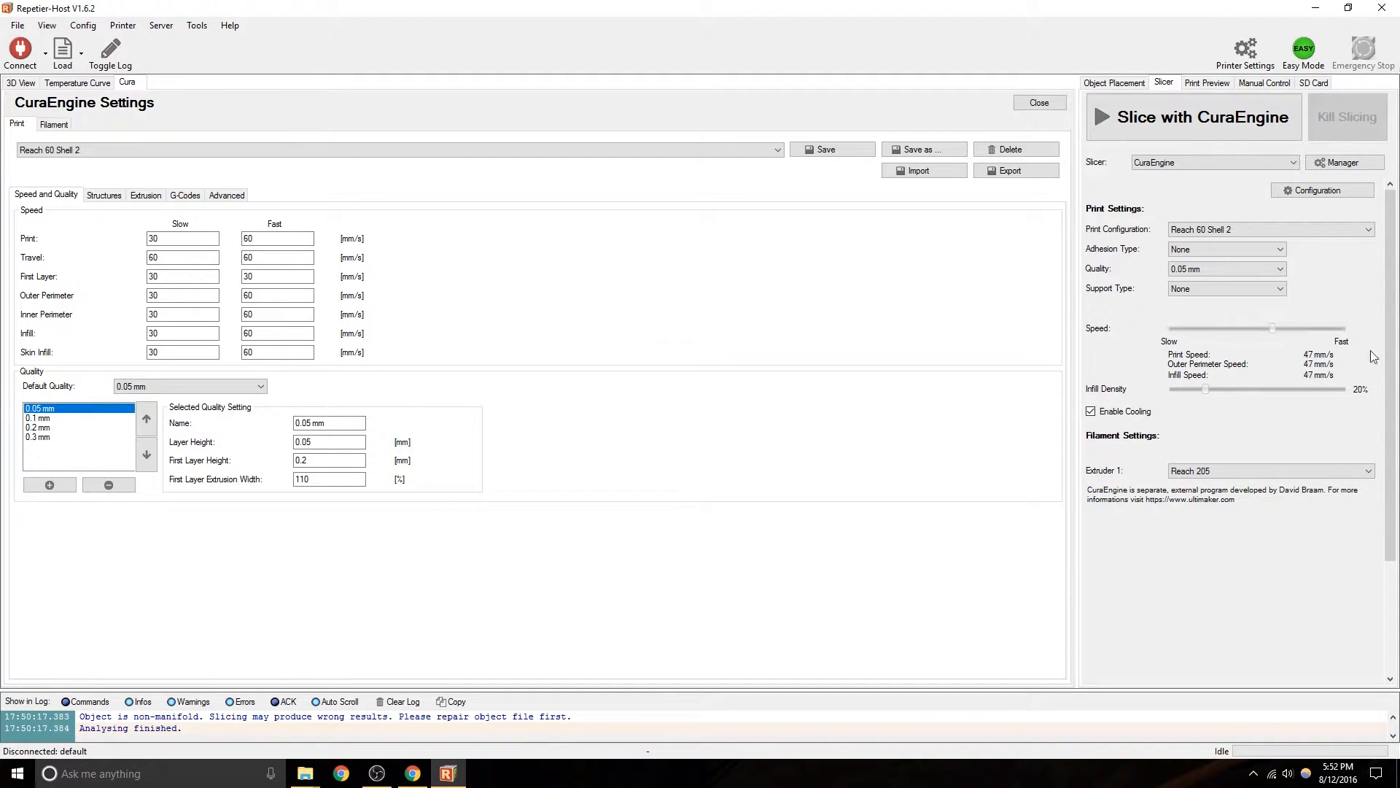
Adjust the overall print speed slider up to 60 mm/s and back down to 44 mm/s.
{"action": "left_click_drag", "start_coordinate": [1272, 328], "coordinate": [1314, 328]}
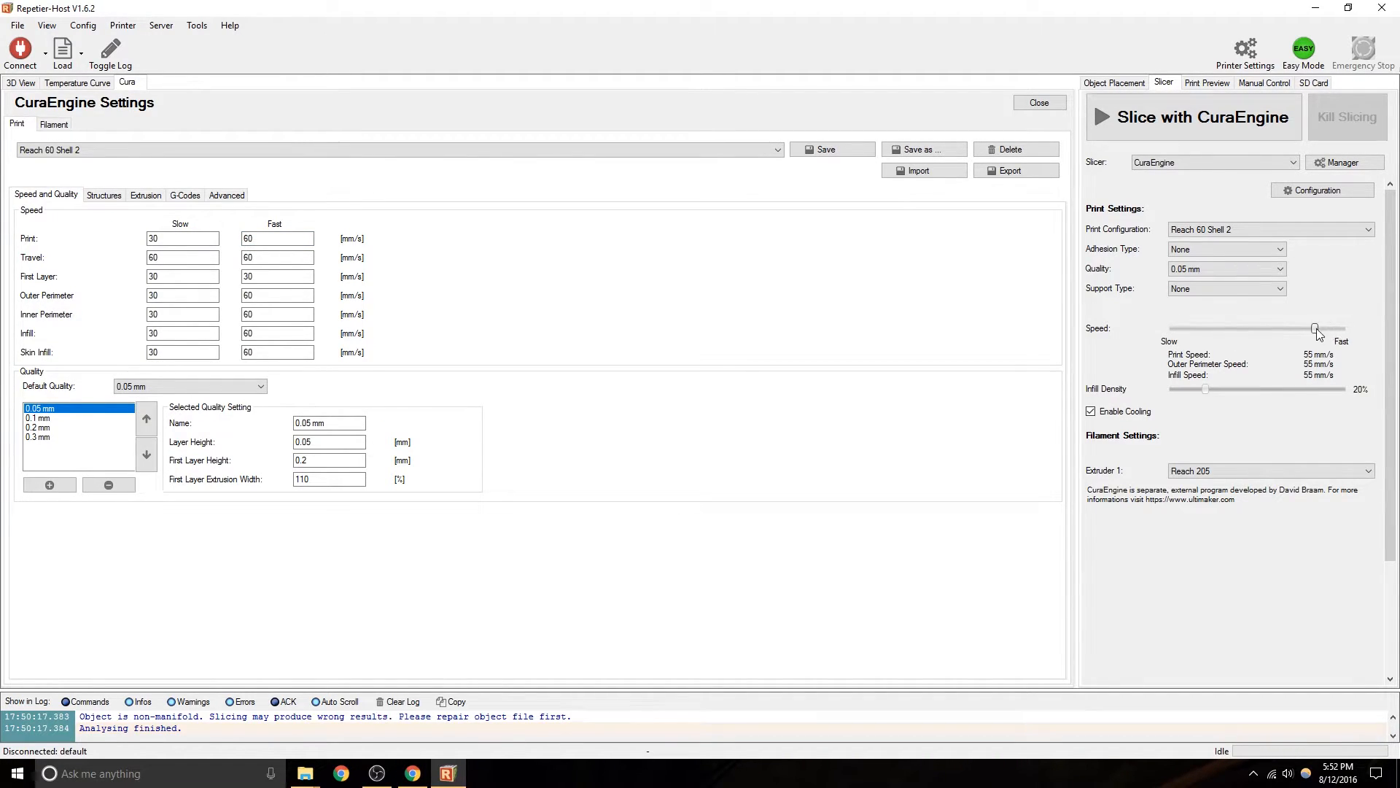
{"action": "left_click_drag", "start_coordinate": [1315, 328], "coordinate": [1339, 328]}
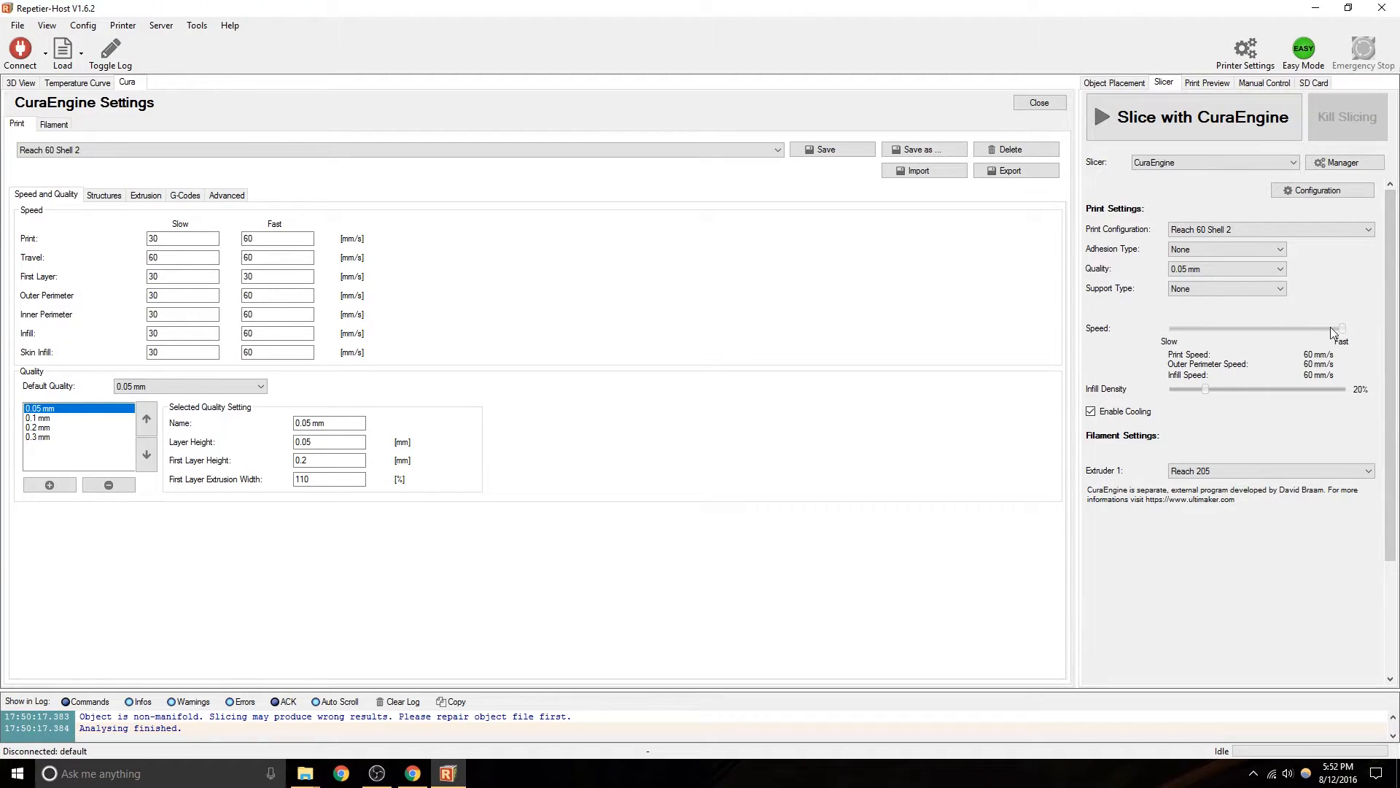
{"action": "left_click_drag", "start_coordinate": [1337, 330], "coordinate": [1249, 330]}
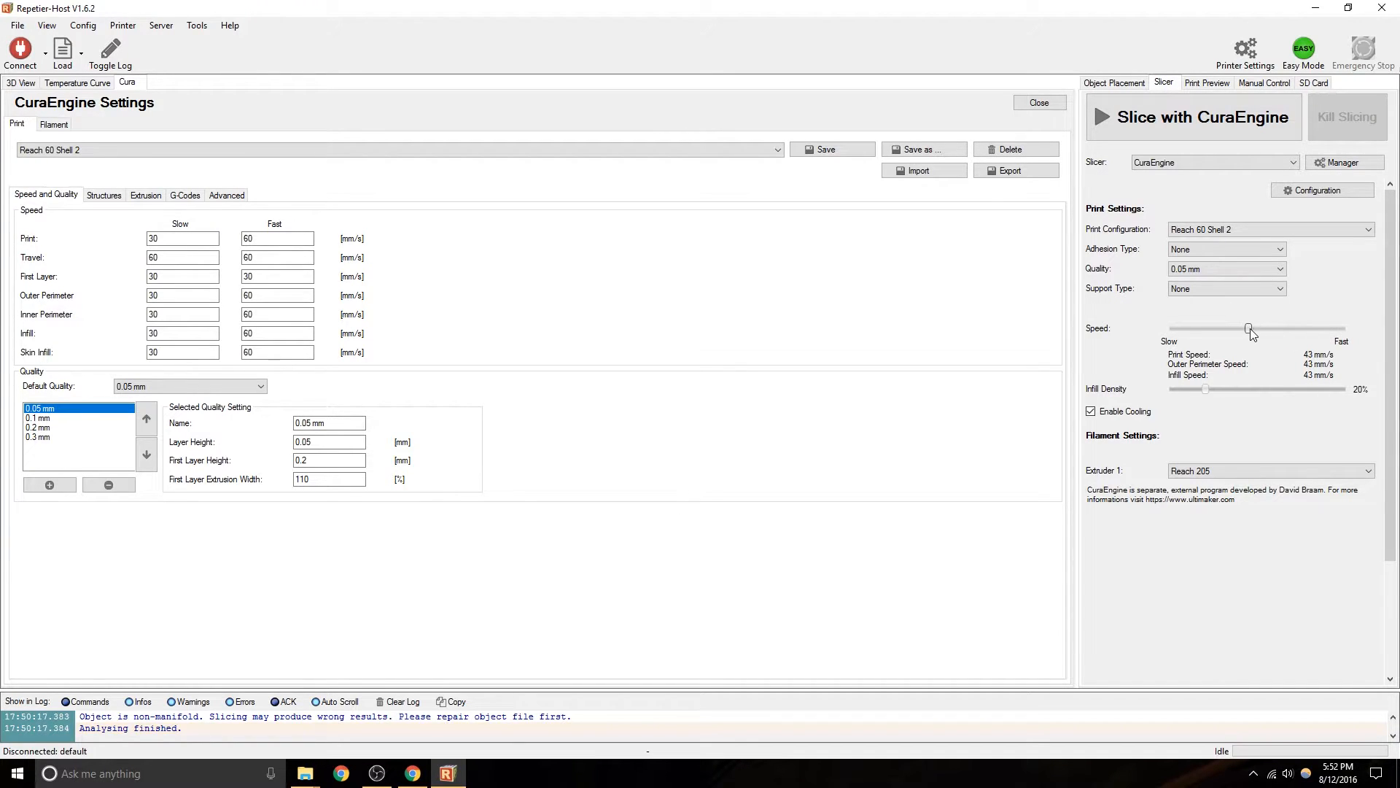
{"action": "left_click_drag", "start_coordinate": [1247, 329], "coordinate": [1251, 329]}
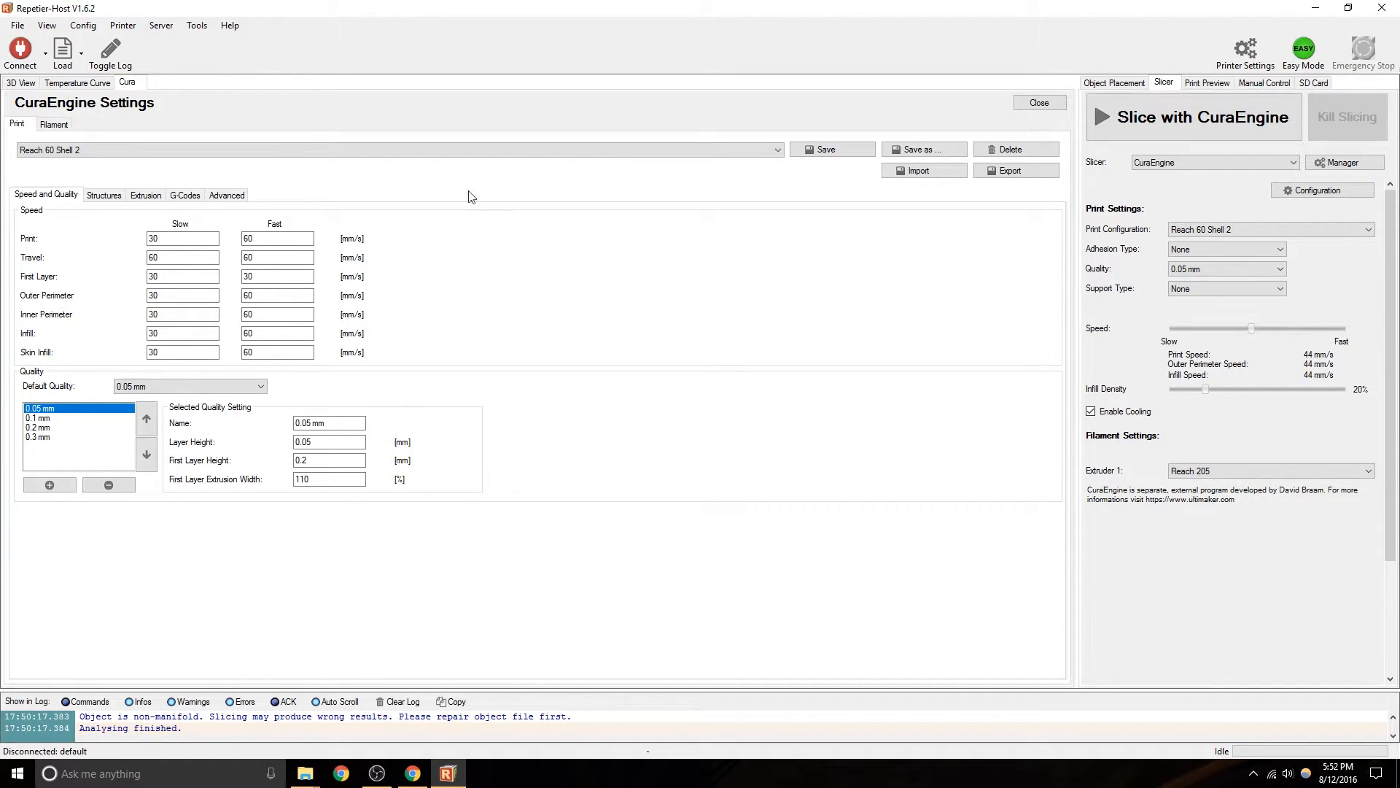
Review the 30/60 mm/s speed fields, including perimeter and infill speeds, for Reach 60 Shell 2.
{"action": "left_click", "coordinate": [183, 257]}
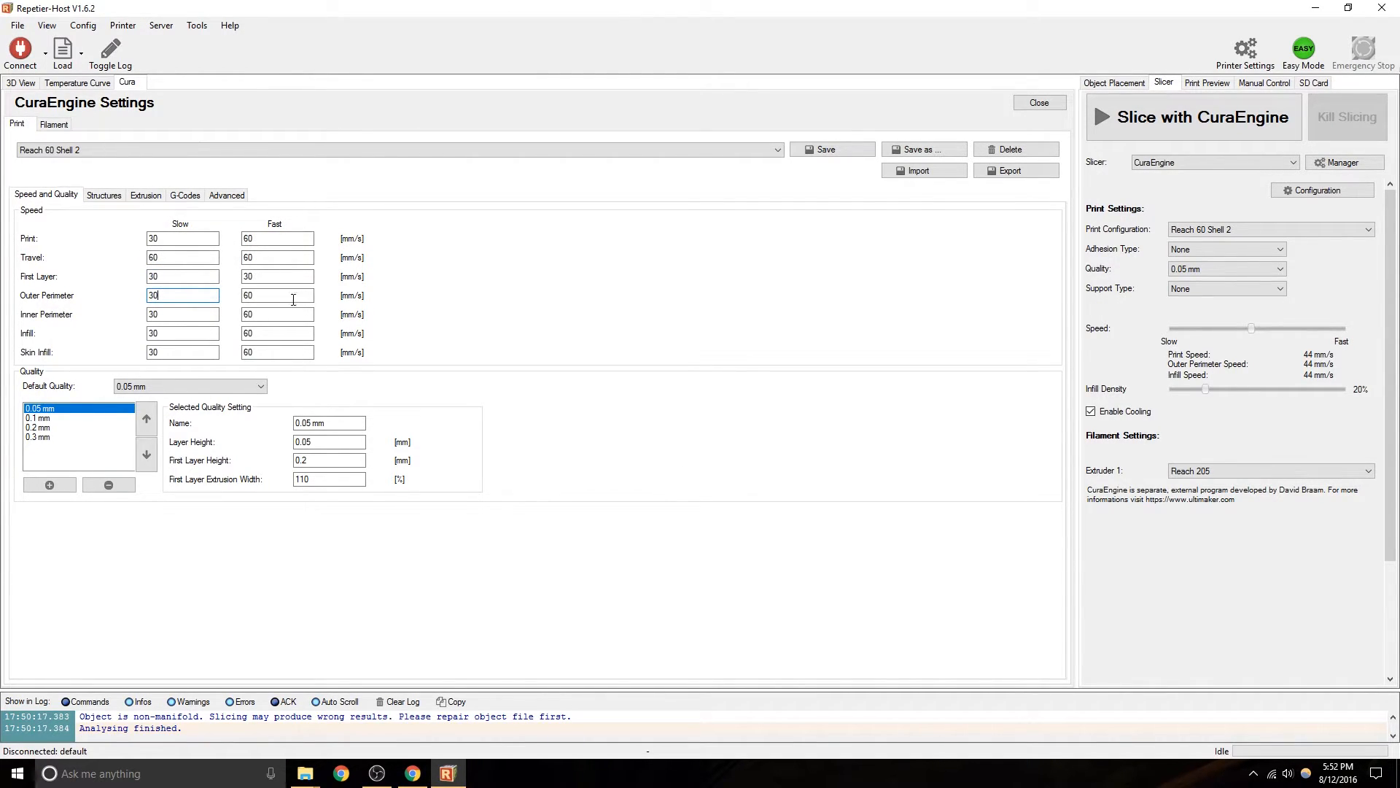
{"action": "left_click", "coordinate": [182, 313]}
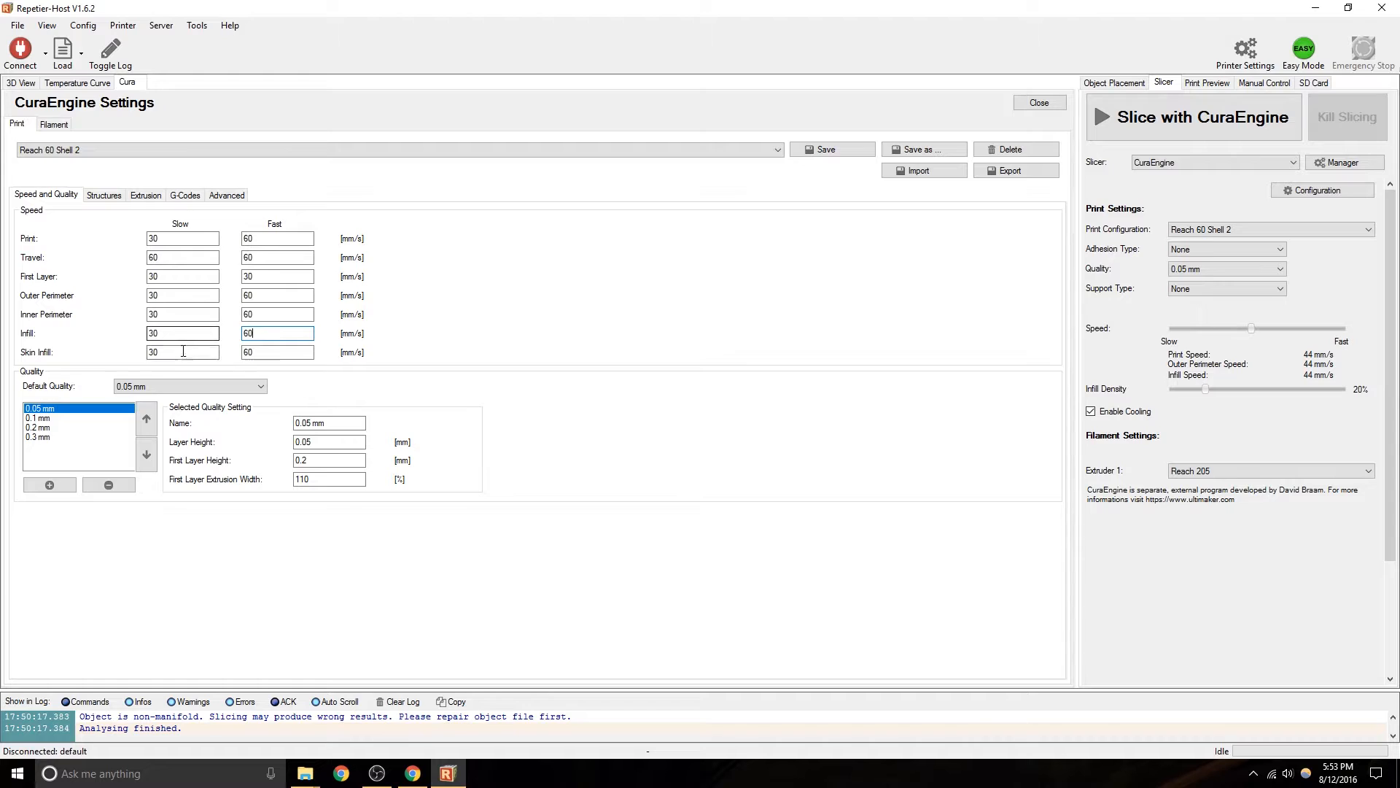
{"action": "left_click", "coordinate": [182, 352]}
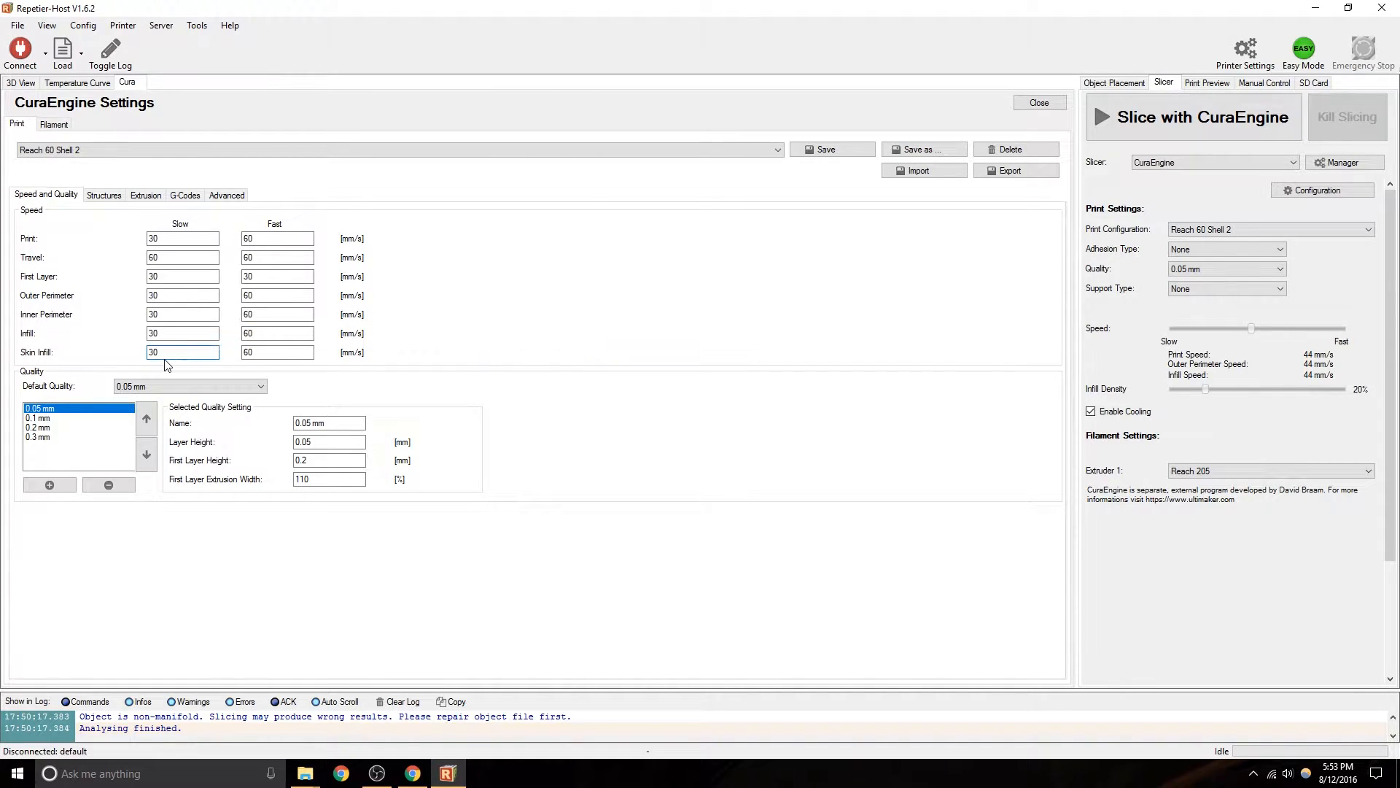
{"action": "left_click", "coordinate": [277, 352]}
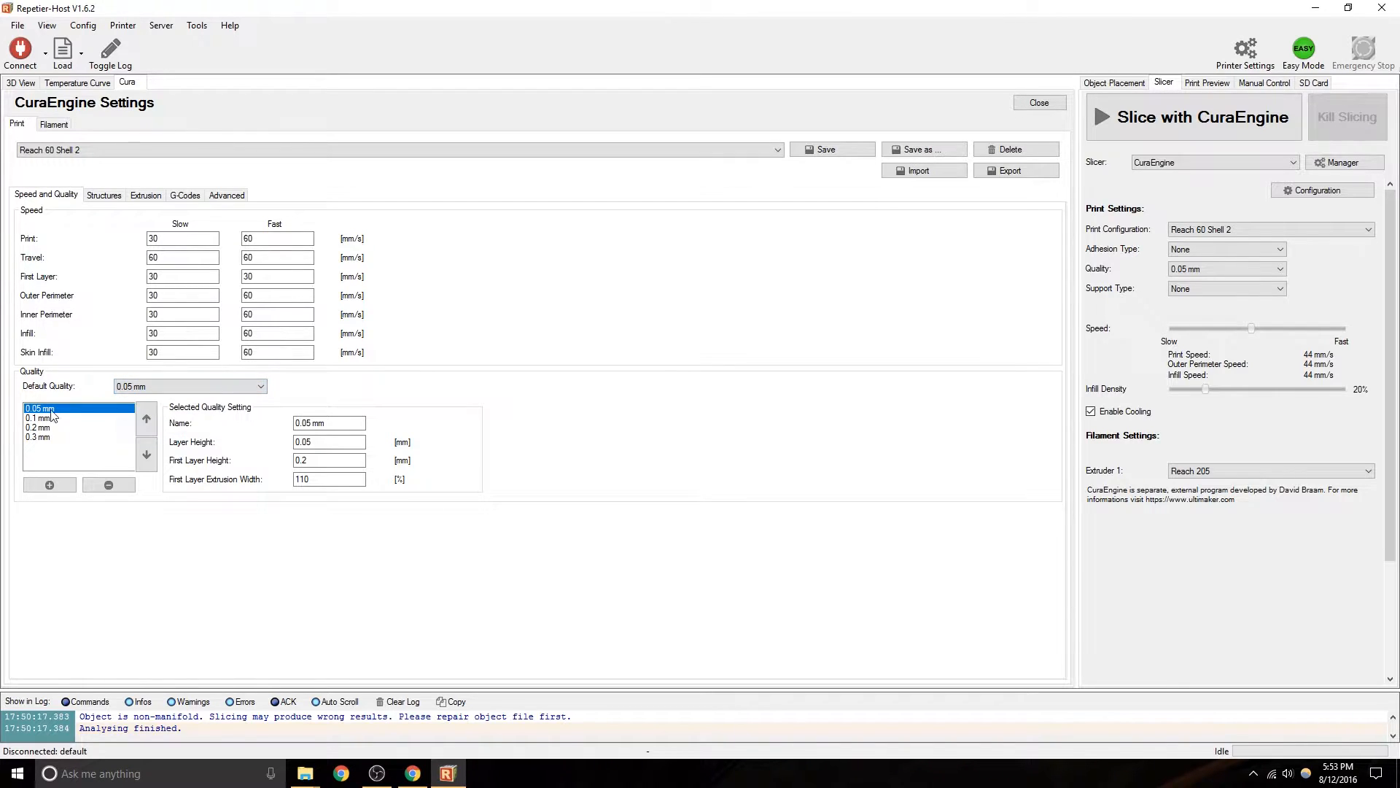
Browse the 0.05, 0.1, 0.2 and 0.3 mm quality presets, finishing on 0.2 mm.
{"action": "left_click", "coordinate": [39, 419]}
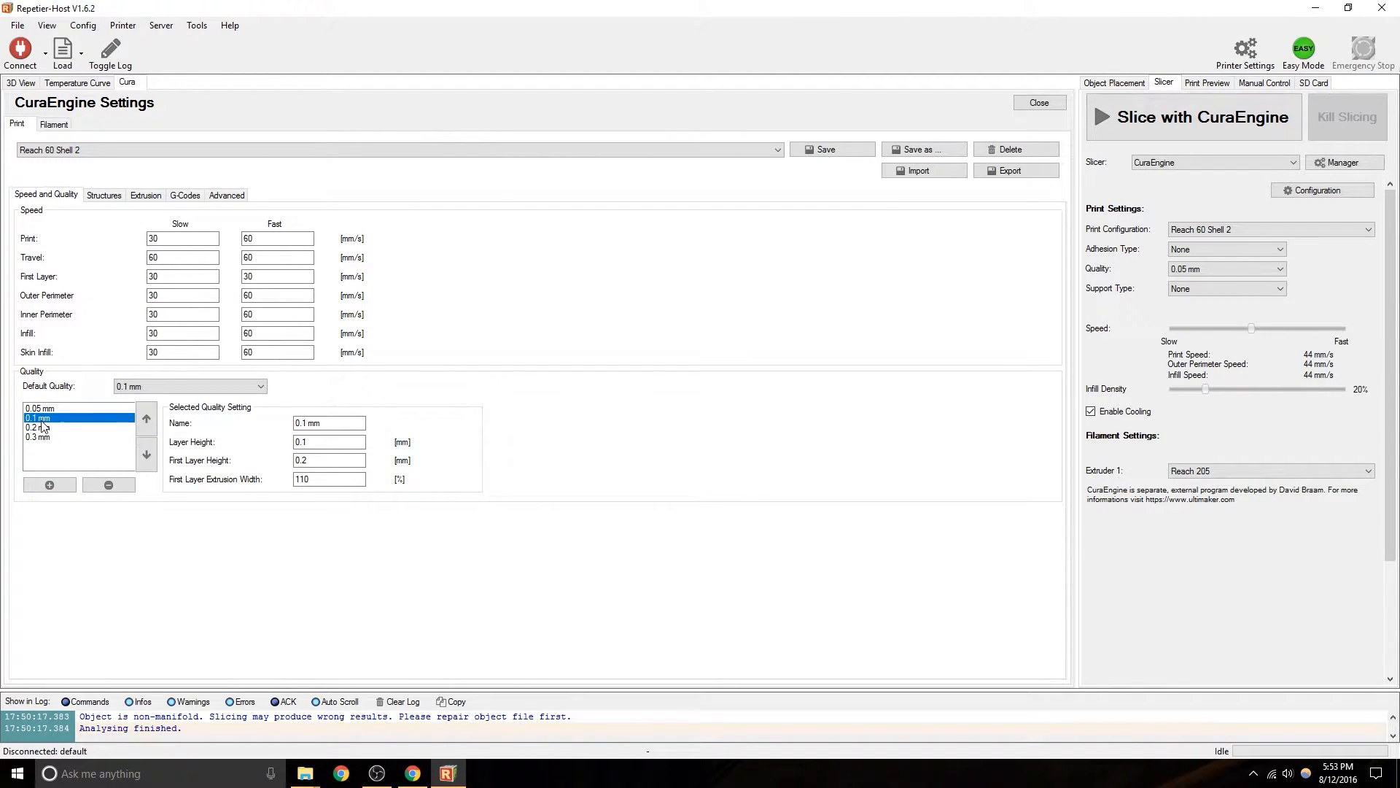
{"action": "left_click", "coordinate": [37, 427]}
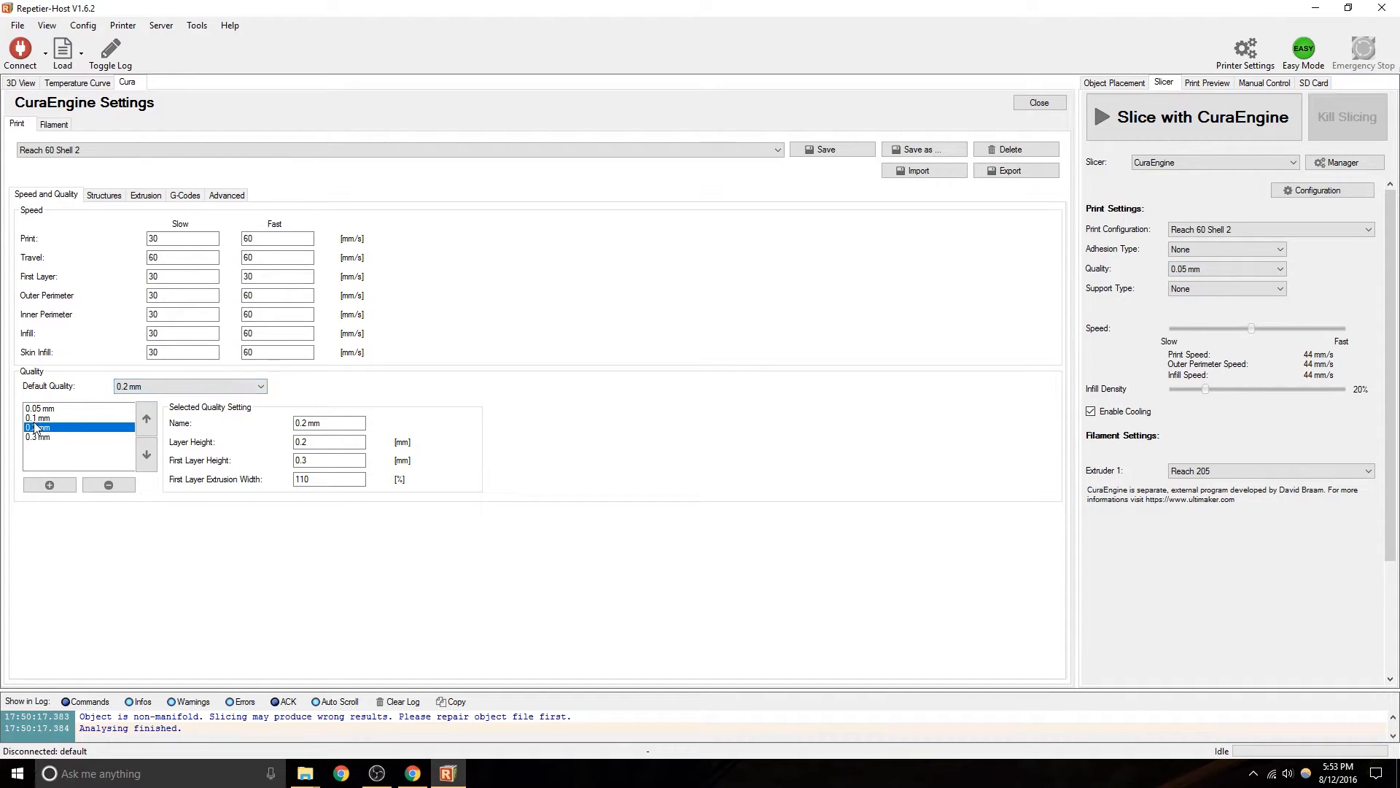
{"action": "left_click", "coordinate": [39, 409]}
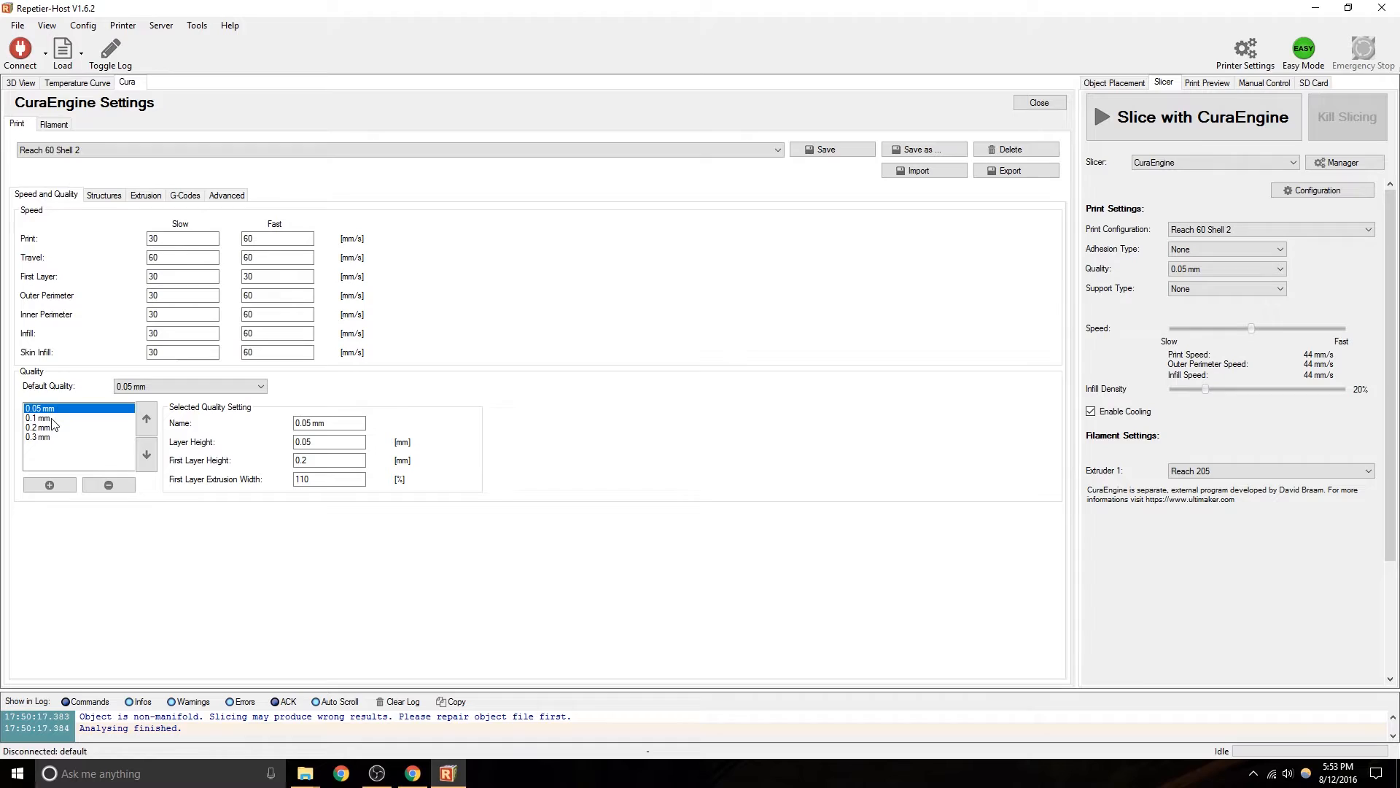
{"action": "left_click", "coordinate": [39, 418]}
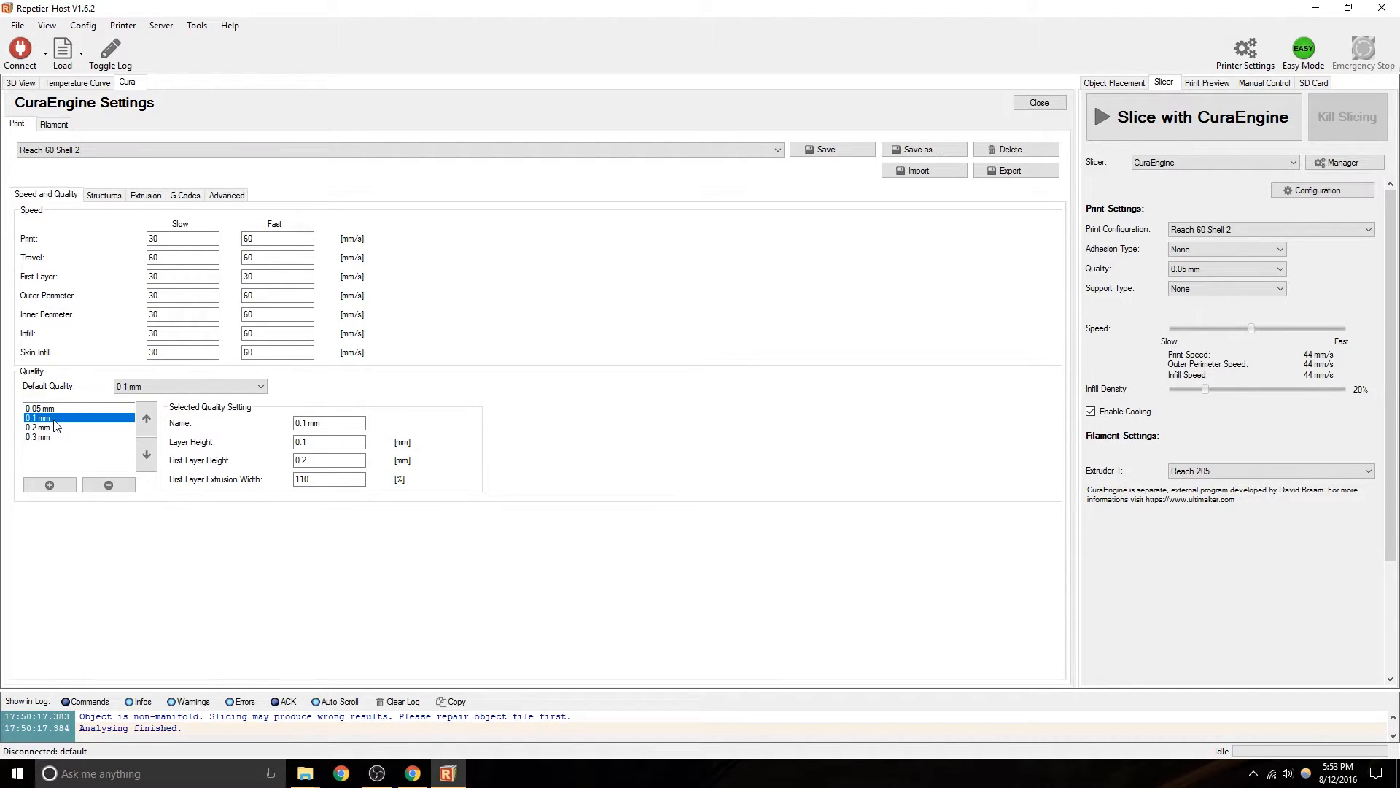
{"action": "left_click", "coordinate": [38, 427]}
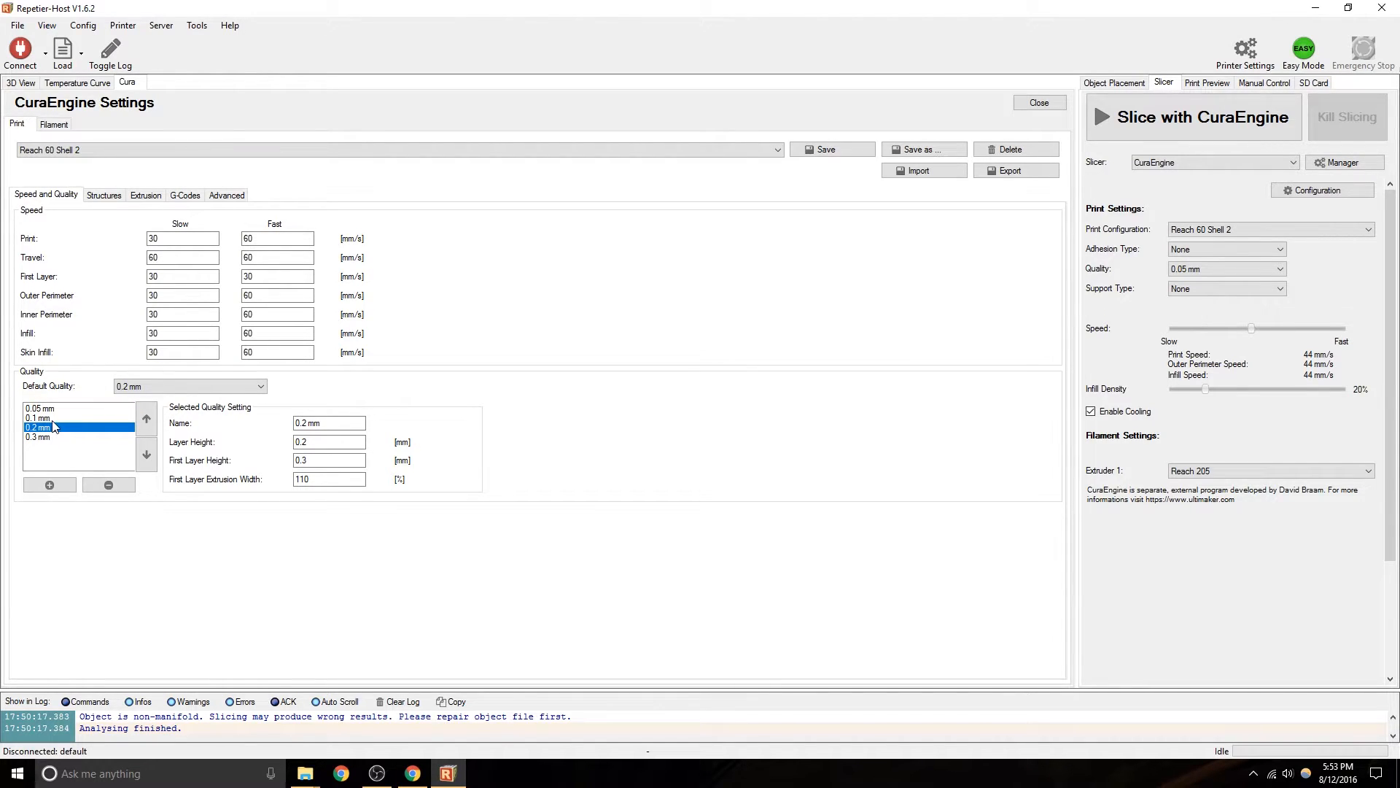
{"action": "left_click", "coordinate": [38, 419]}
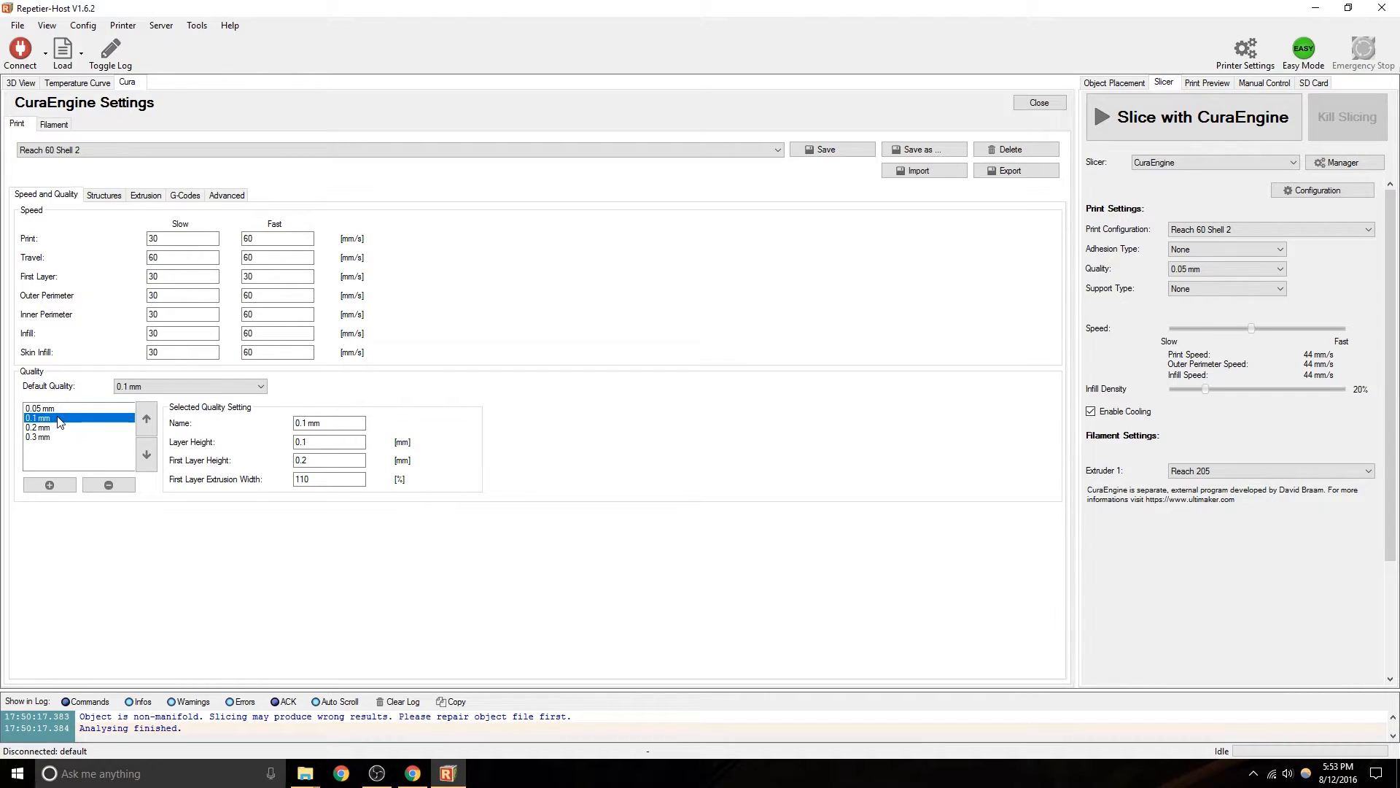
{"action": "left_click", "coordinate": [38, 437]}
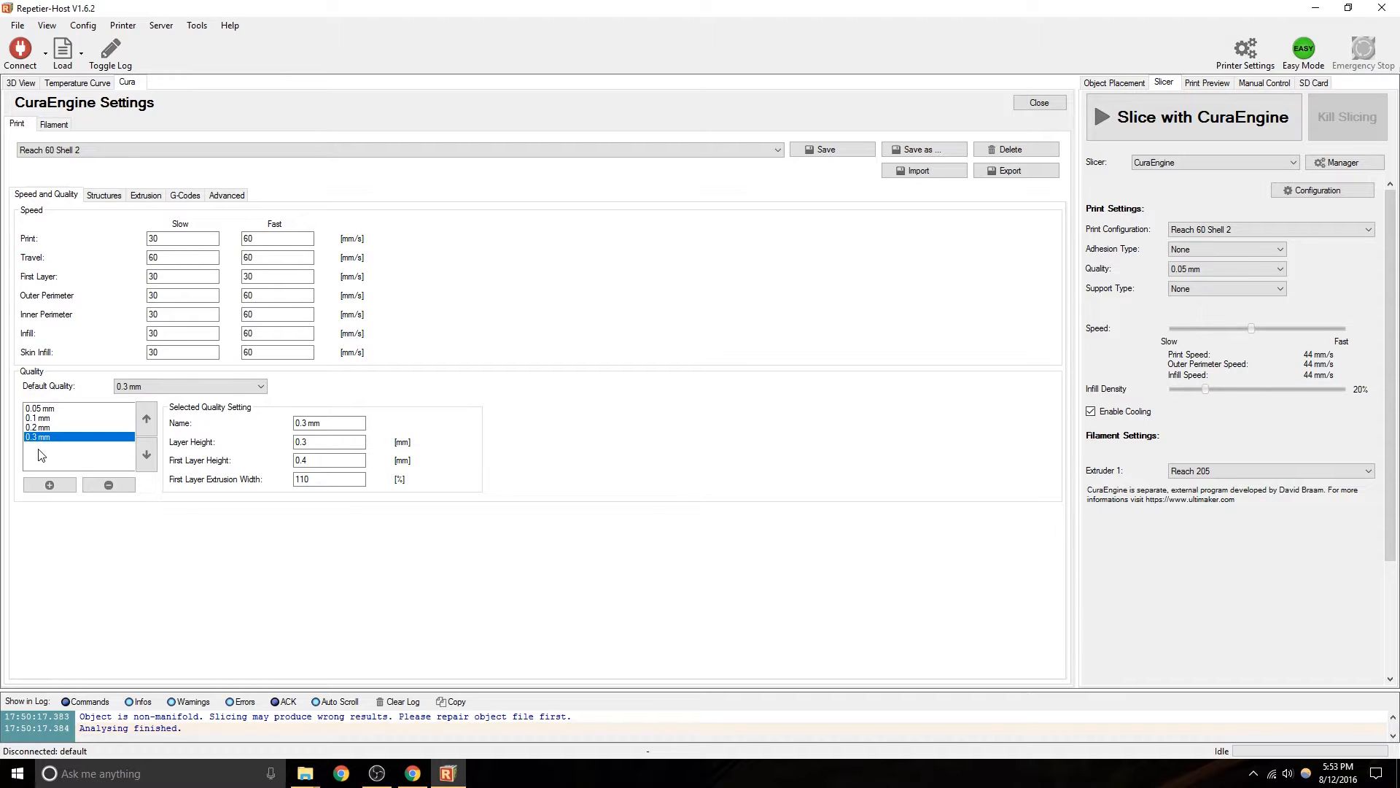
{"action": "mouse_move", "coordinate": [71, 450]}
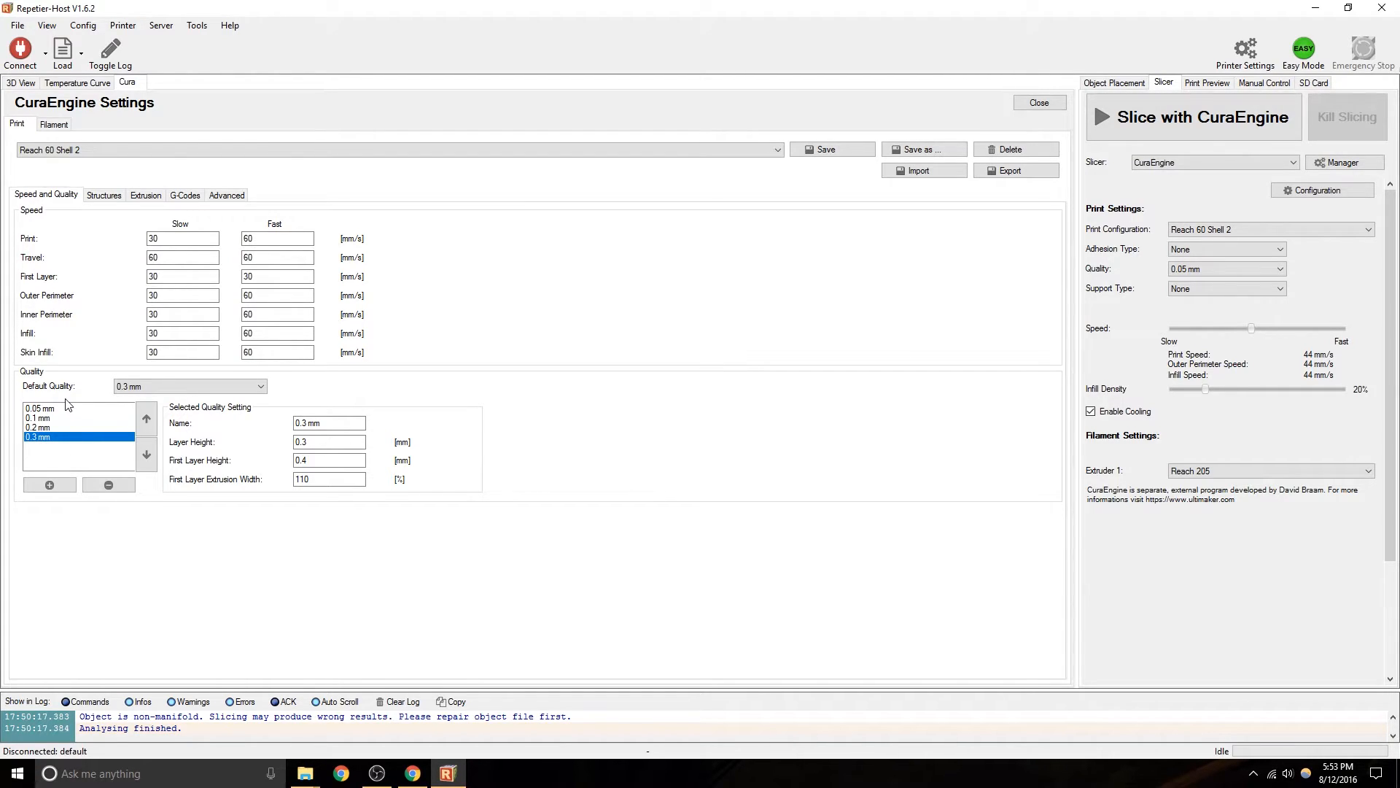
{"action": "left_click", "coordinate": [38, 427]}
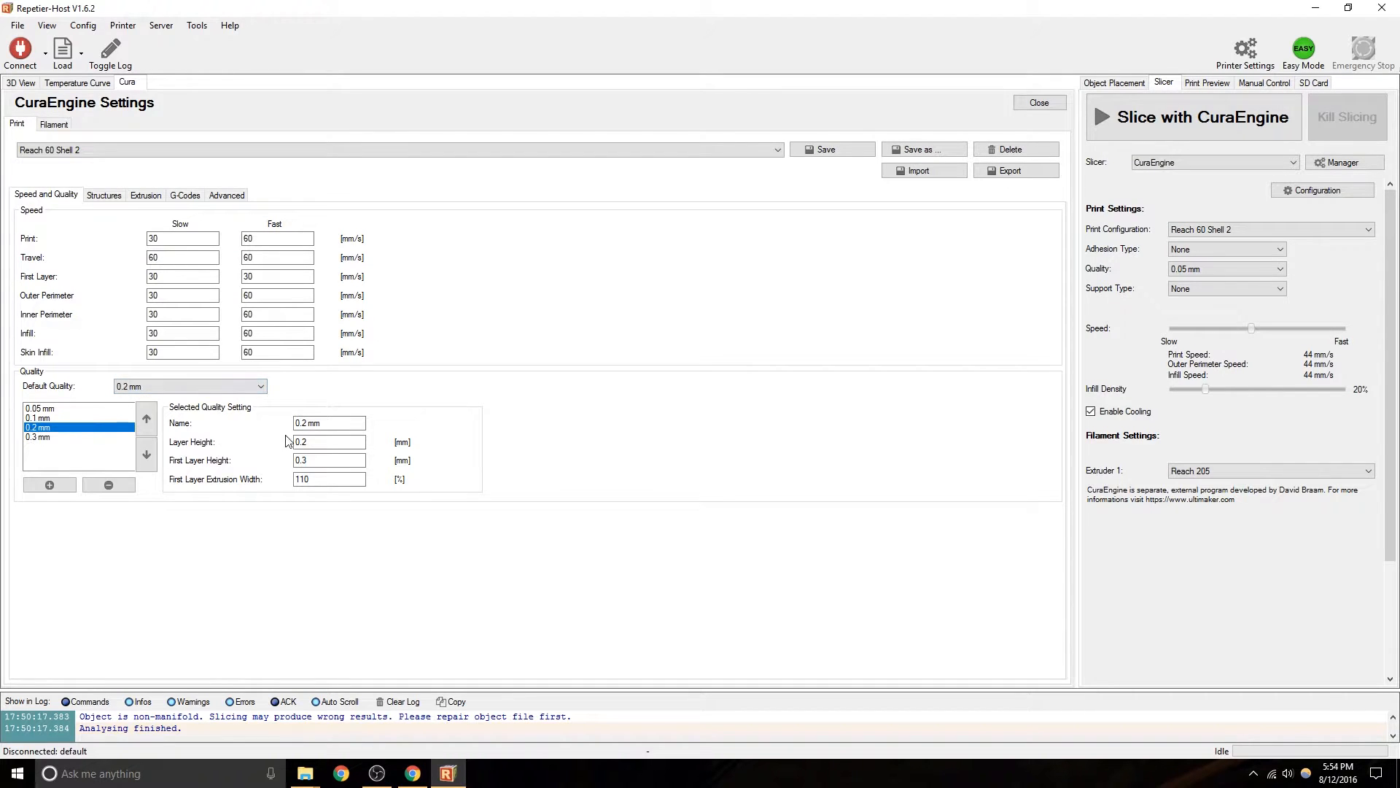
Inspect the 0.2 mm preset's name, 0.3 mm first layer height and 110% first layer width.
{"action": "left_click", "coordinate": [329, 441]}
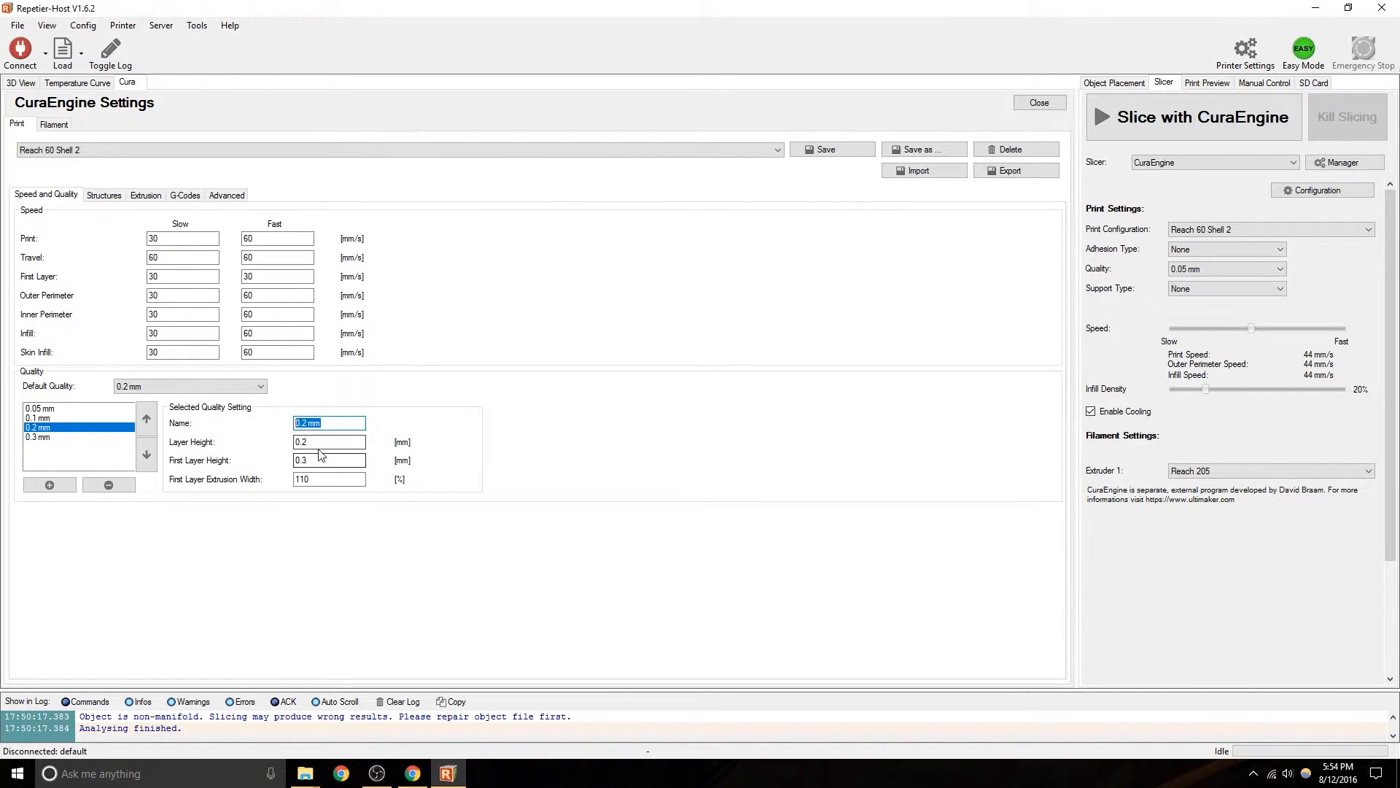
{"action": "left_click", "coordinate": [328, 459]}
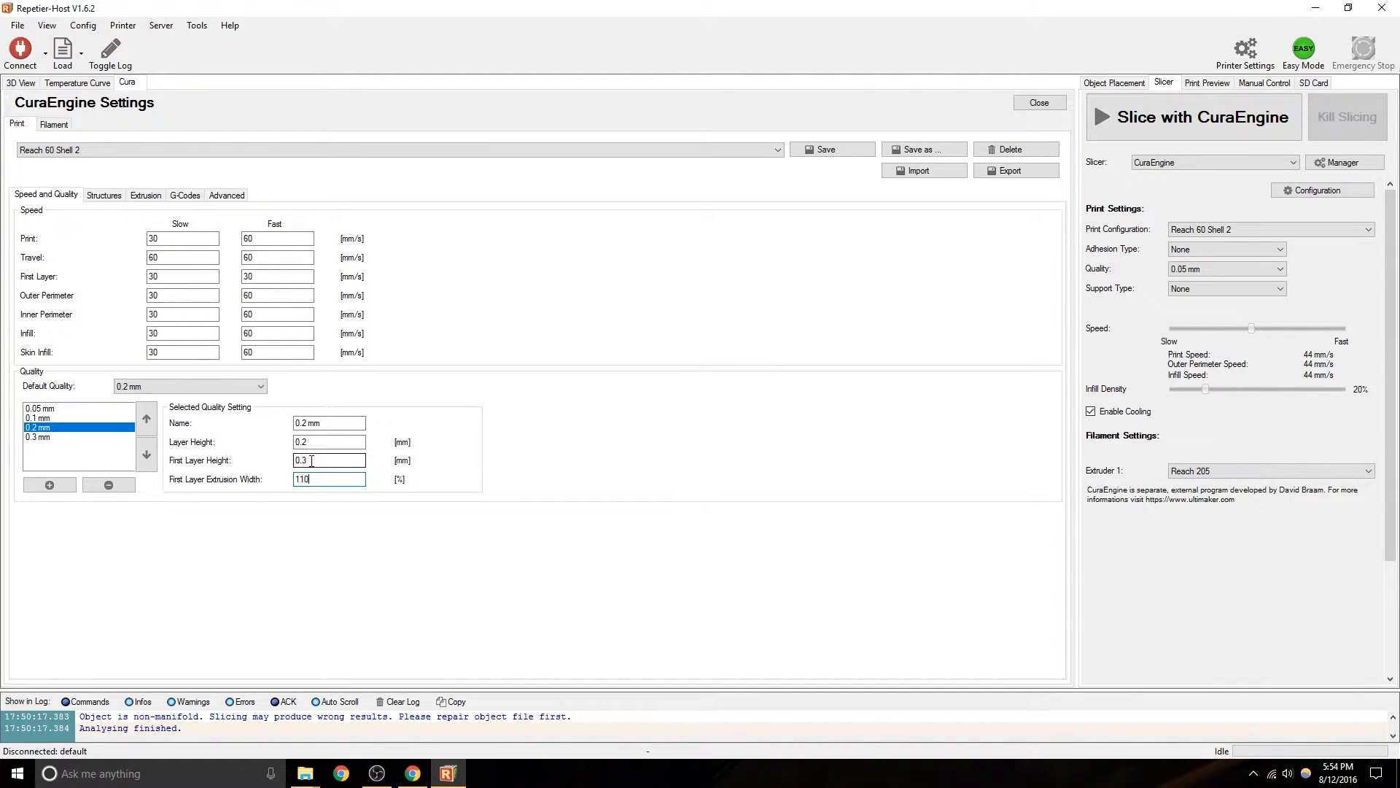
{"action": "left_click", "coordinate": [330, 459]}
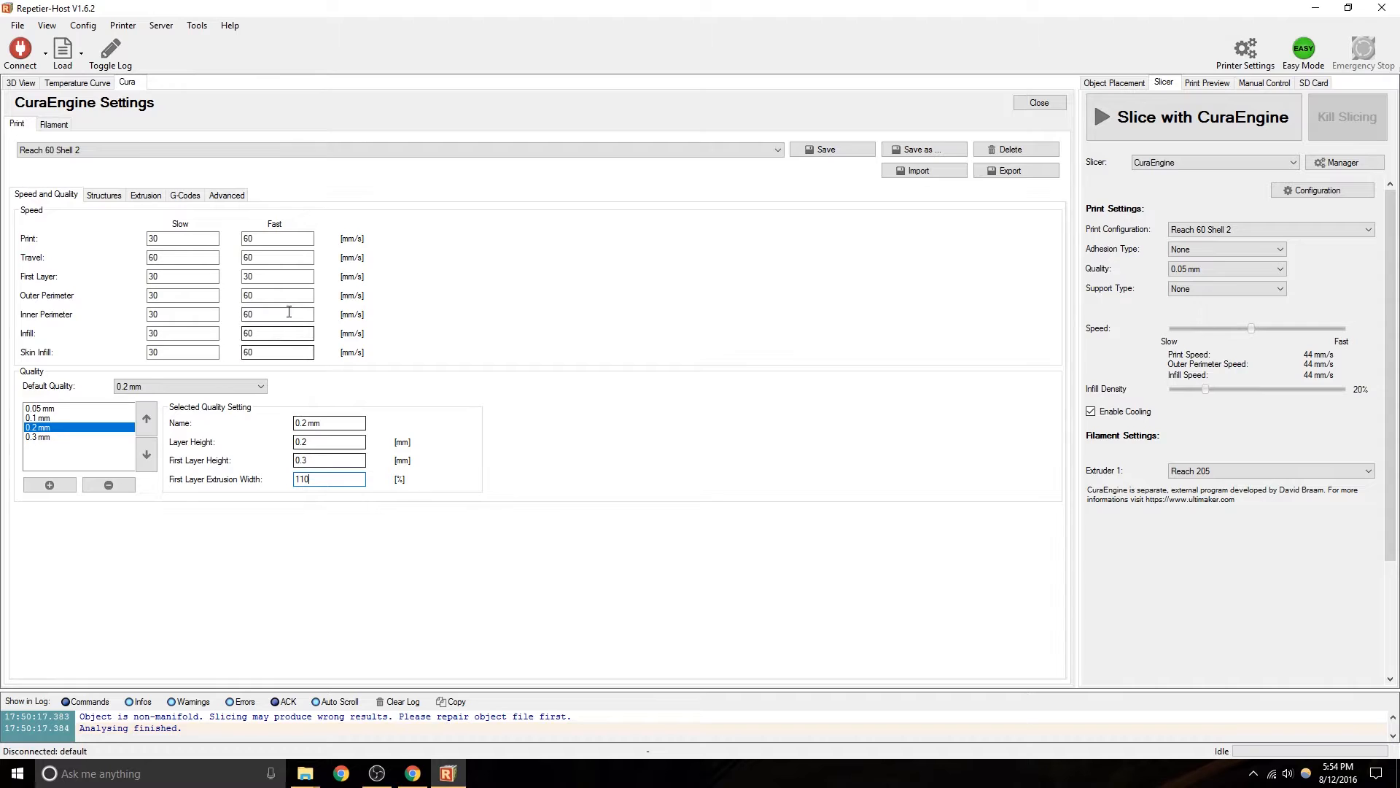
{"action": "left_click", "coordinate": [328, 460]}
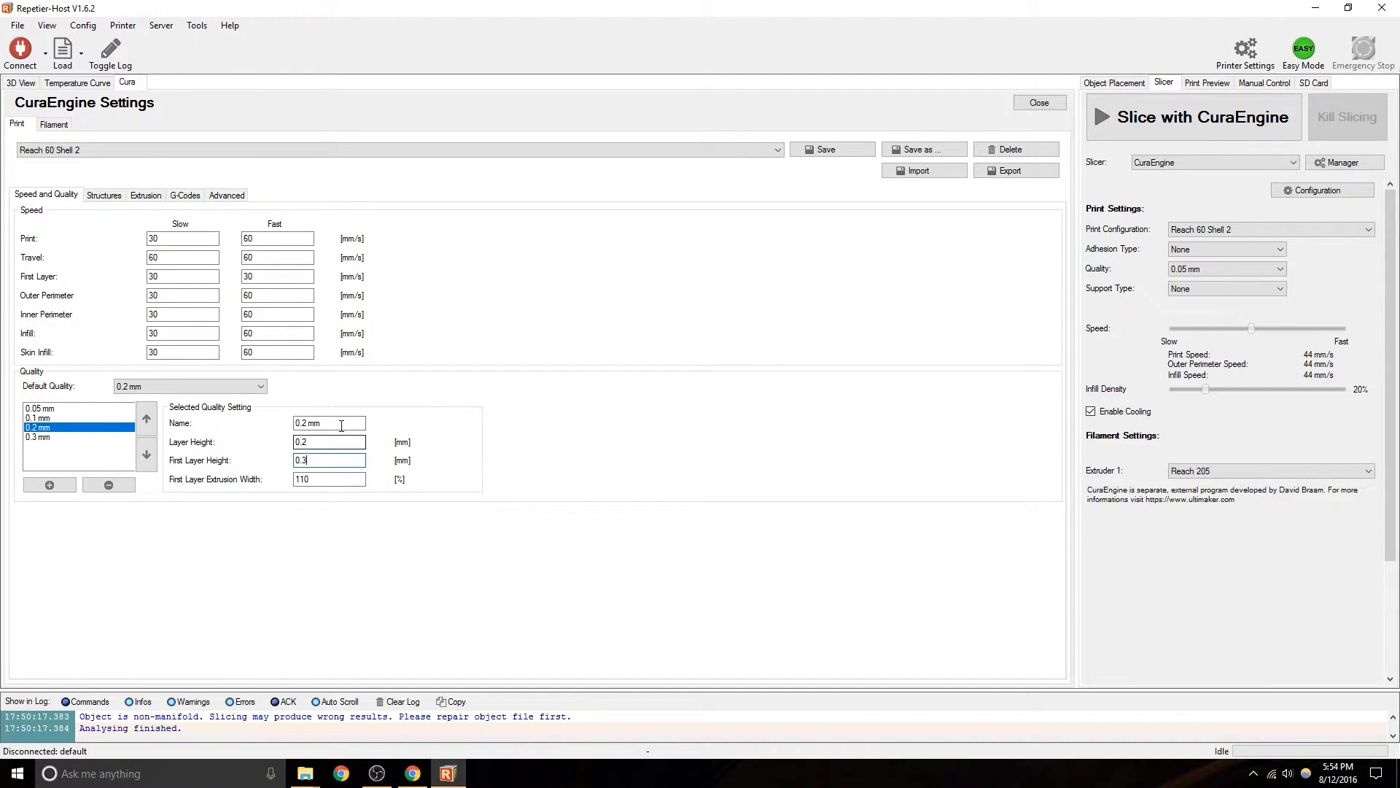
{"action": "left_click", "coordinate": [328, 423]}
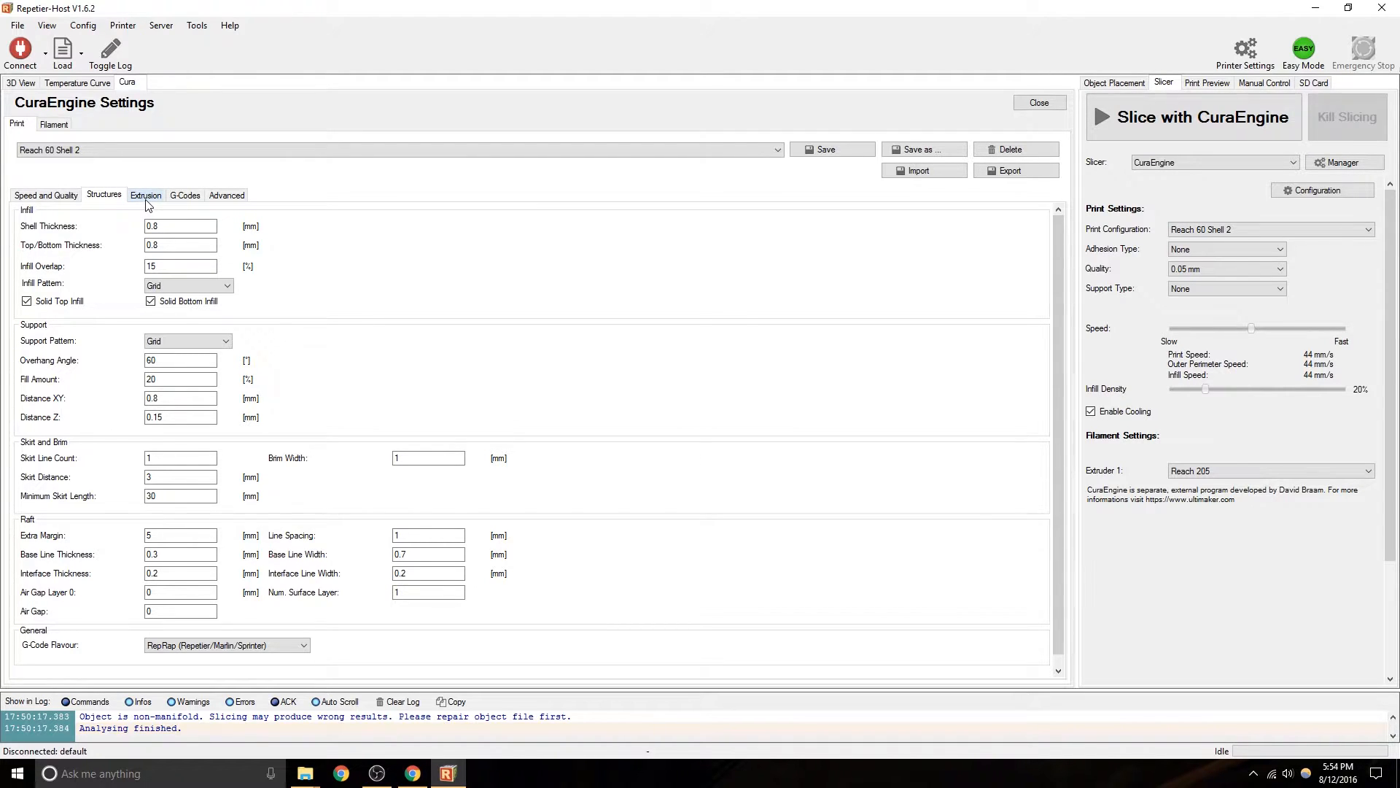
{"action": "mouse_move", "coordinate": [86, 238]}
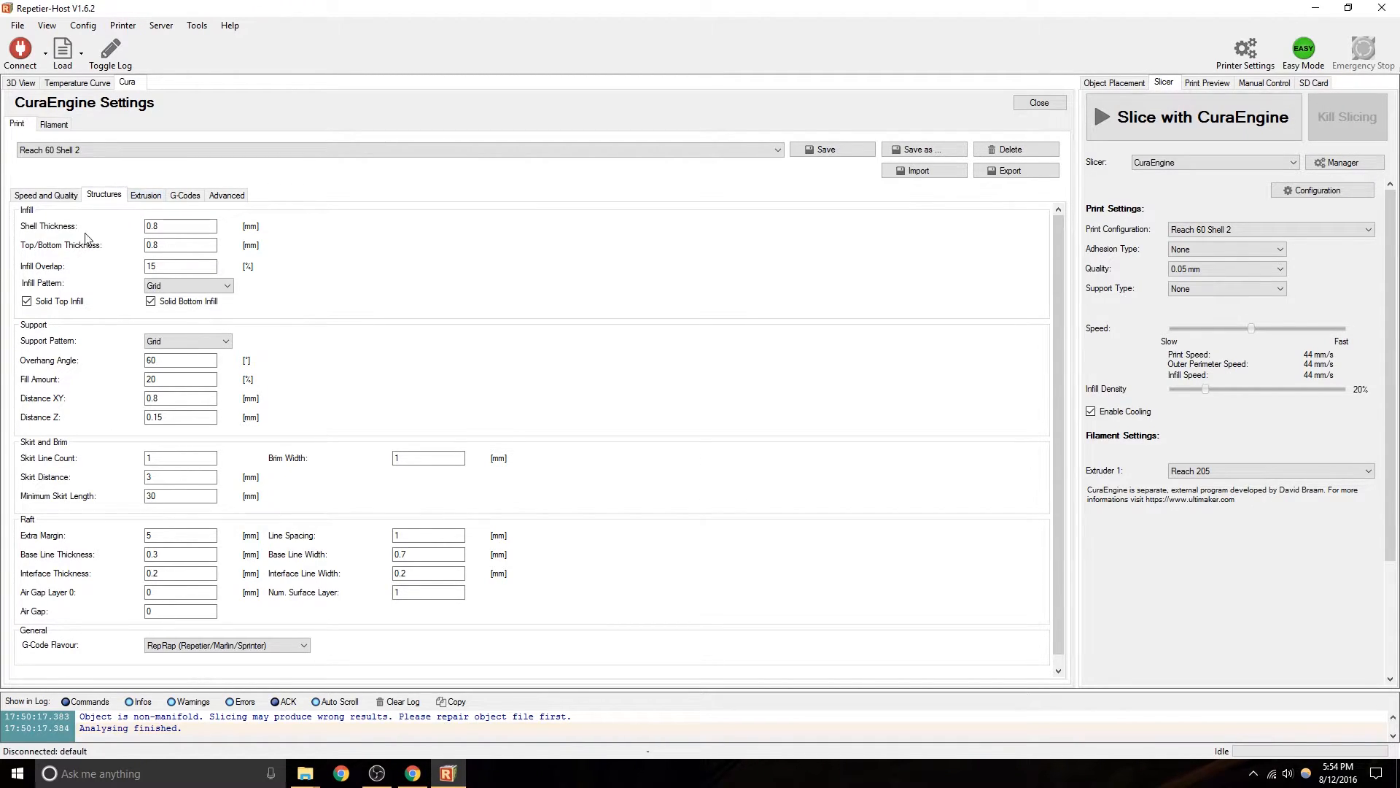
Review the 0.8 mm shell thickness, top/bottom thickness and 15% infill overlap fields.
{"action": "triple_click", "coordinate": [181, 225]}
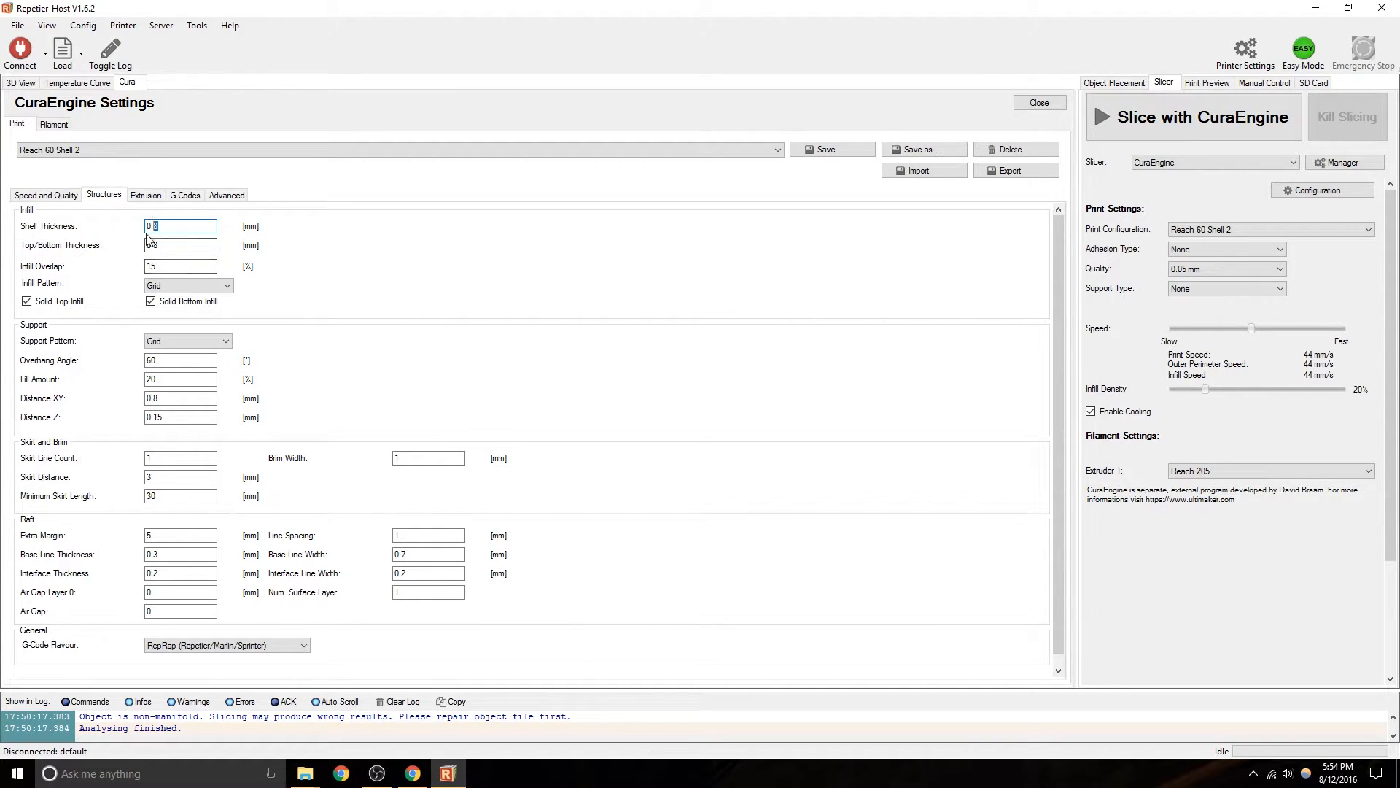
{"action": "left_click", "coordinate": [181, 246]}
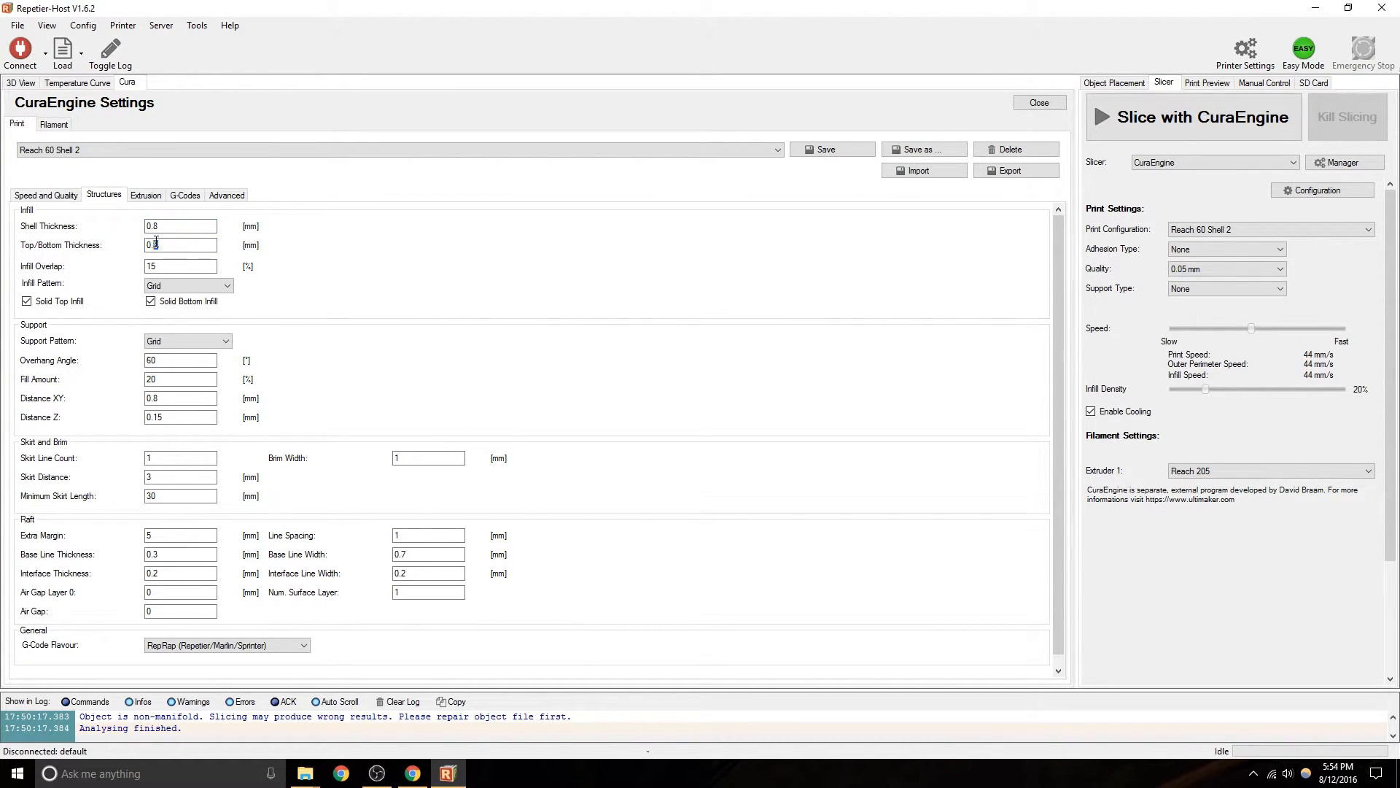
{"action": "left_click", "coordinate": [179, 245]}
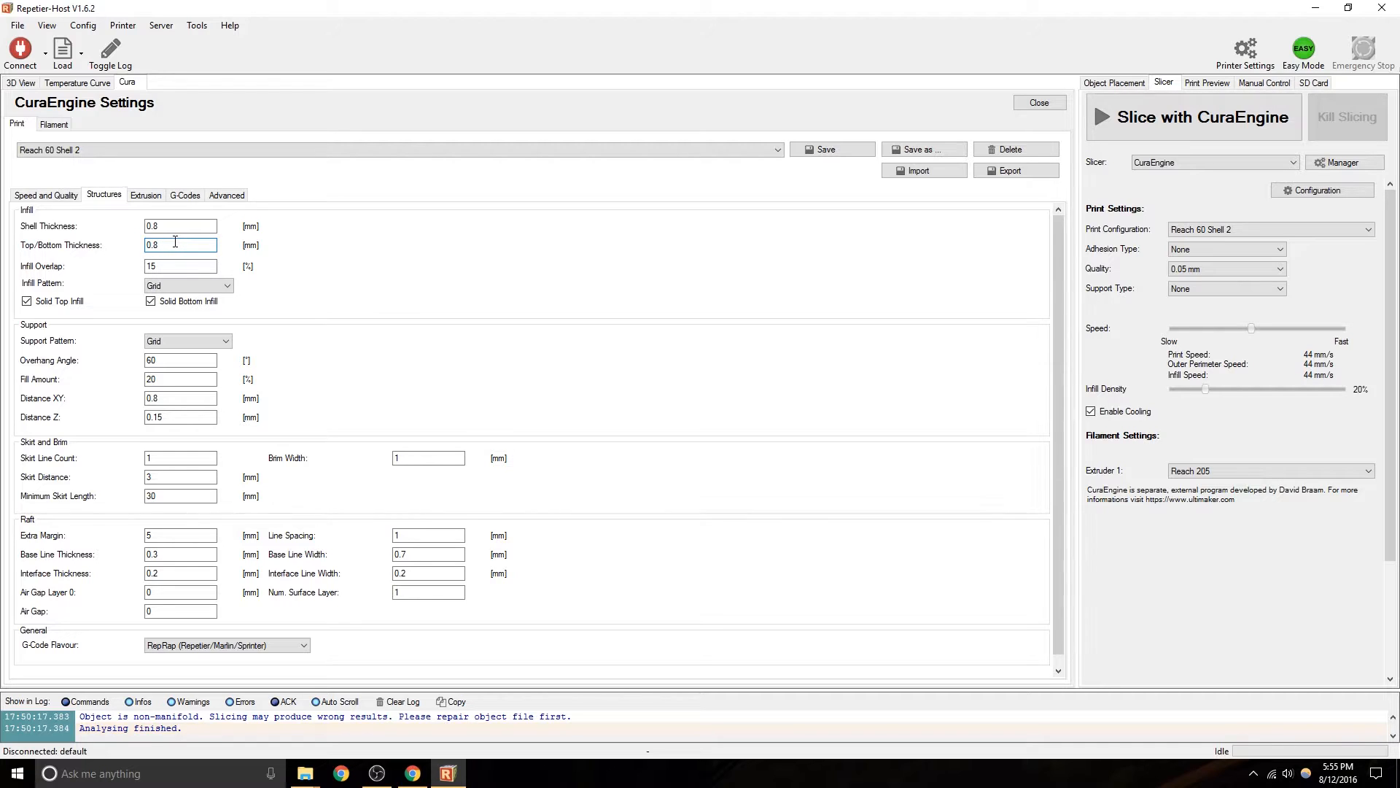
{"action": "left_click", "coordinate": [181, 266]}
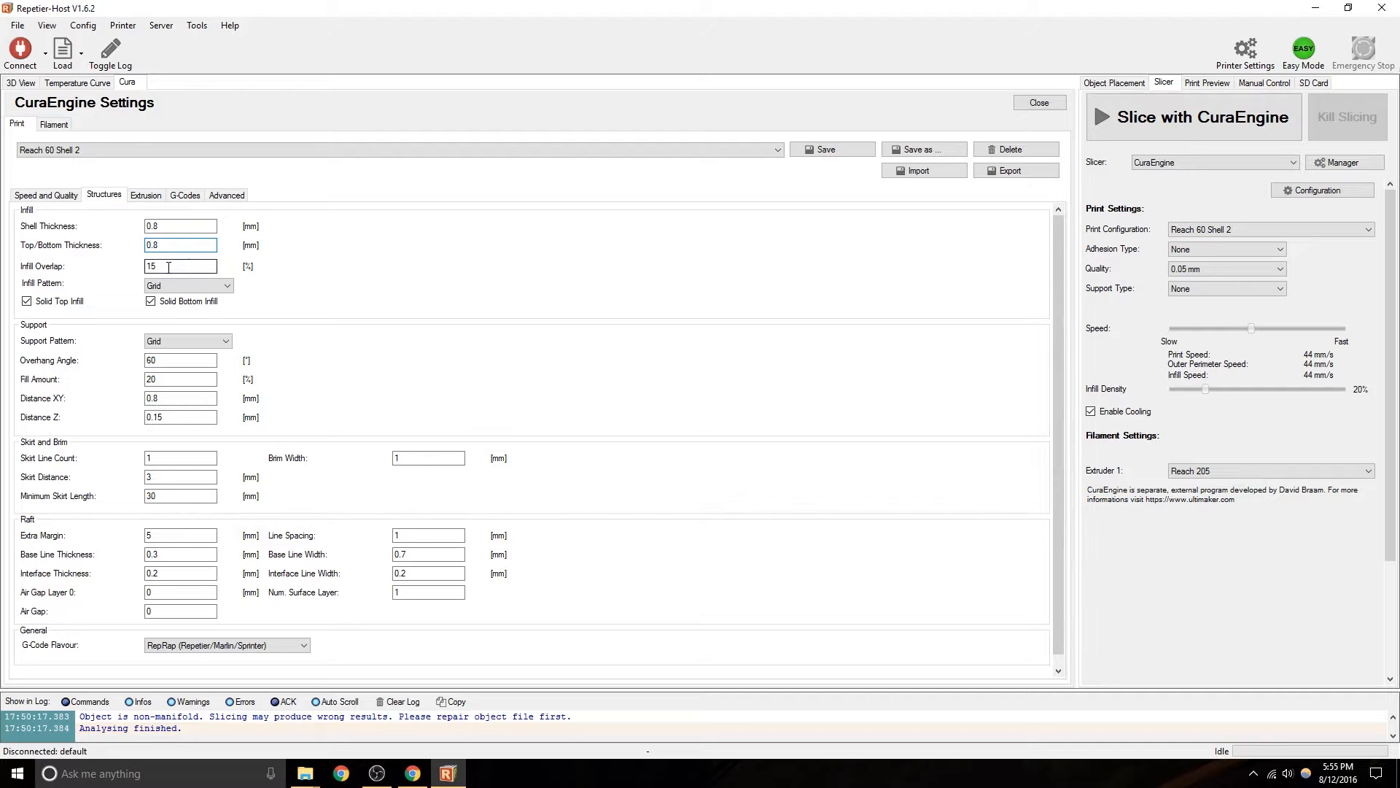
{"action": "mouse_move", "coordinate": [181, 266]}
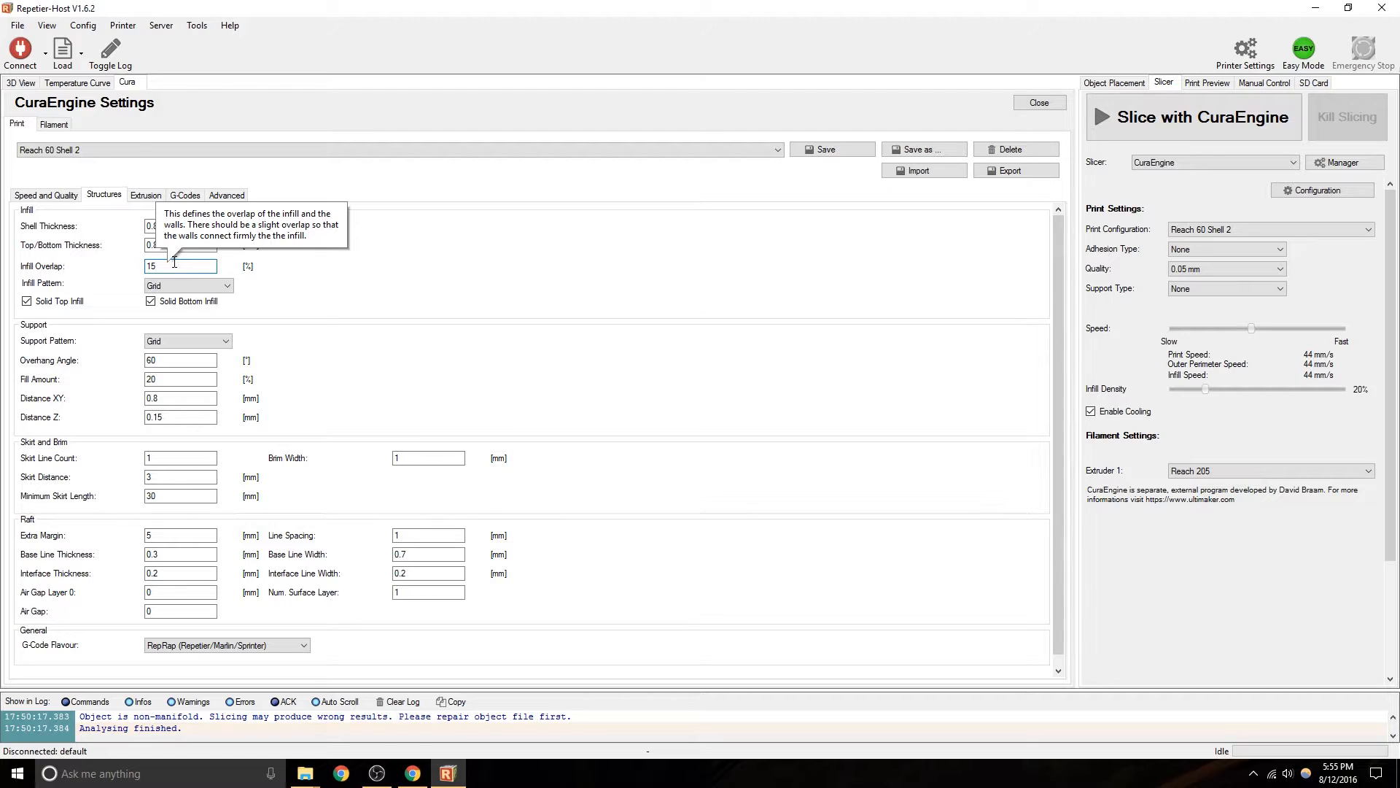
Set the infill pattern to Lines and toggle solid top infill off and back on.
{"action": "left_click", "coordinate": [188, 285]}
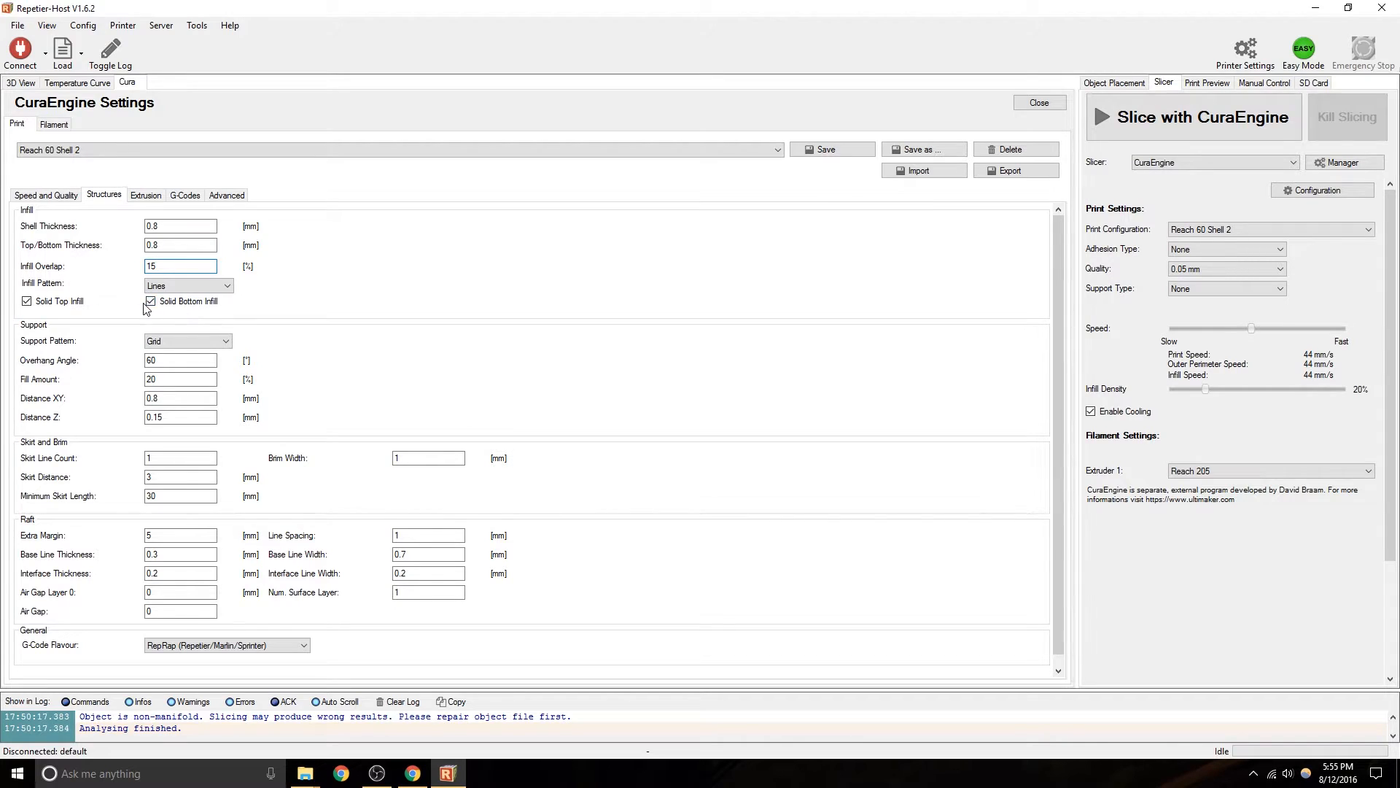
{"action": "left_click", "coordinate": [26, 300]}
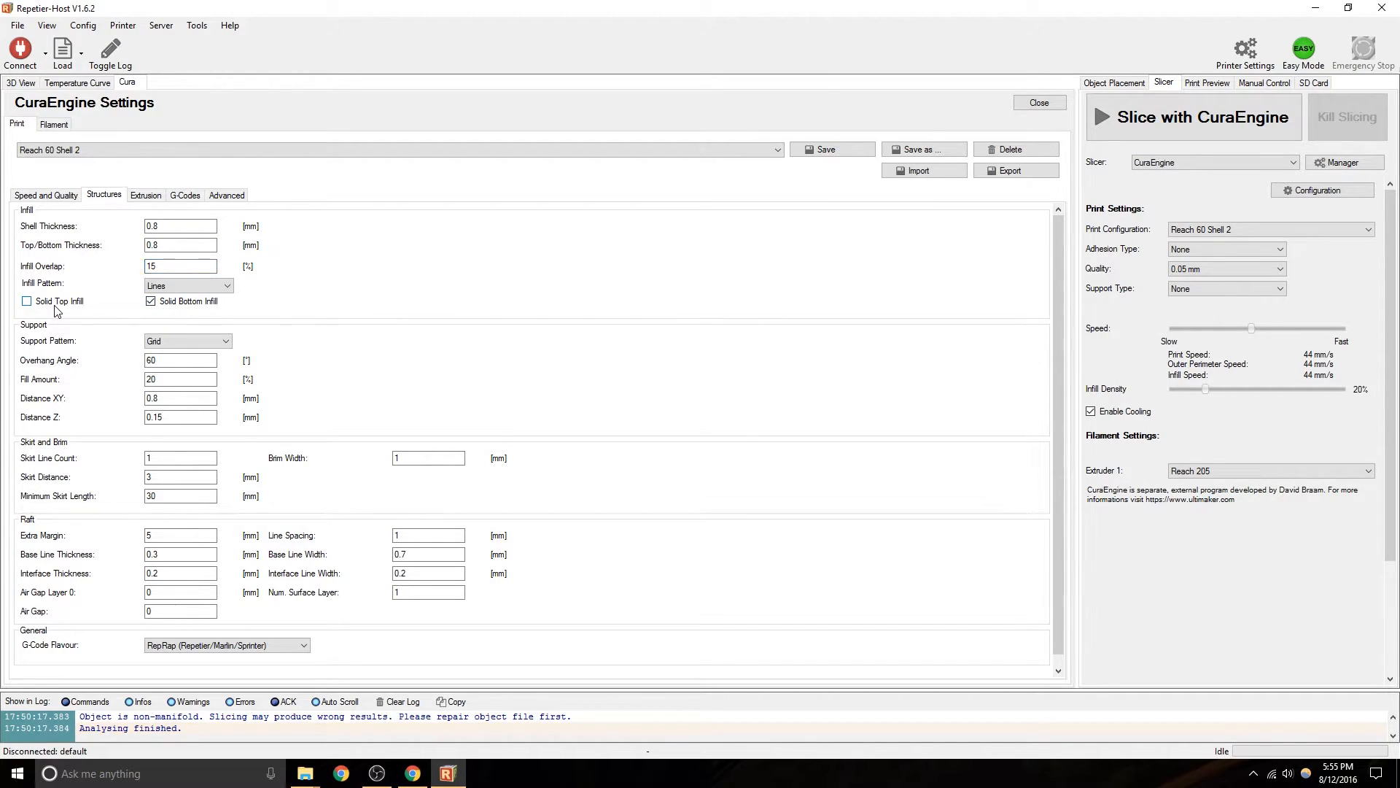
{"action": "left_click", "coordinate": [26, 300]}
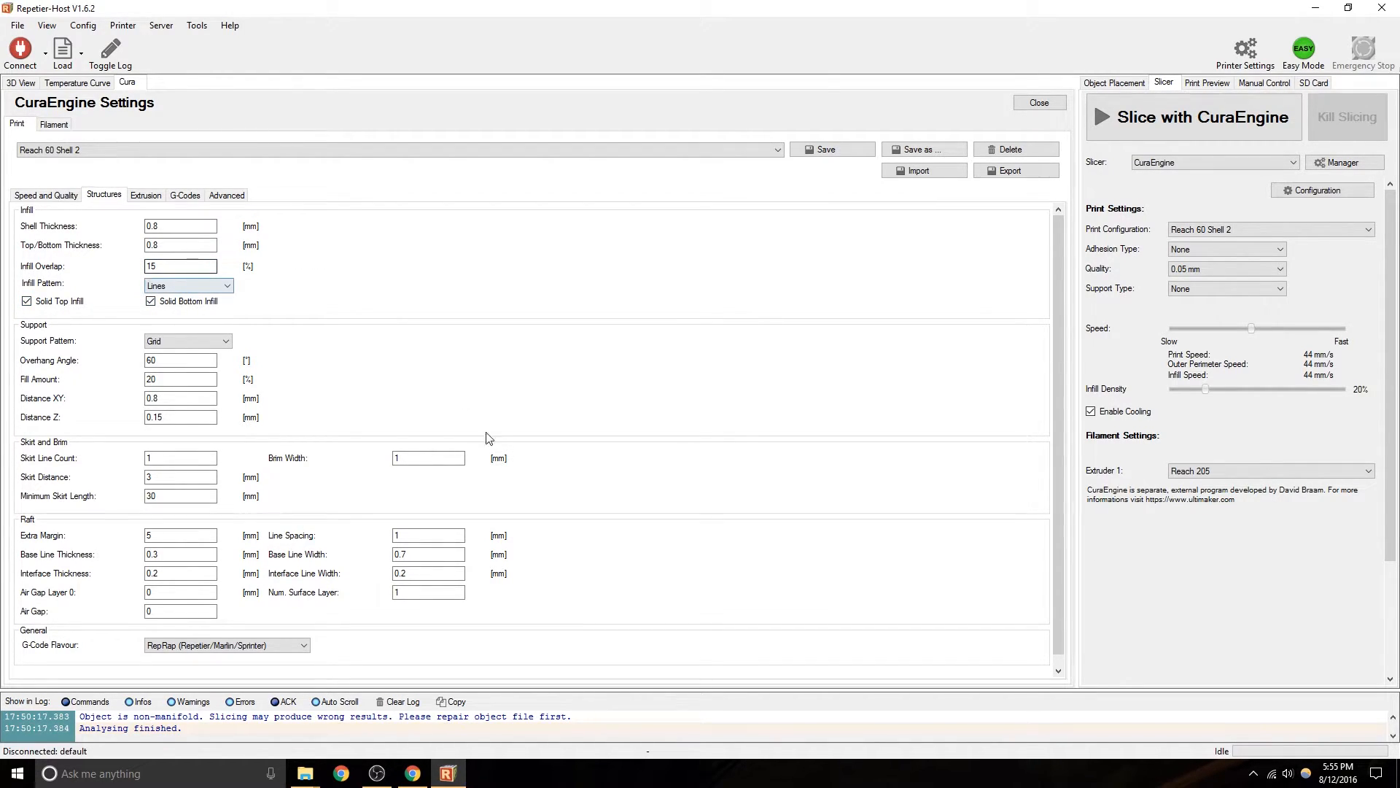
{"action": "left_click", "coordinate": [397, 149]}
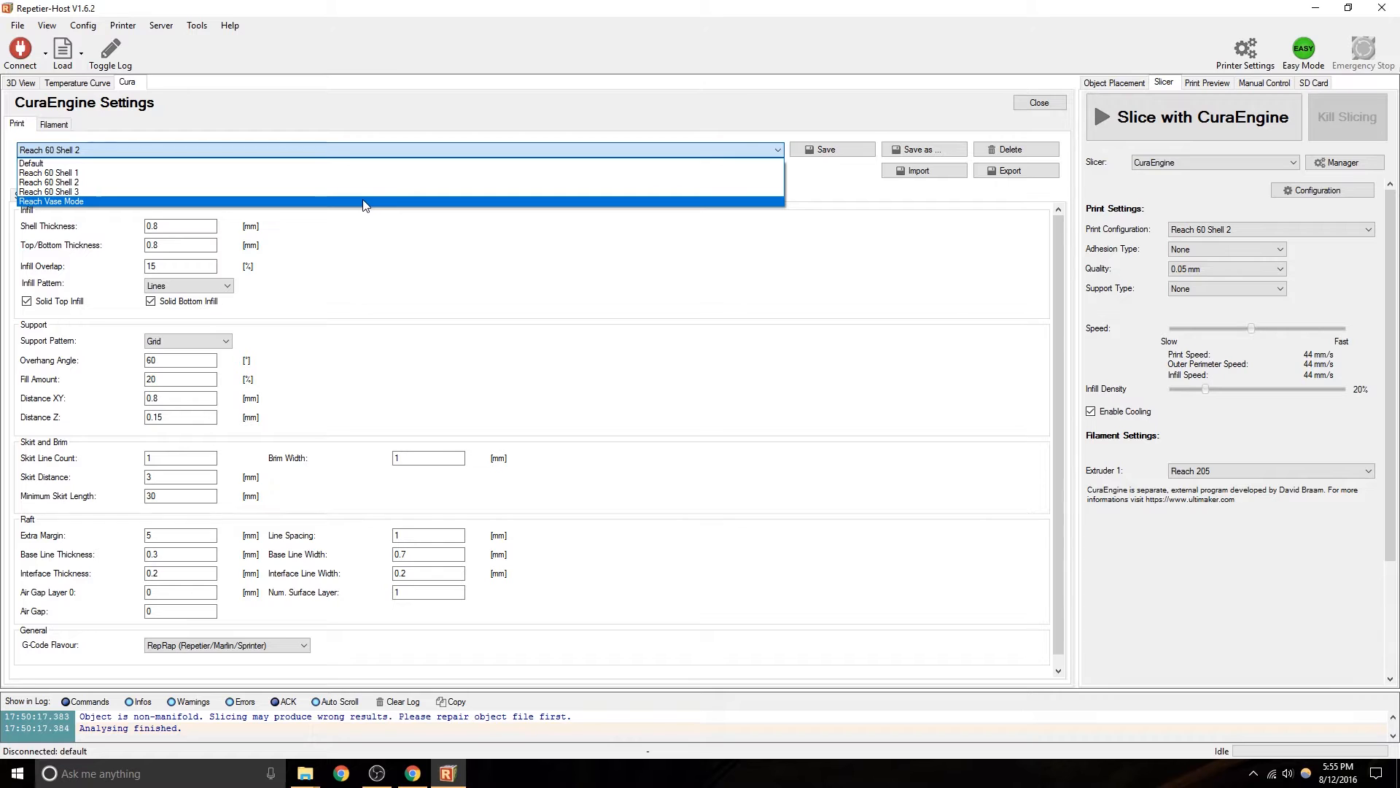
View the Reach Vase Mode profile briefly, then reload Reach 60 Shell 2 and return to its structure settings.
{"action": "left_click", "coordinate": [51, 202]}
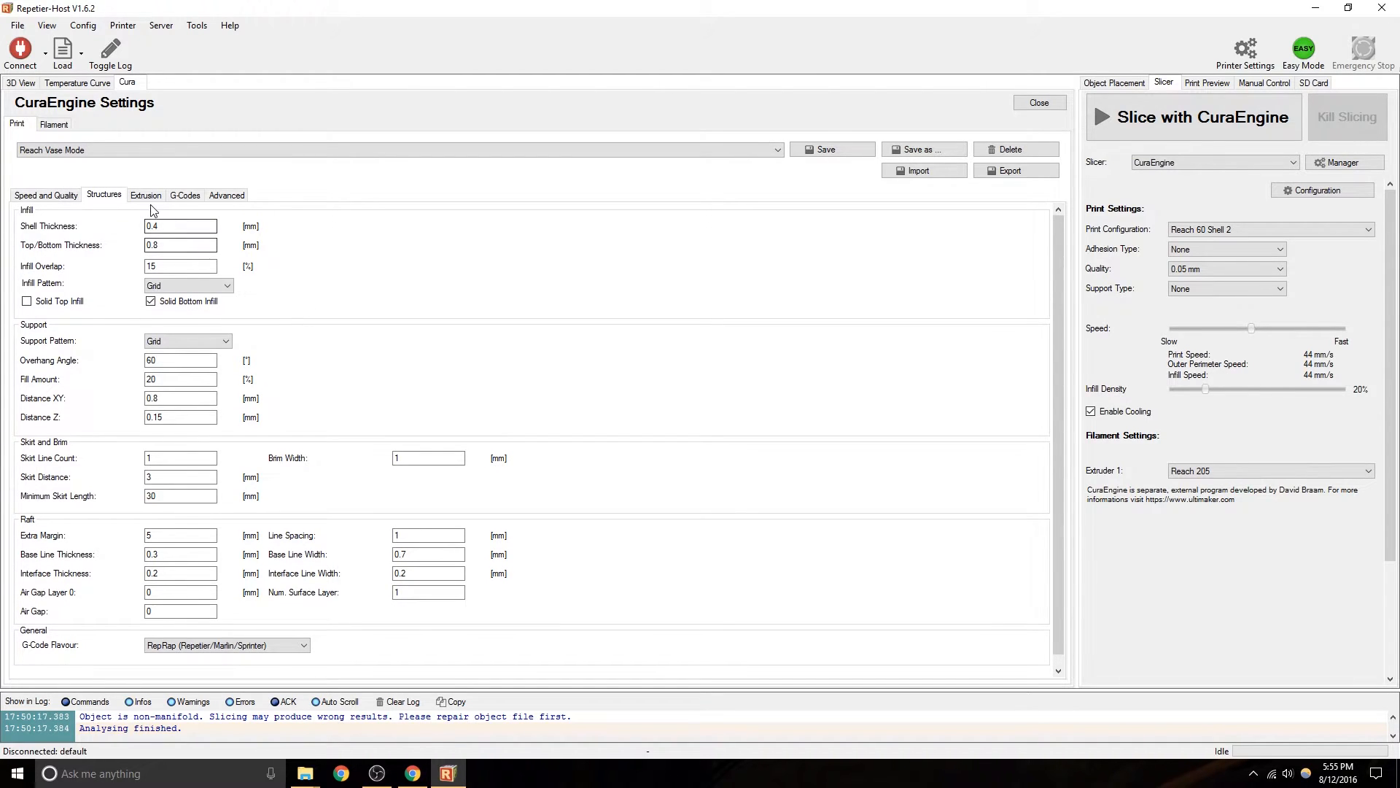
{"action": "left_click", "coordinate": [144, 194]}
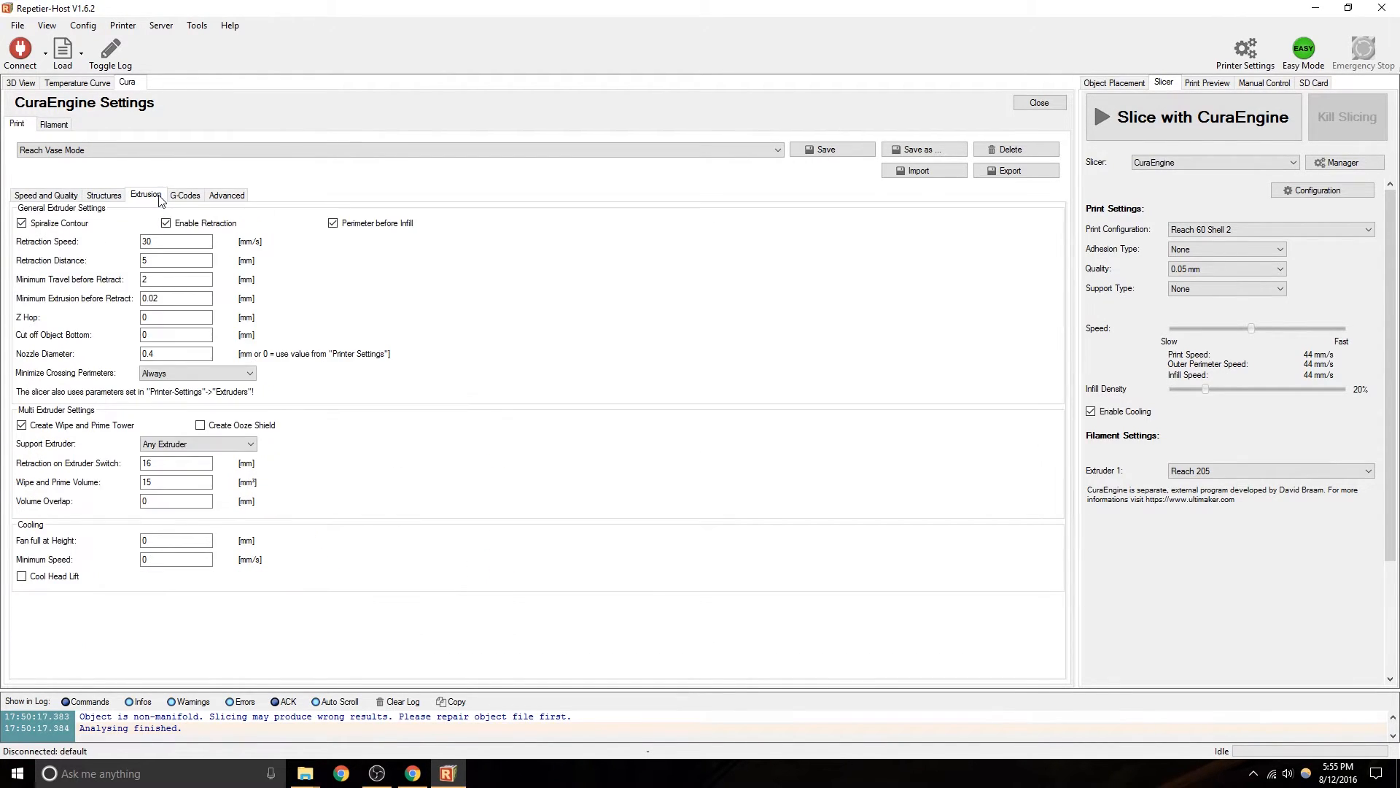
{"action": "mouse_move", "coordinate": [198, 239]}
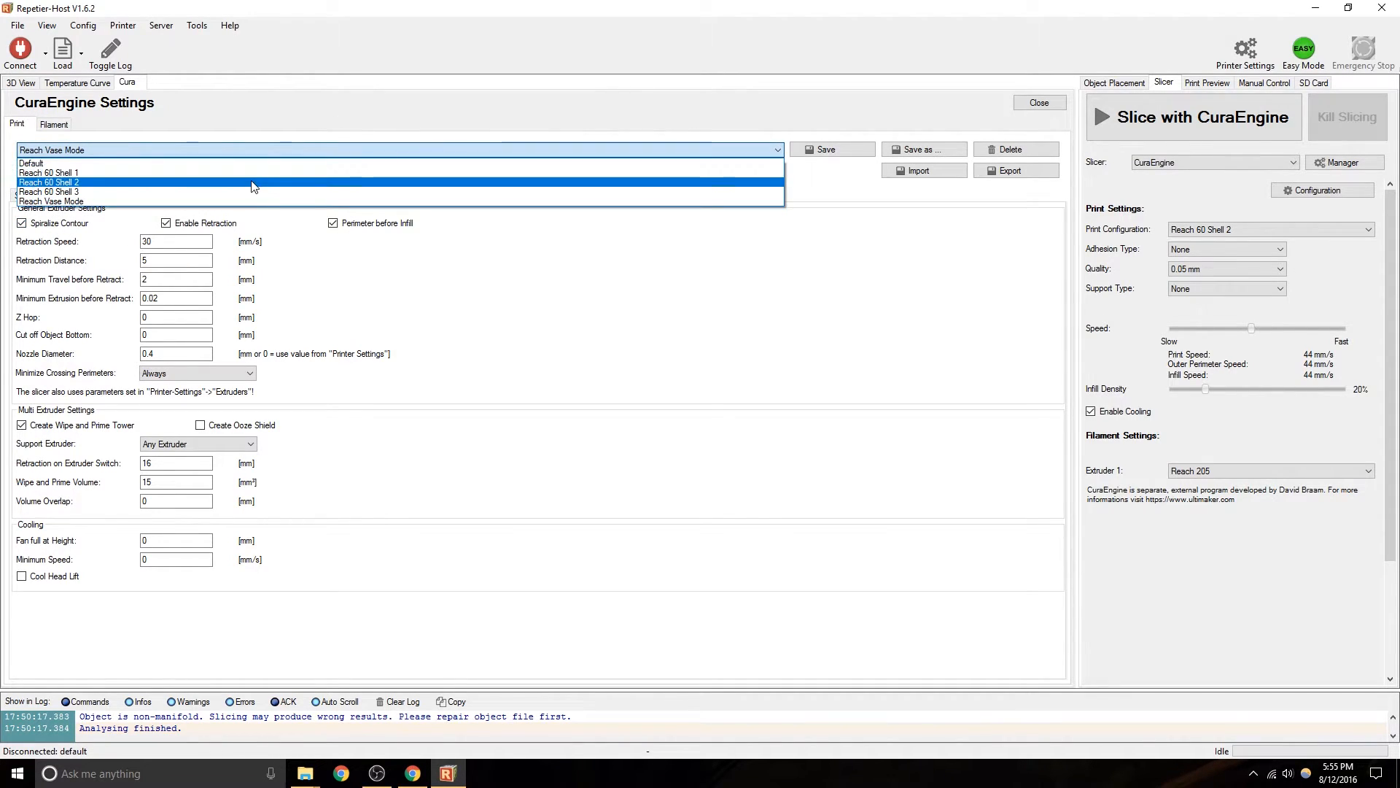
{"action": "left_click", "coordinate": [50, 182]}
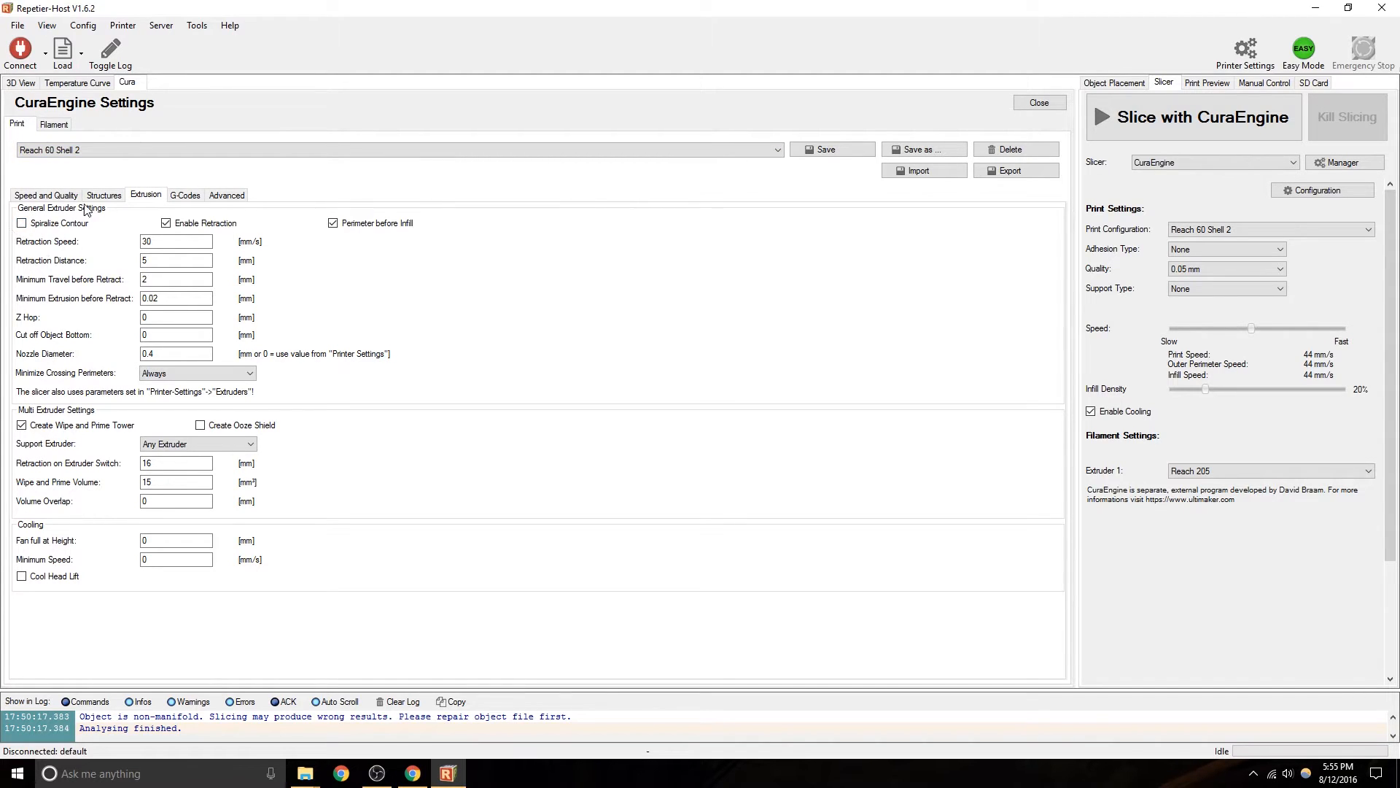
{"action": "left_click", "coordinate": [102, 194]}
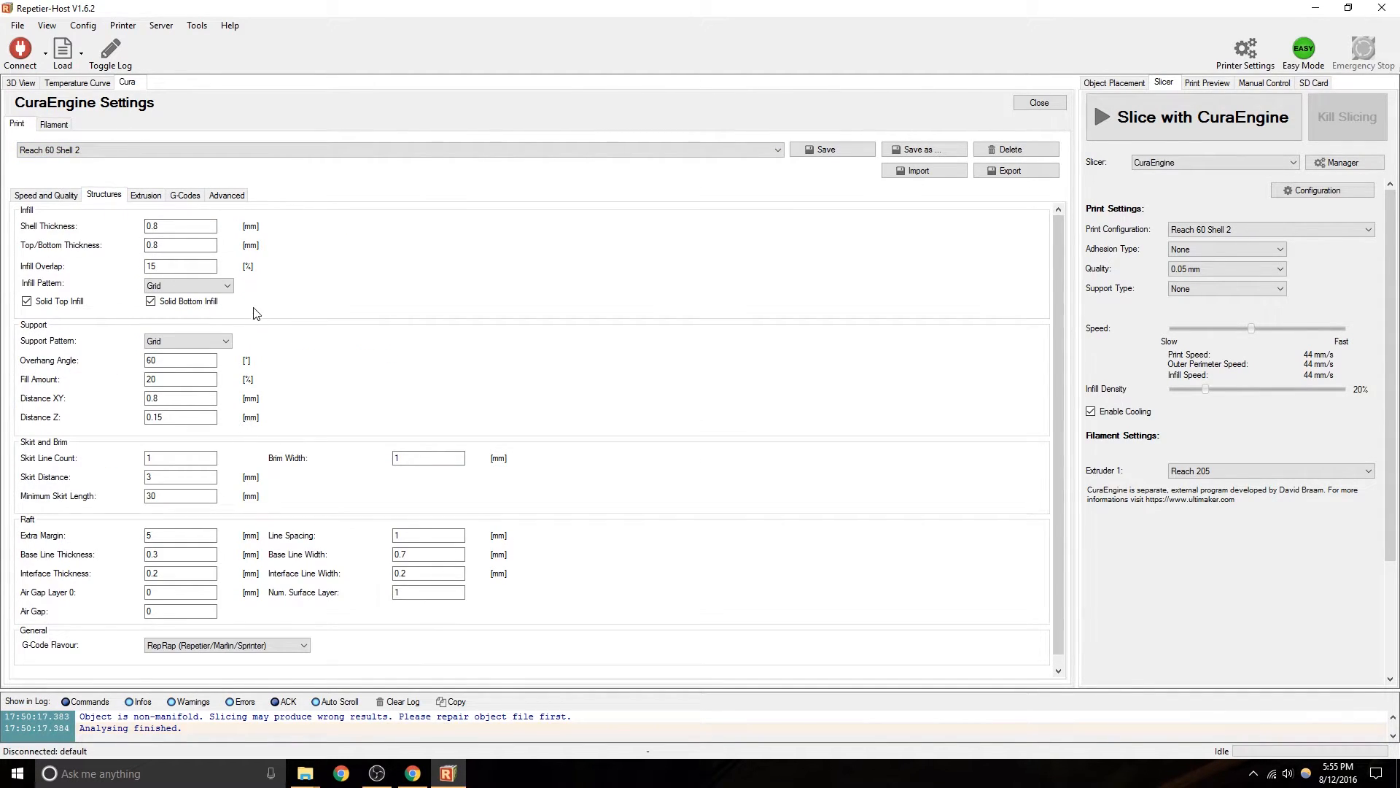
Set the support pattern to Lines and inspect the 60° overhang angle and 20% fill amount.
{"action": "left_click", "coordinate": [226, 283]}
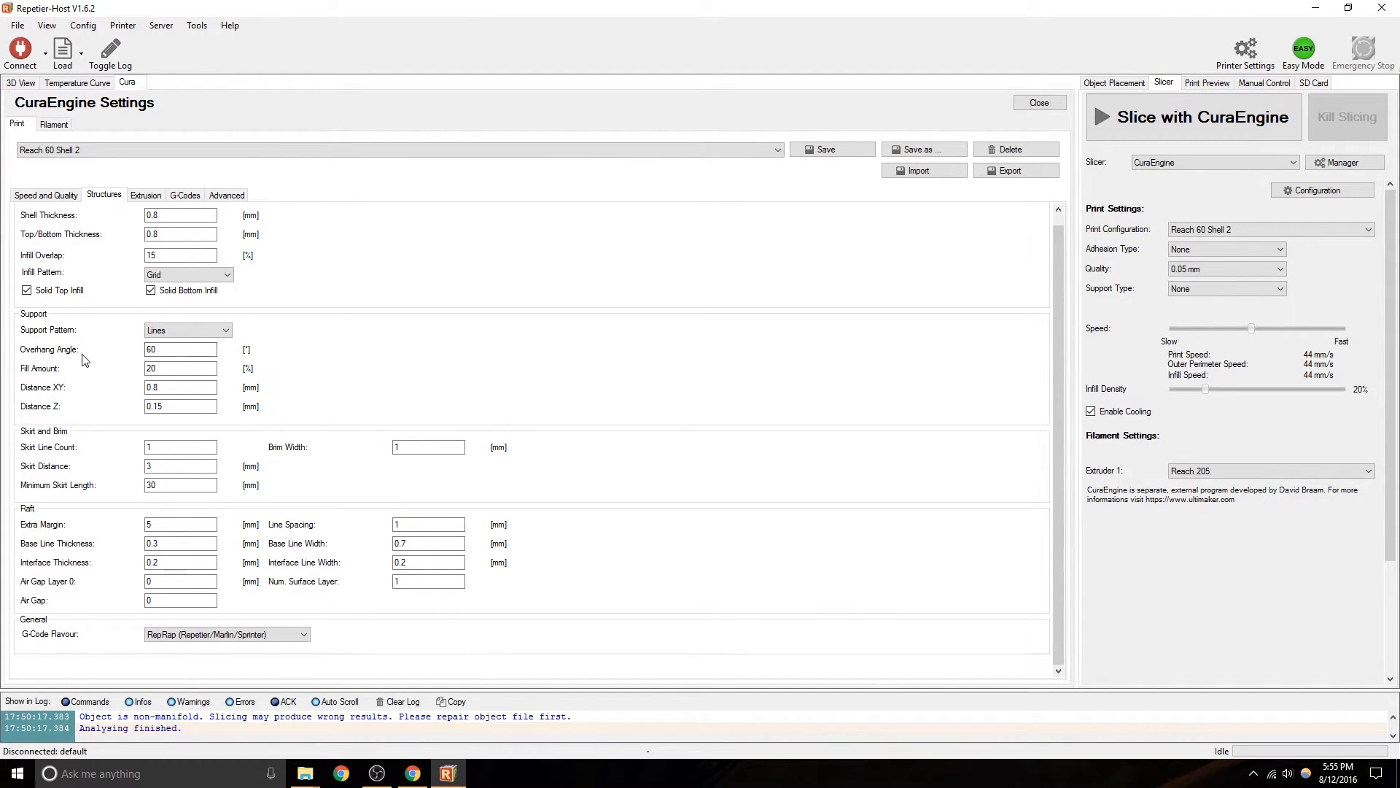
{"action": "left_click", "coordinate": [181, 348]}
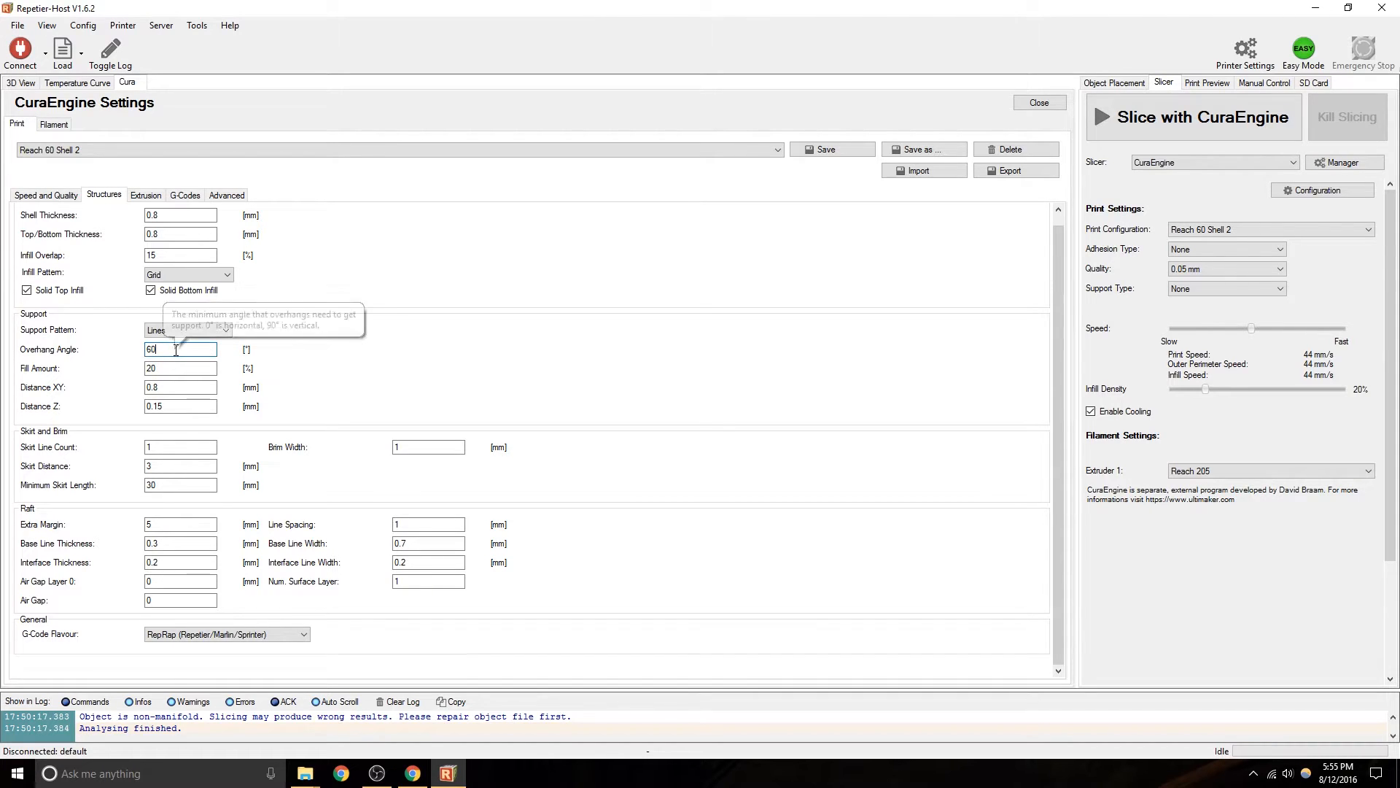
{"action": "mouse_move", "coordinate": [249, 321]}
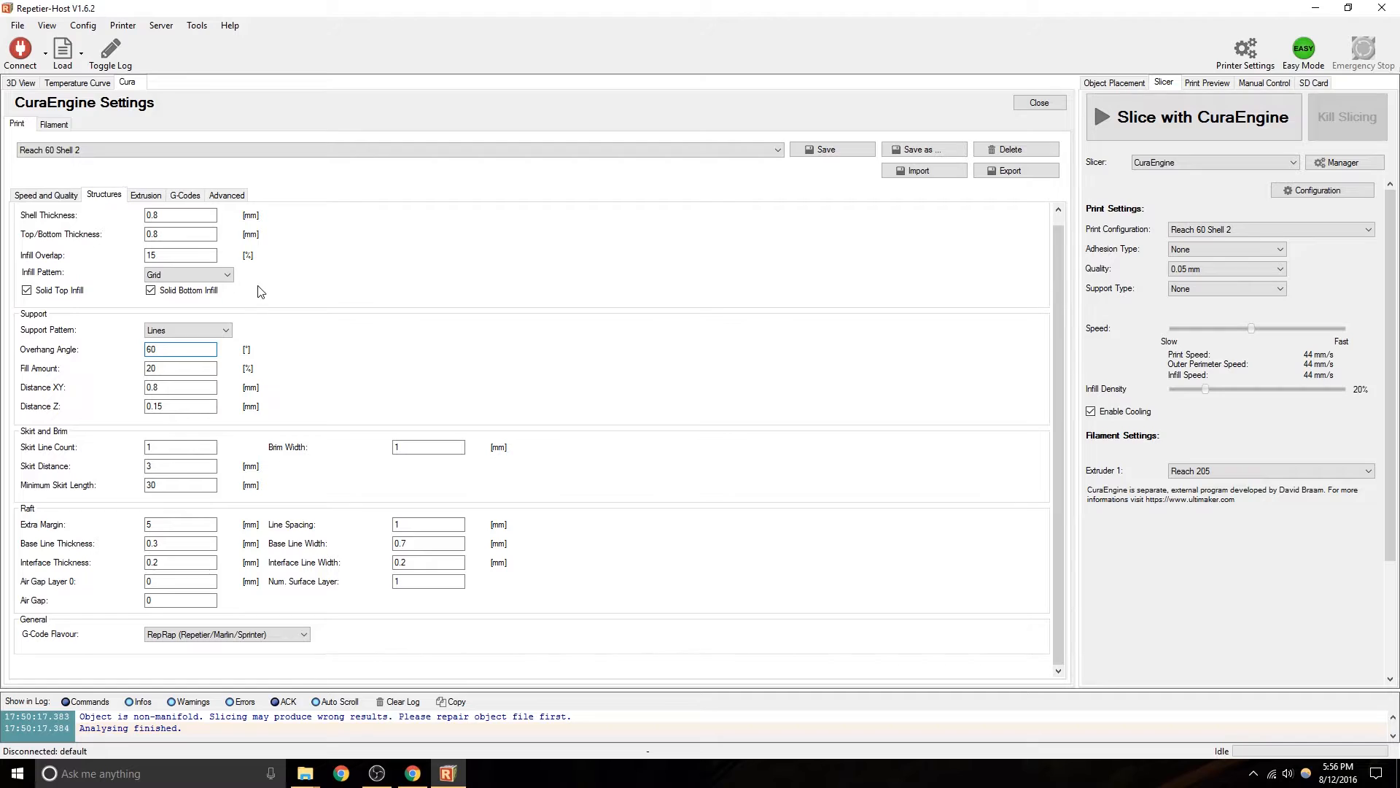
{"action": "mouse_move", "coordinate": [256, 296]}
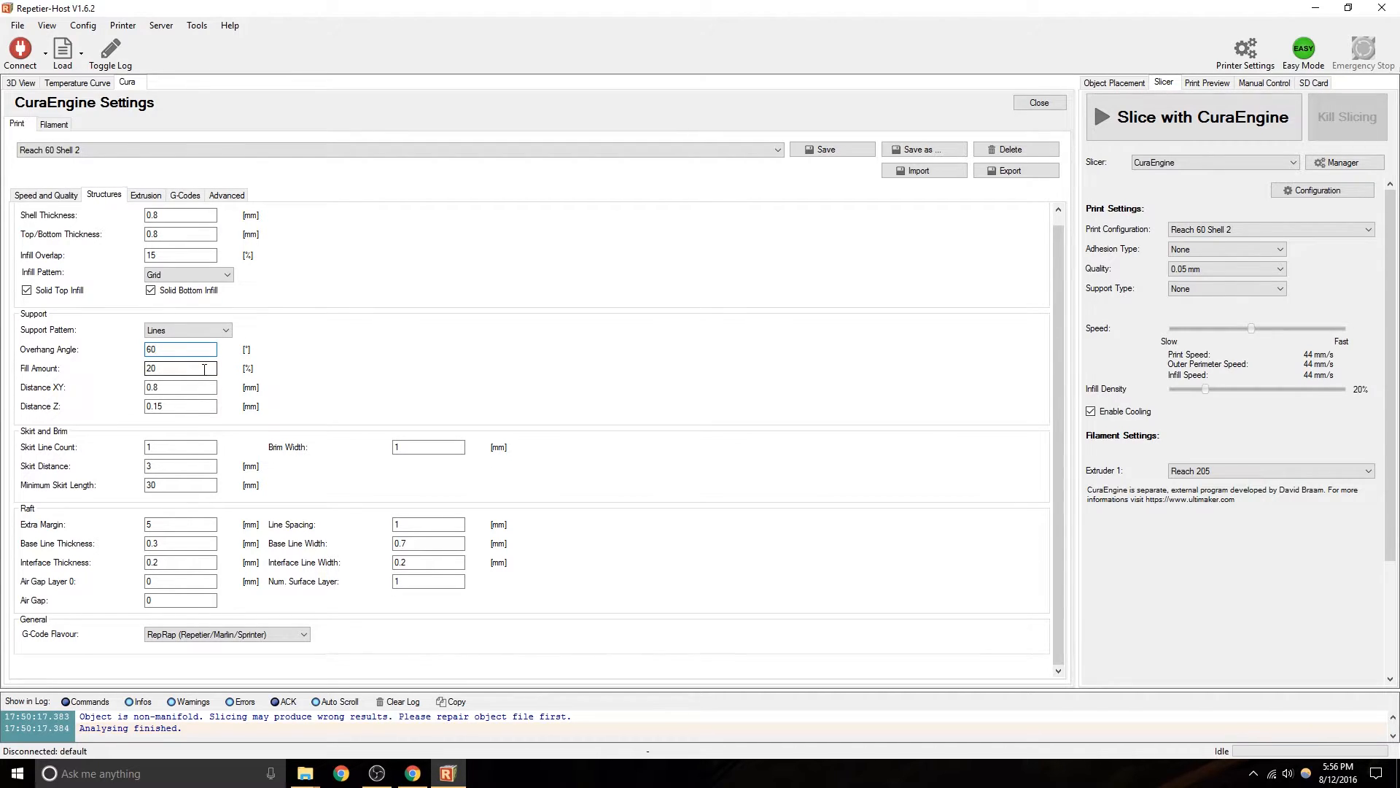
{"action": "left_click", "coordinate": [181, 367]}
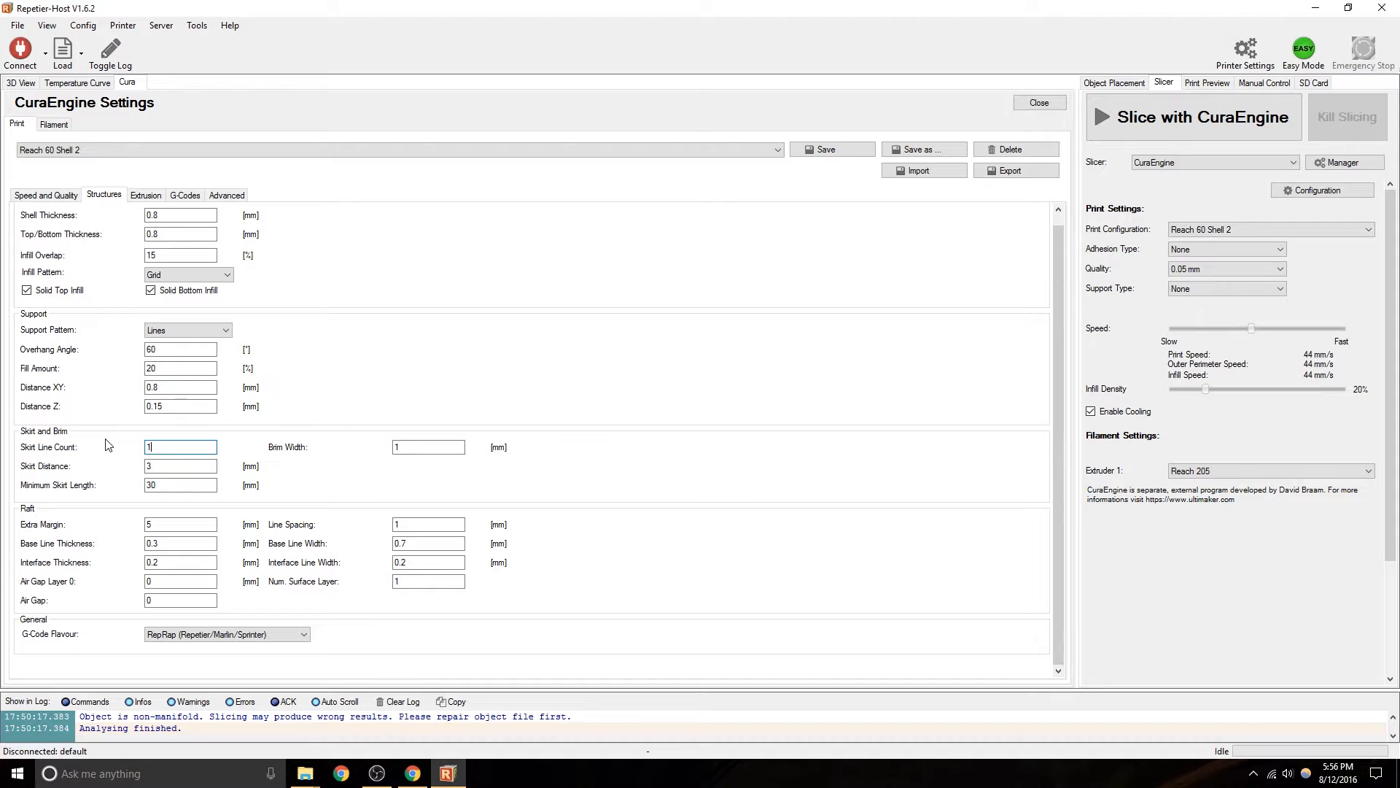
{"action": "mouse_move", "coordinate": [116, 443]}
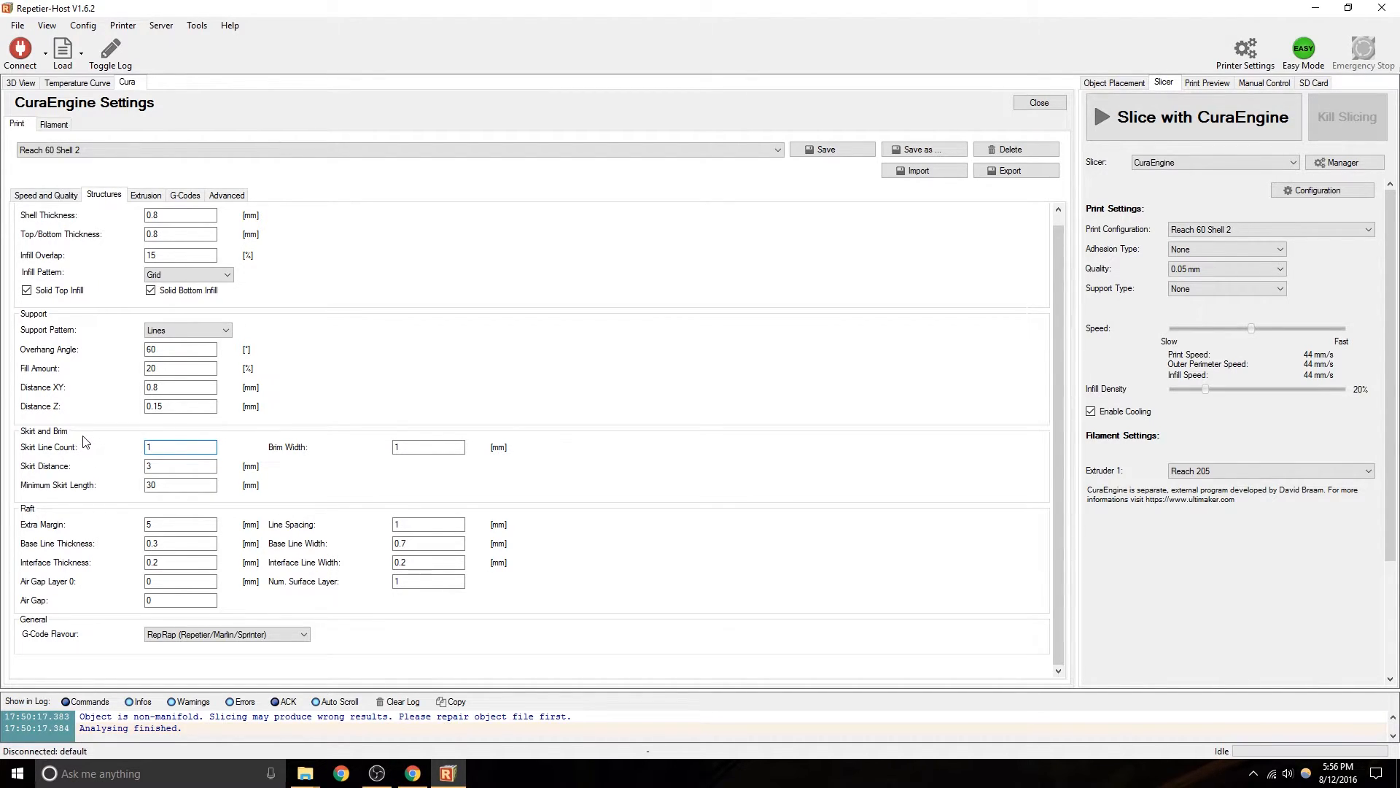
{"action": "mouse_move", "coordinate": [89, 439]}
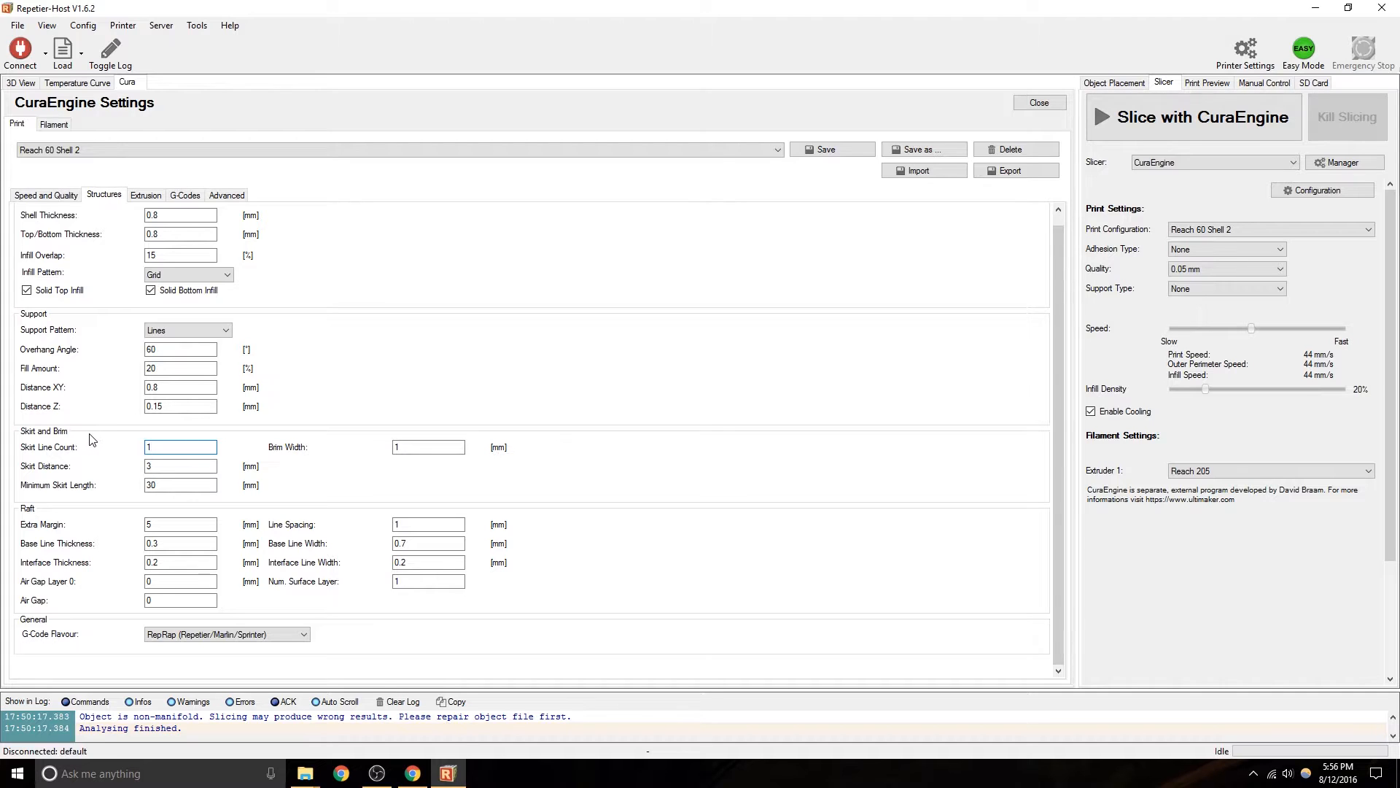
{"action": "mouse_move", "coordinate": [126, 449]}
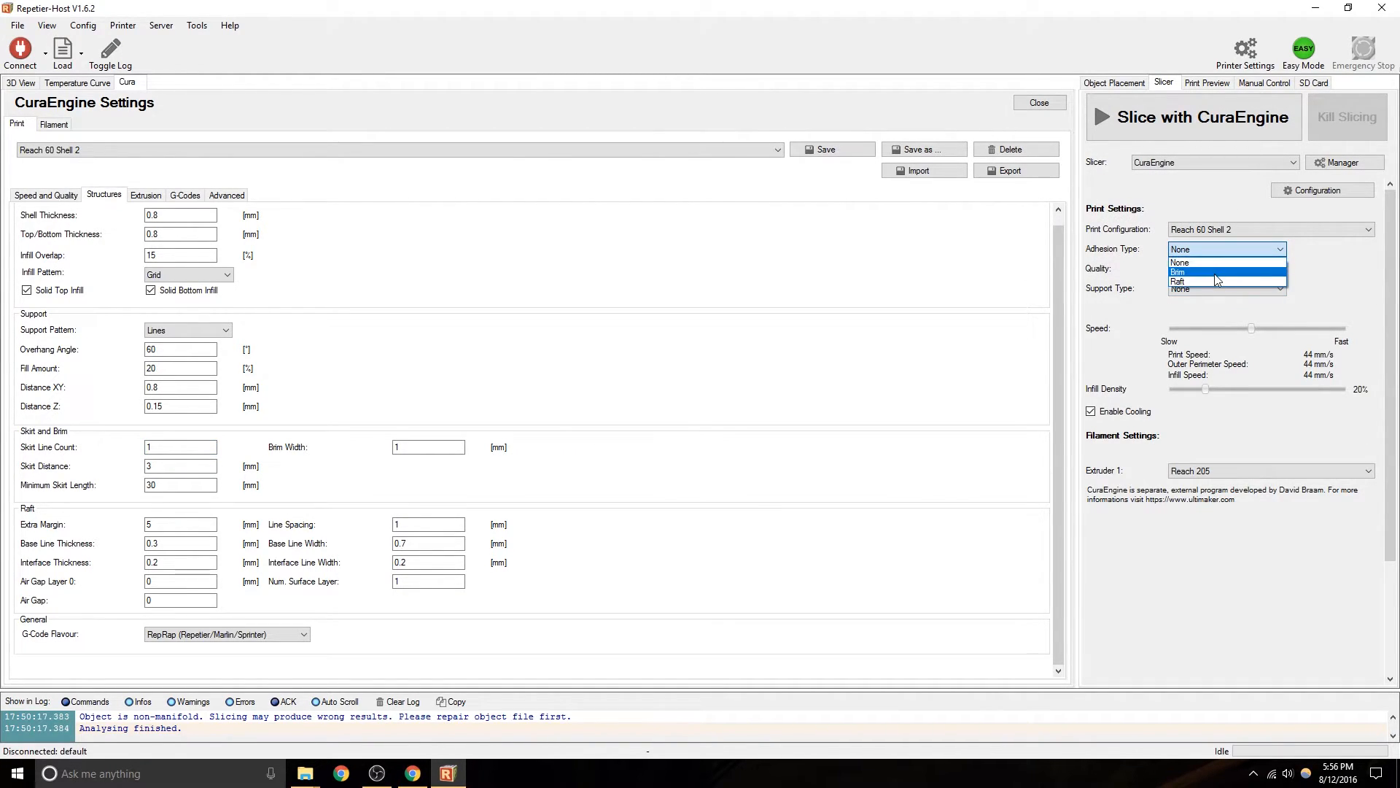
{"action": "mouse_move", "coordinate": [1223, 282]}
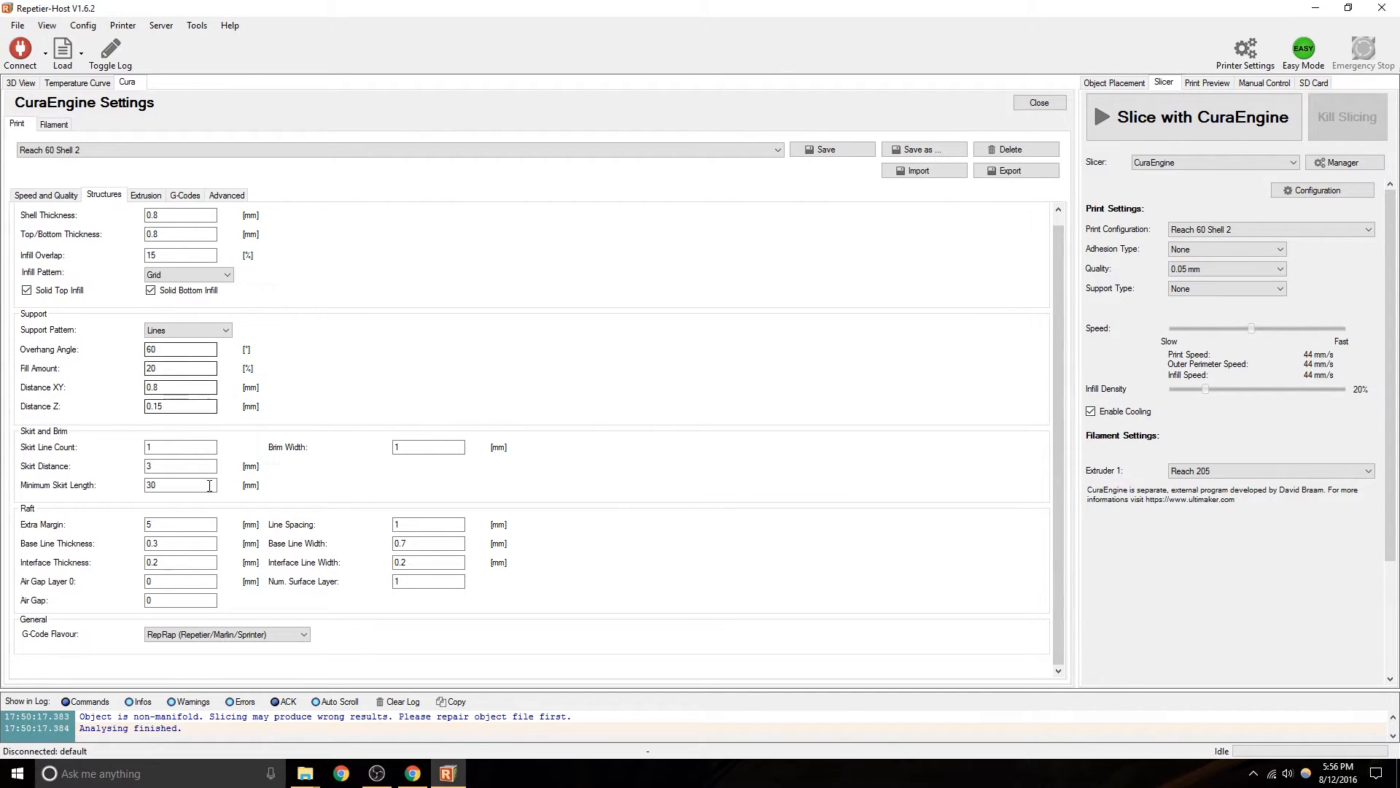
{"action": "left_click", "coordinate": [181, 446]}
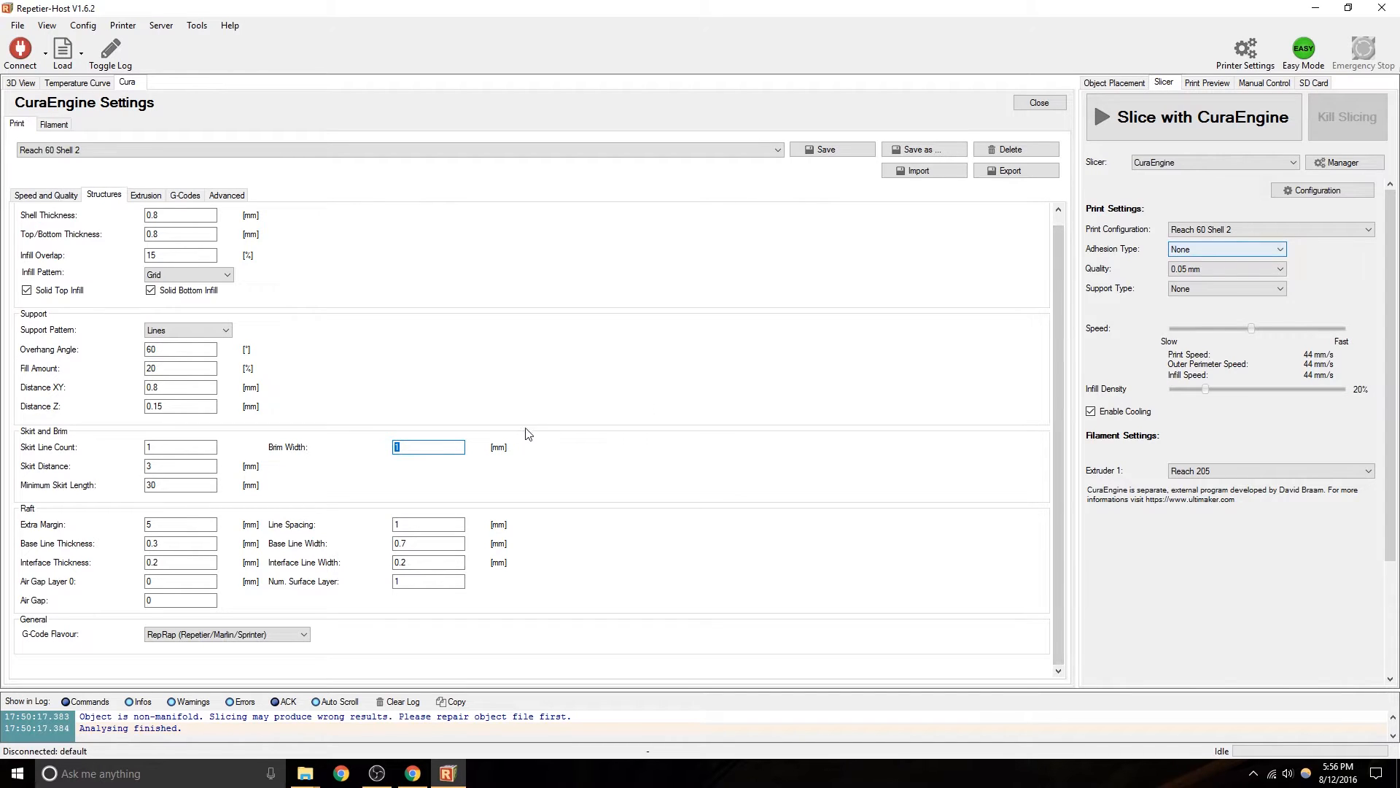
{"action": "left_click", "coordinate": [181, 524]}
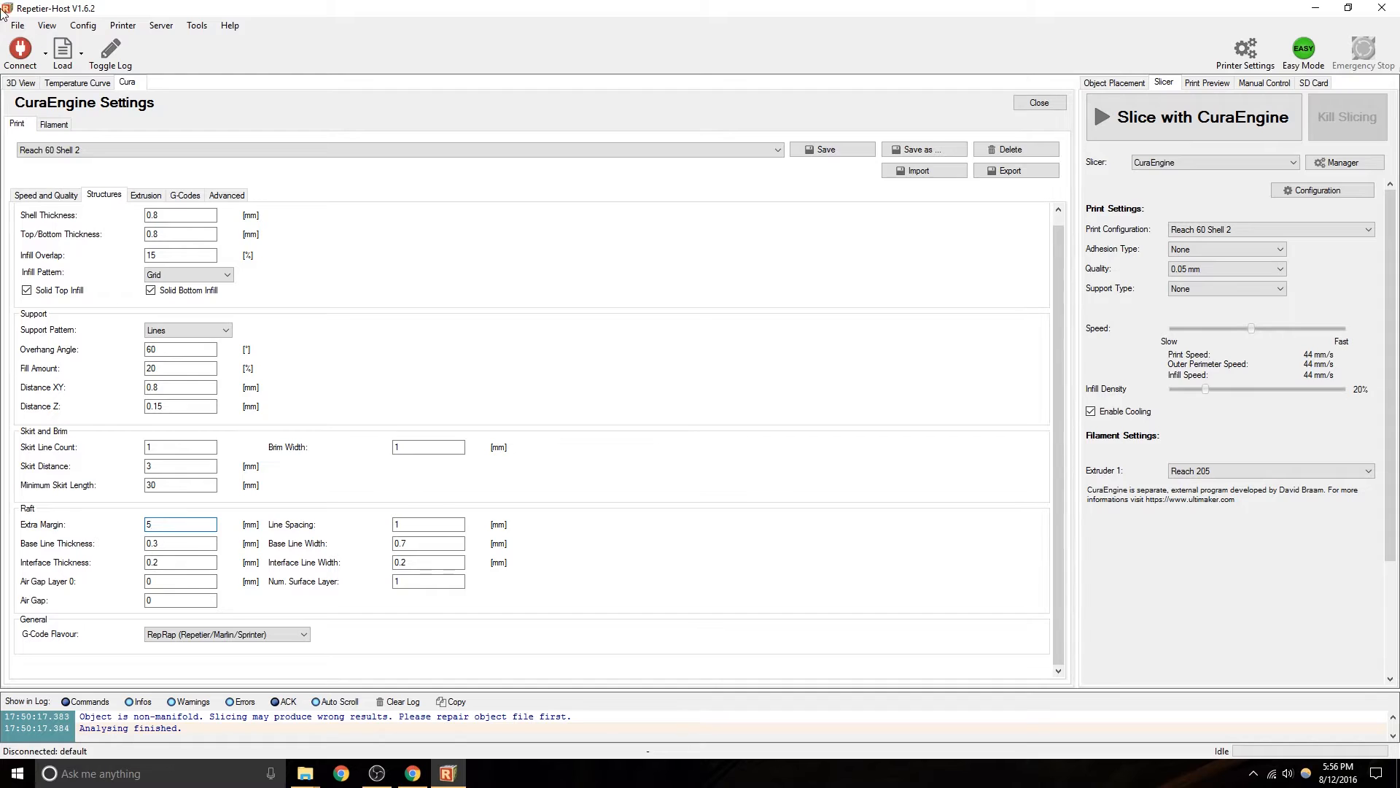
{"action": "left_click", "coordinate": [178, 524]}
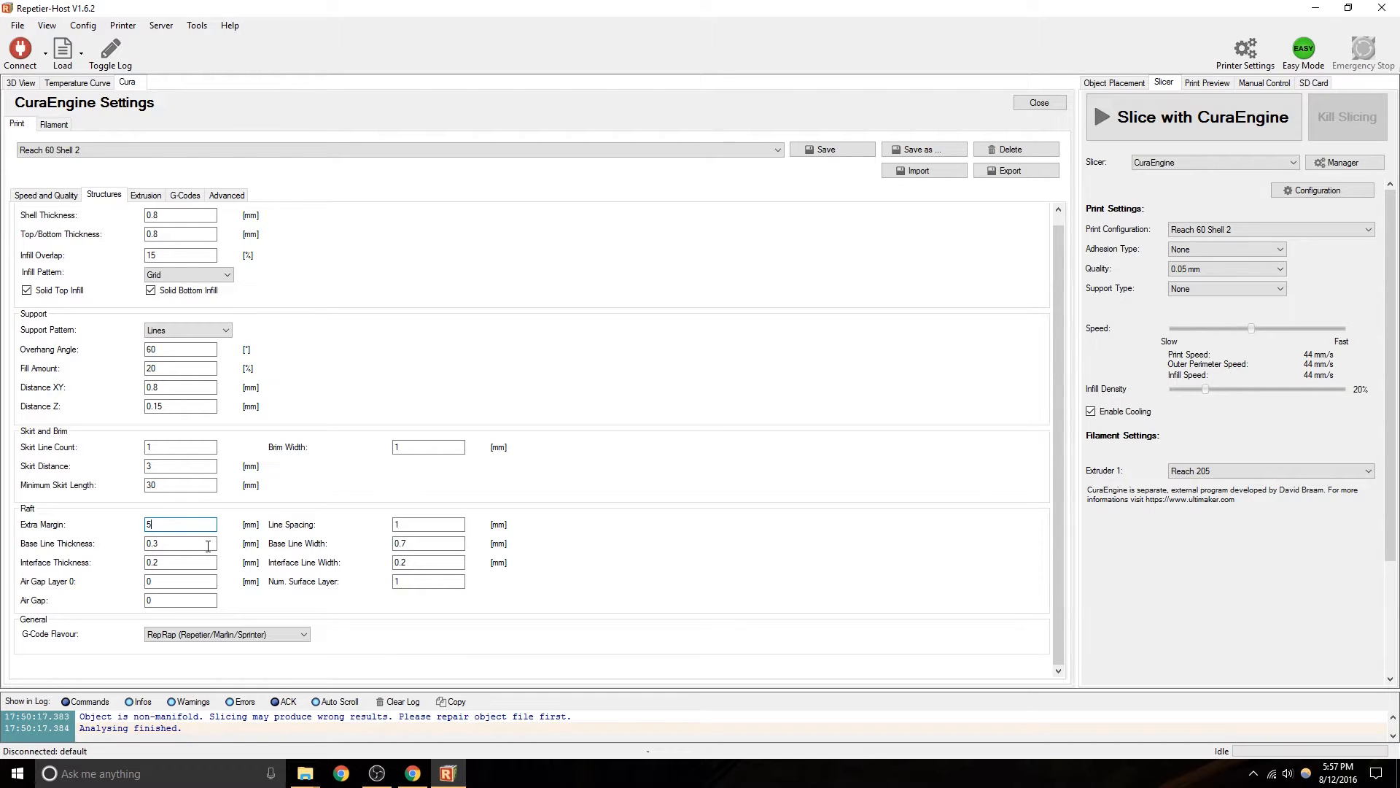
{"action": "mouse_move", "coordinate": [181, 543]}
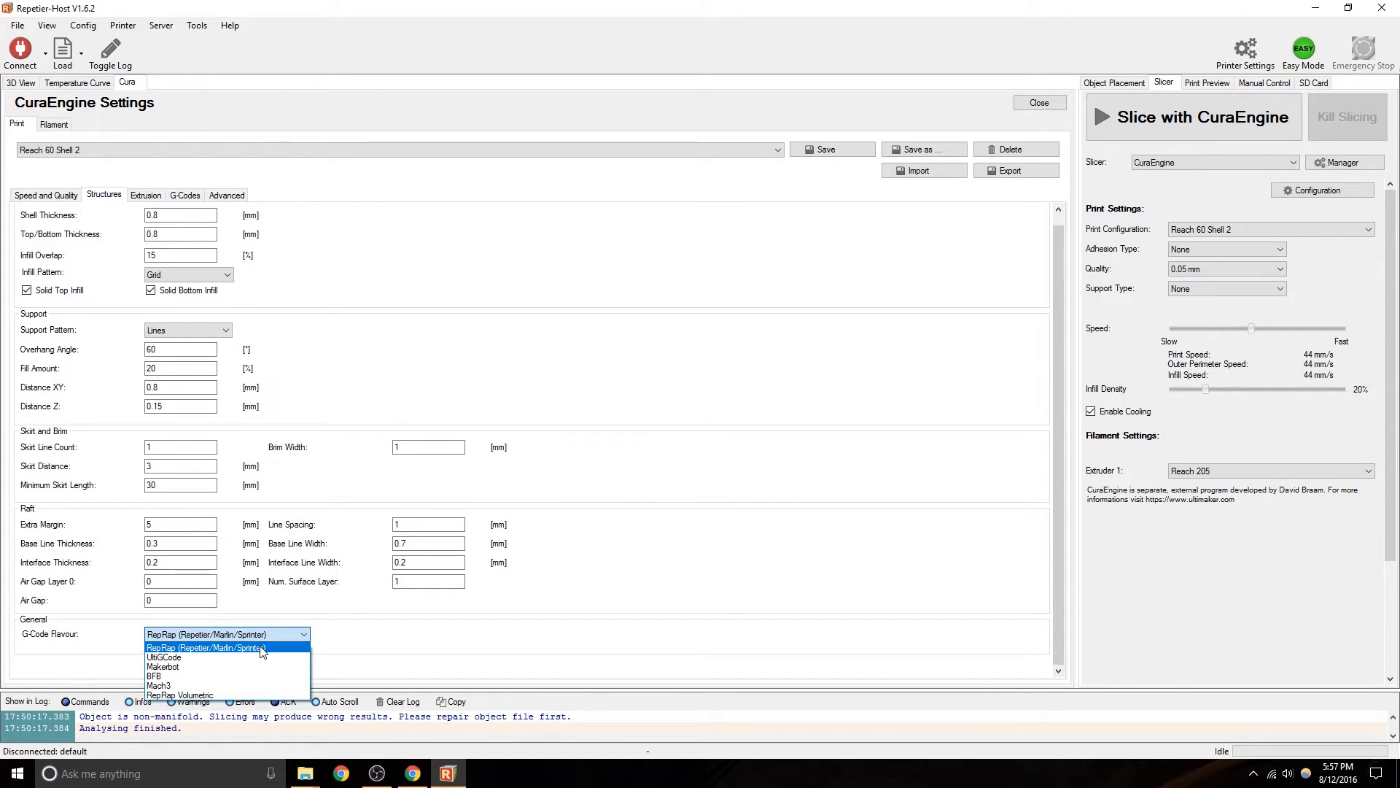
{"action": "left_click", "coordinate": [206, 647]}
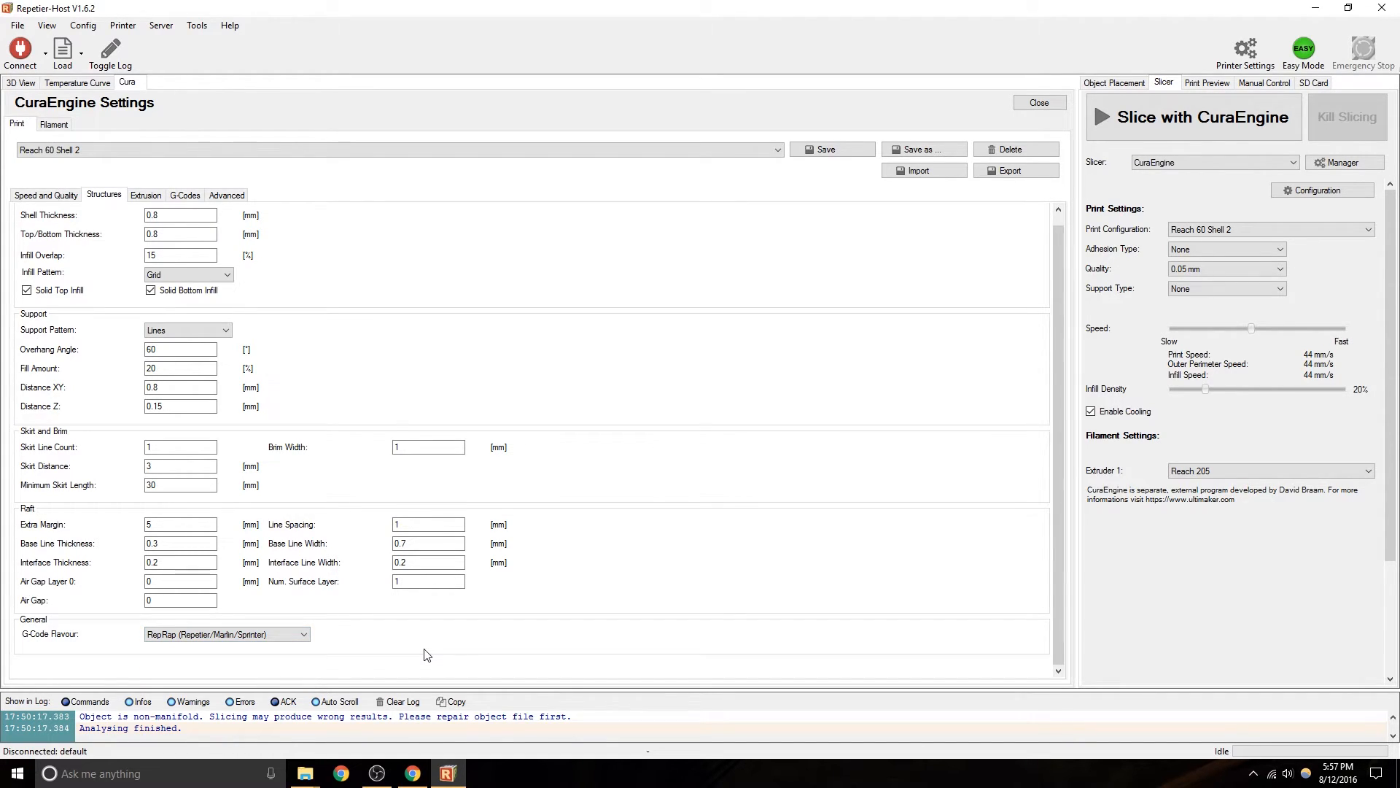
{"action": "mouse_move", "coordinate": [427, 600]}
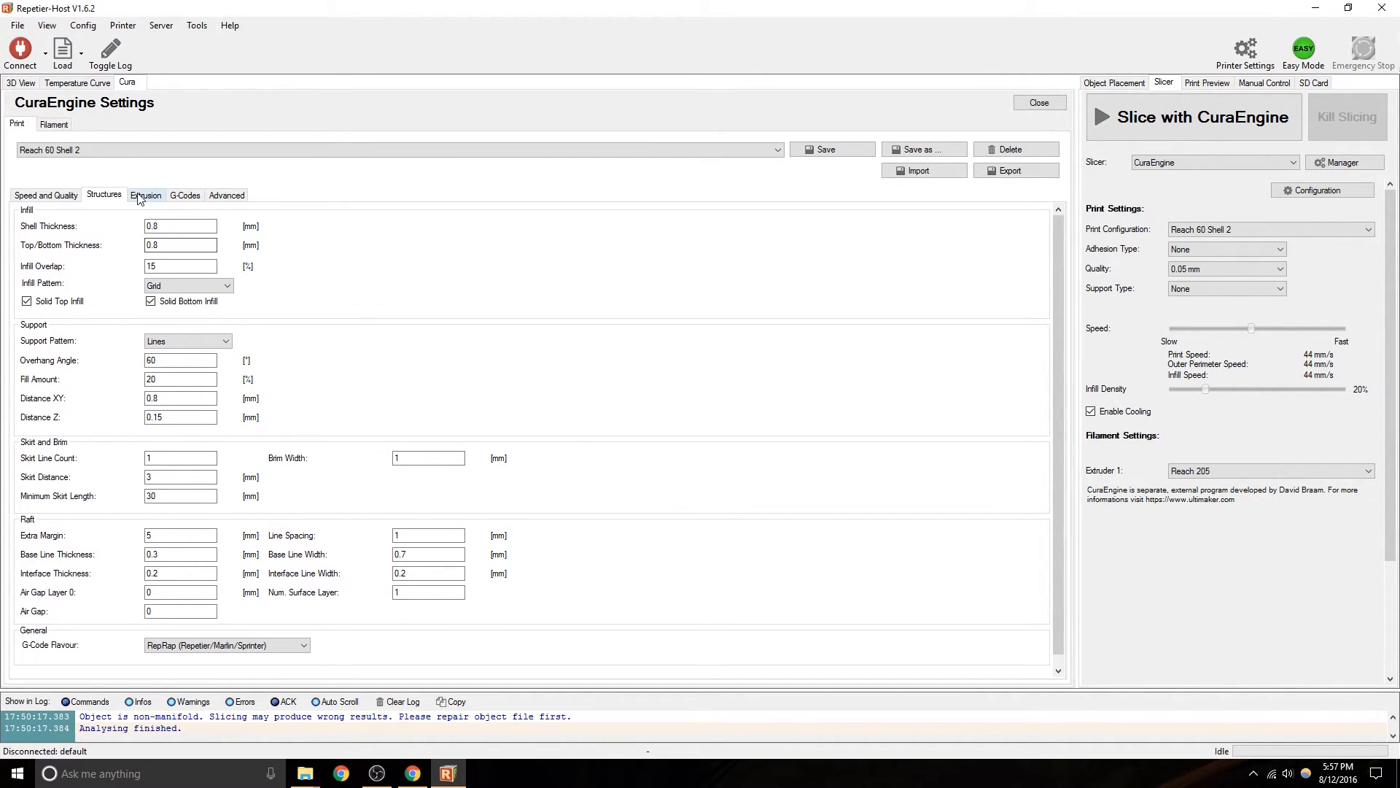
Review the extrusion settings: 5 mm retraction at 30 mm/s, 2 mm minimum travel, Z hop and 0.4 mm nozzle.
{"action": "left_click", "coordinate": [145, 194]}
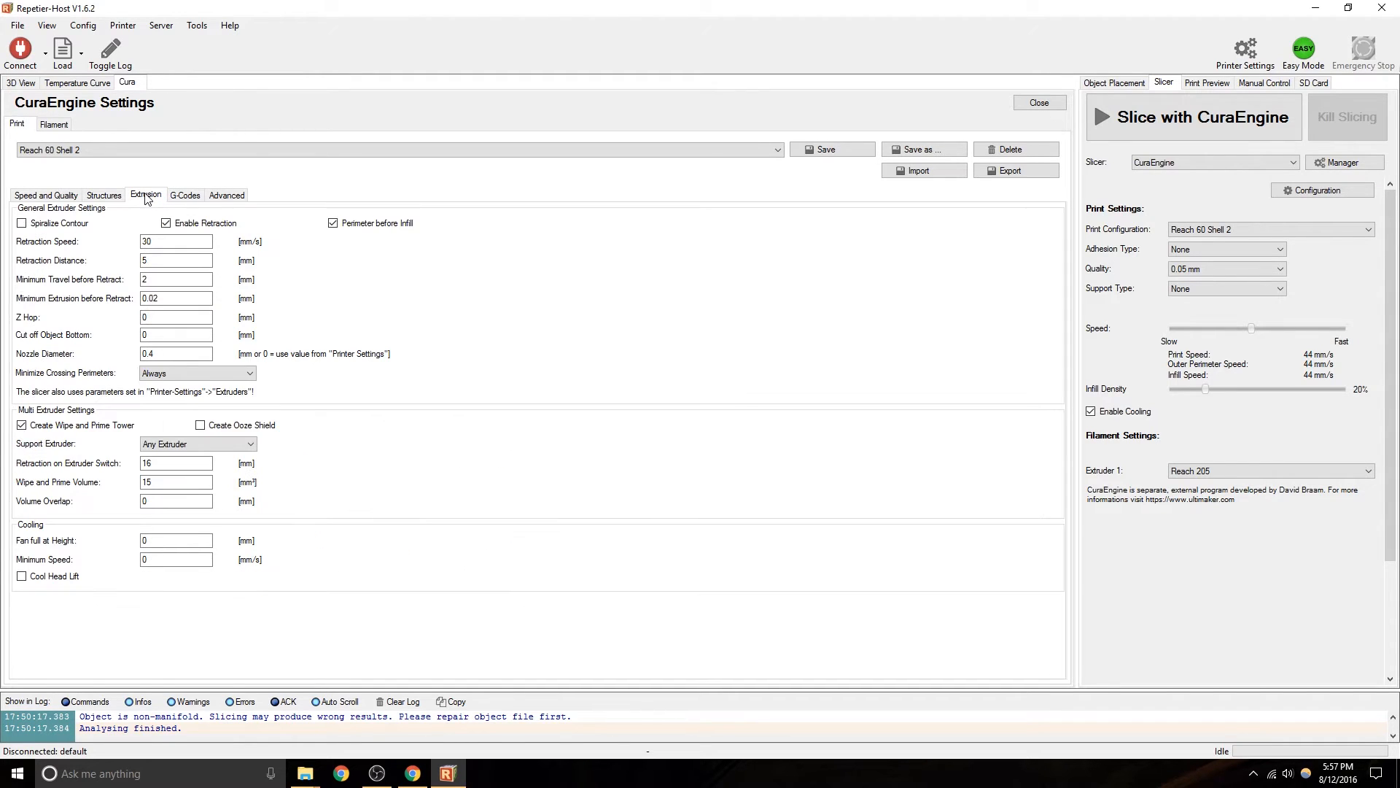
{"action": "left_click", "coordinate": [177, 241]}
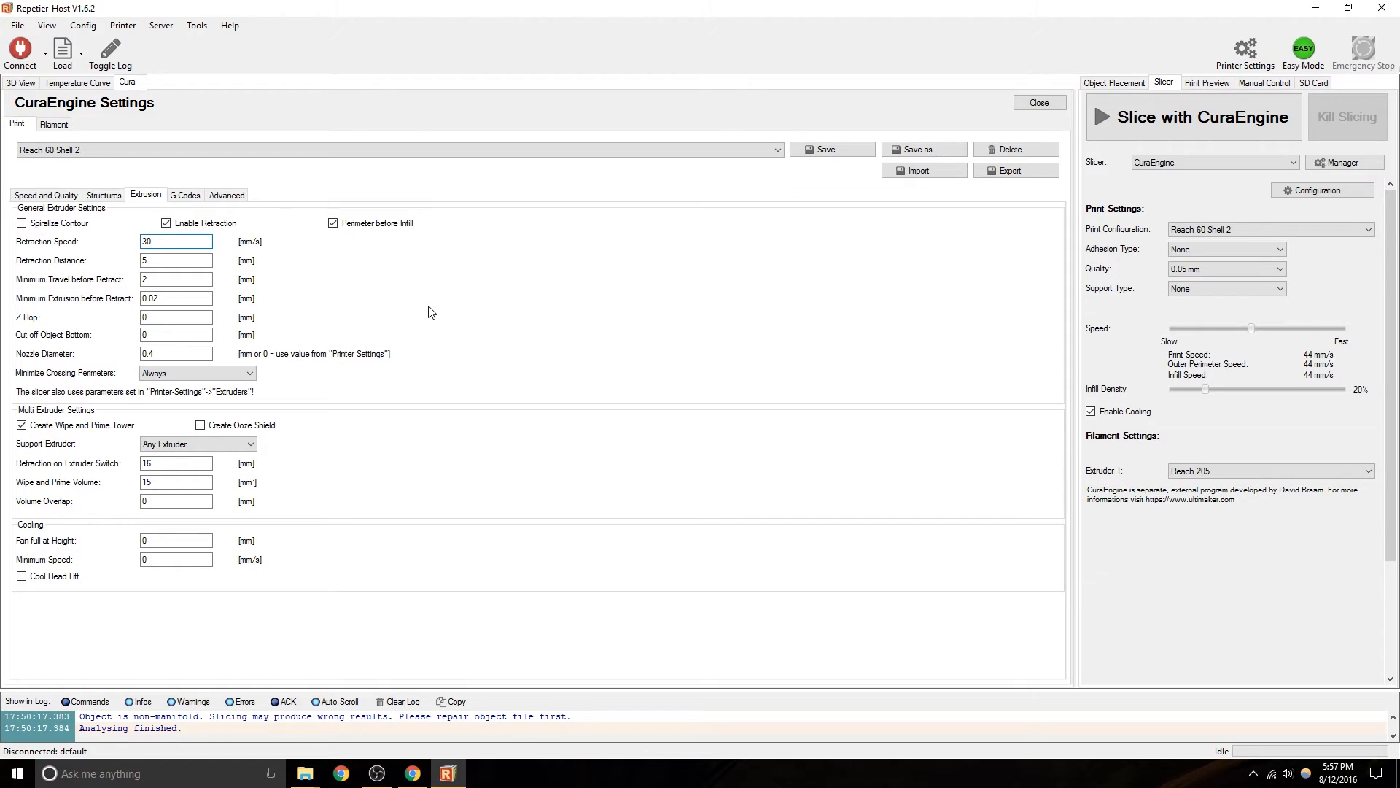
{"action": "mouse_move", "coordinate": [490, 253]}
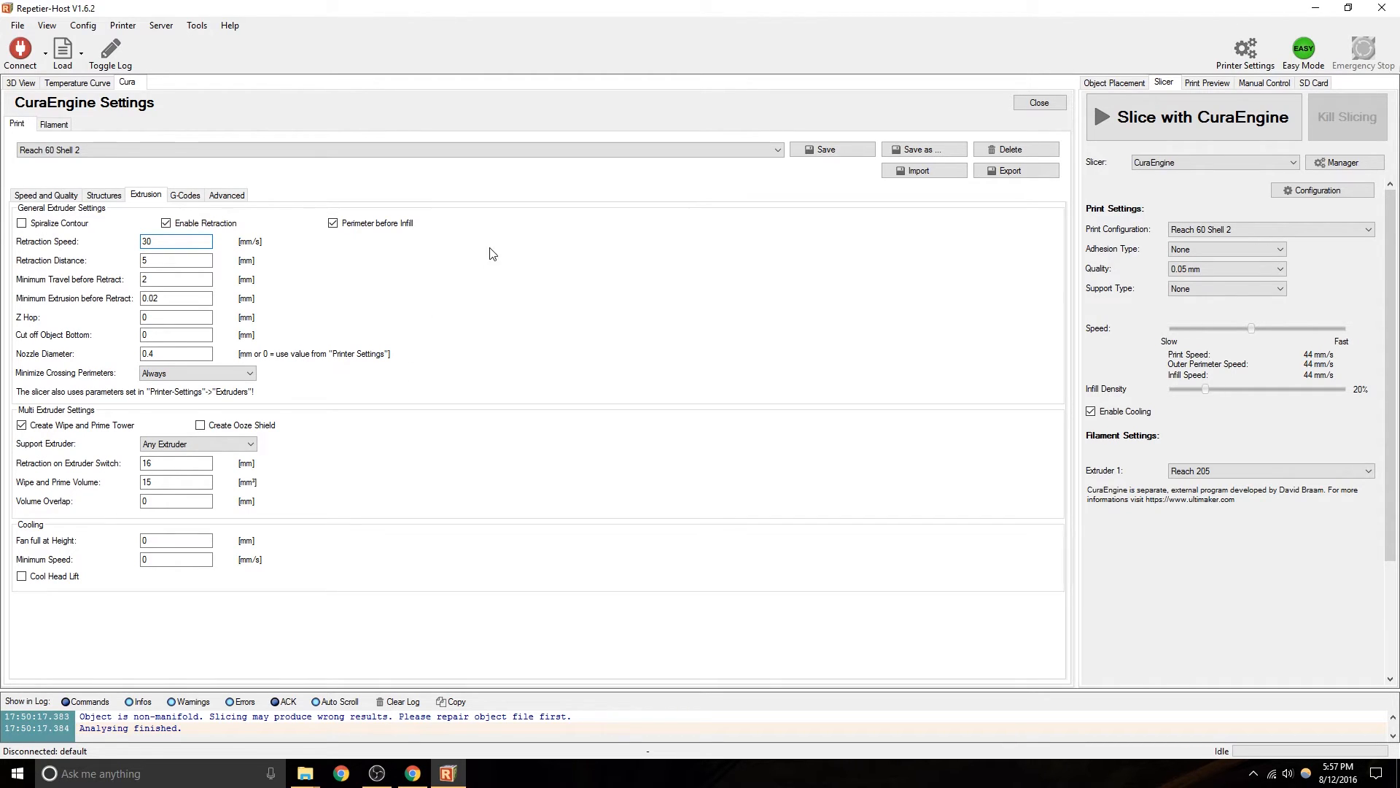
{"action": "mouse_move", "coordinate": [424, 266]}
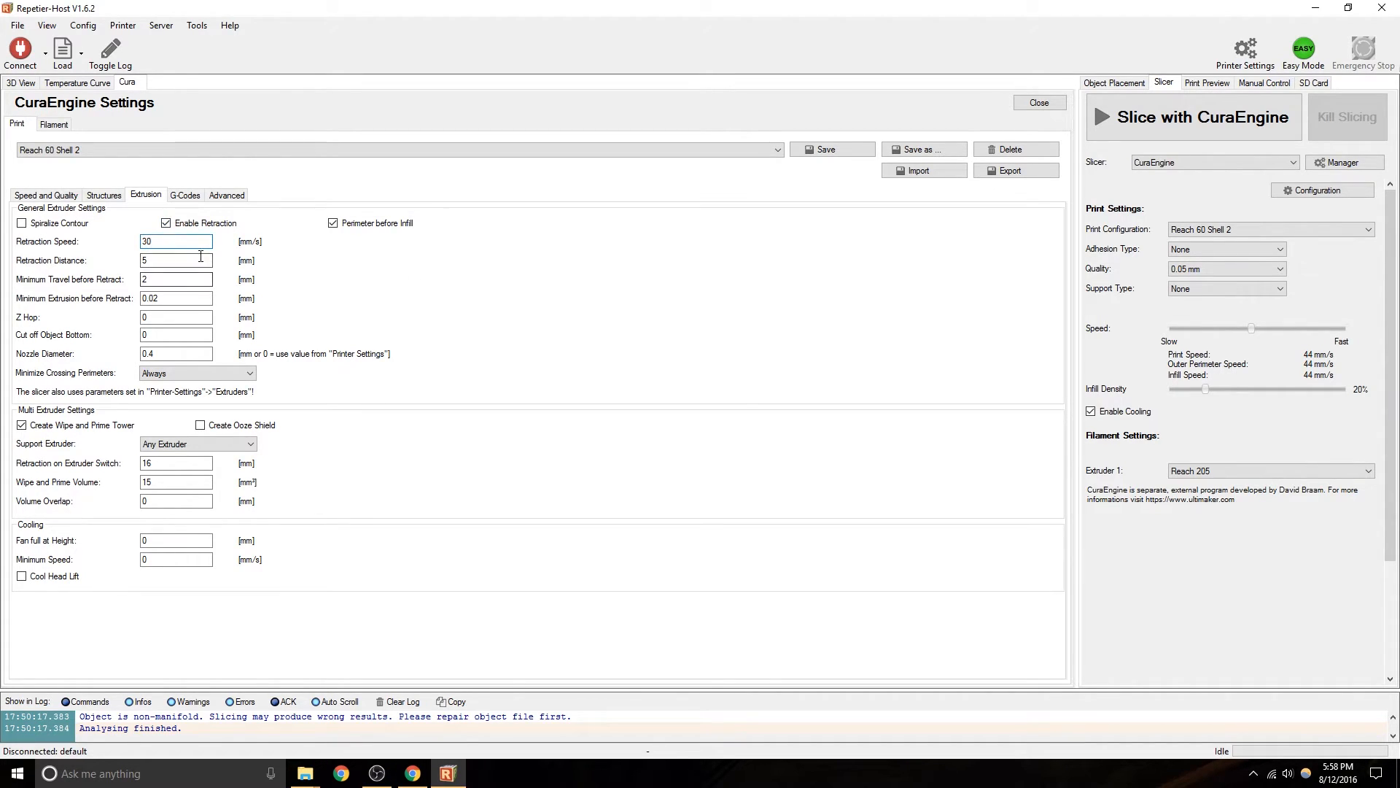
{"action": "left_click", "coordinate": [176, 259]}
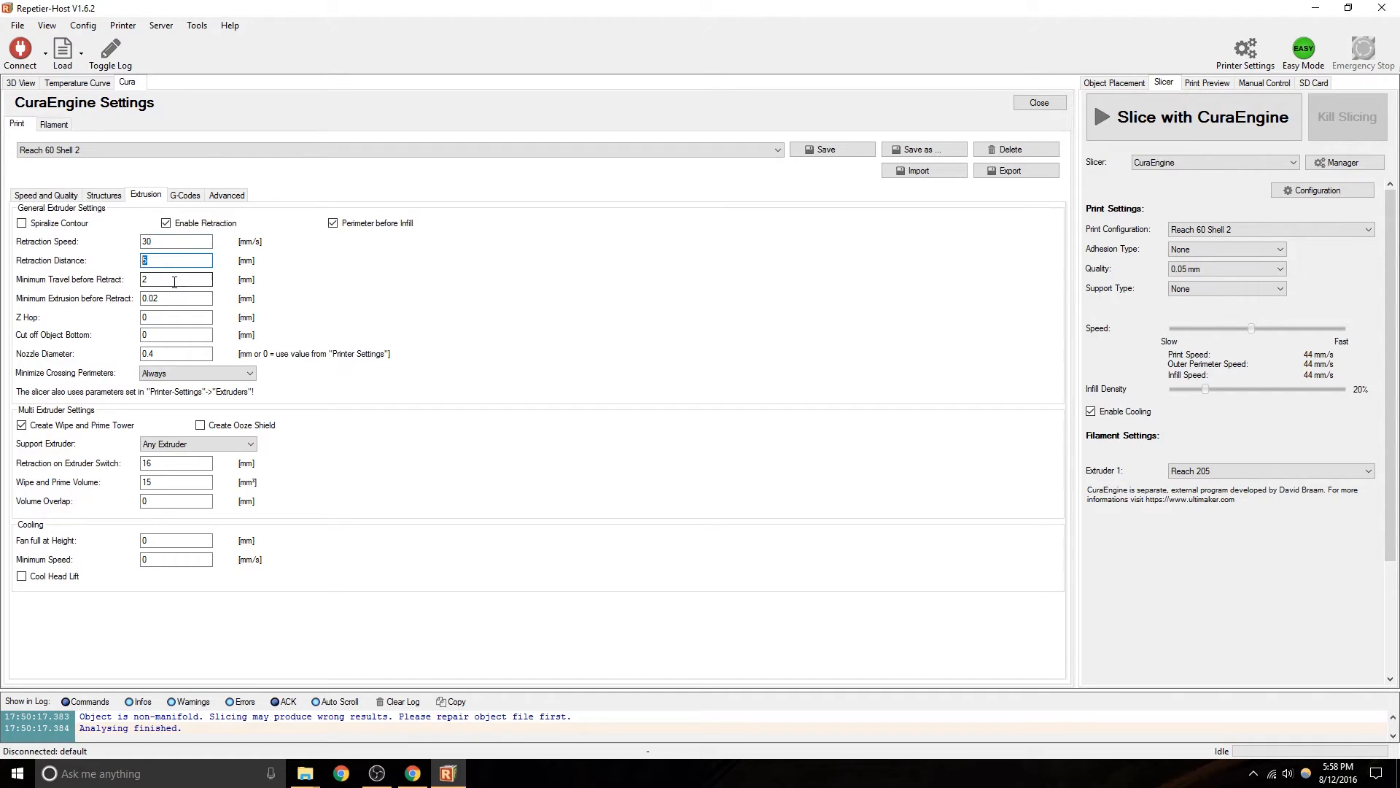
{"action": "left_click", "coordinate": [177, 278]}
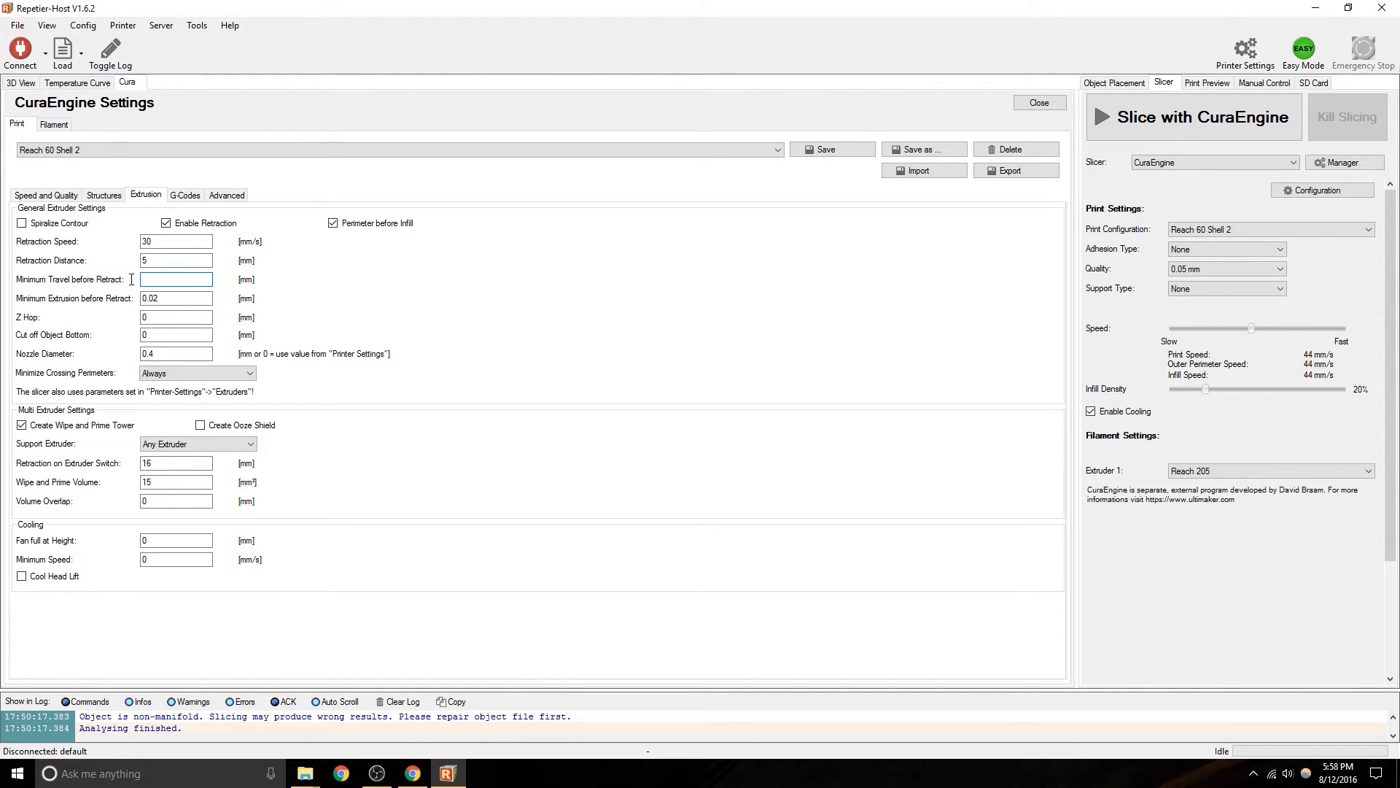
{"action": "type", "text": "2"}
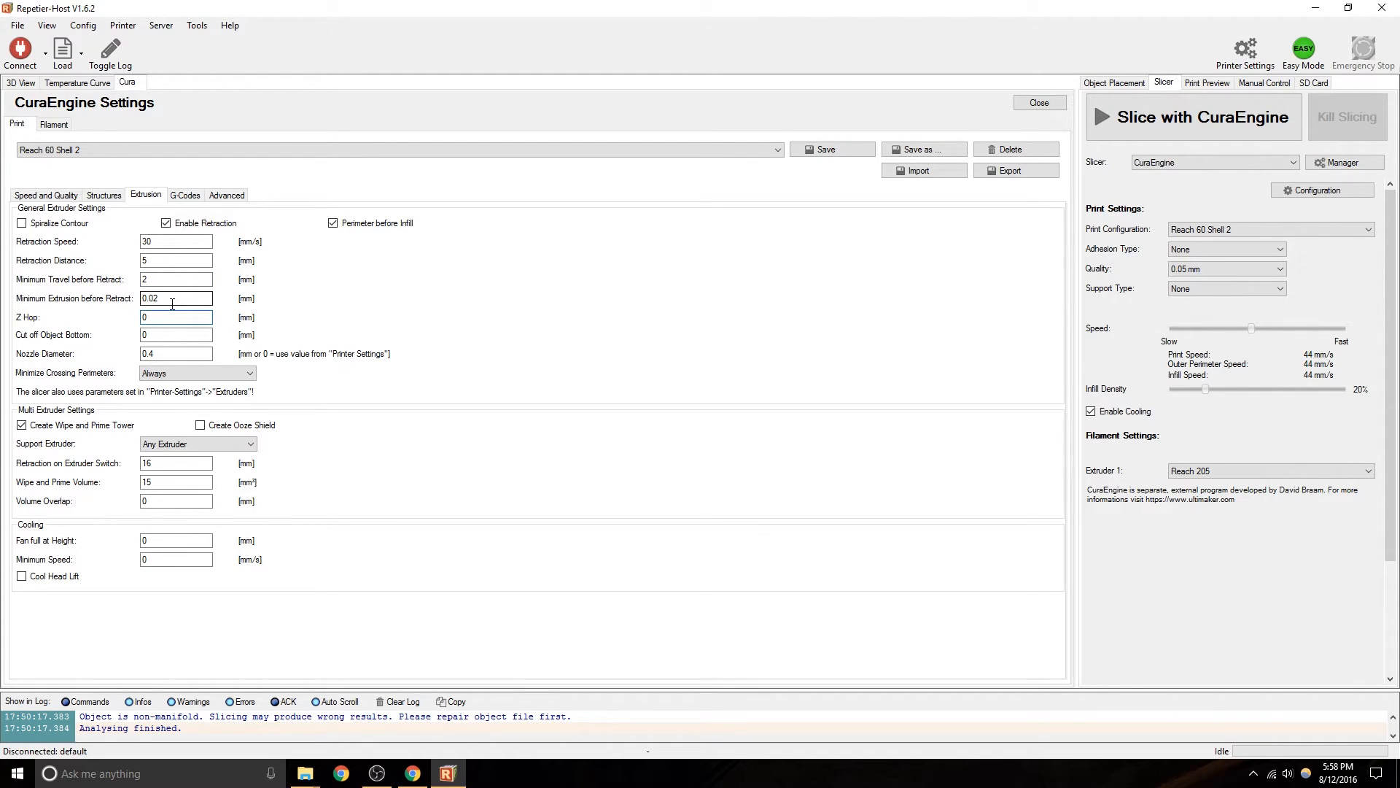
{"action": "left_click", "coordinate": [177, 316]}
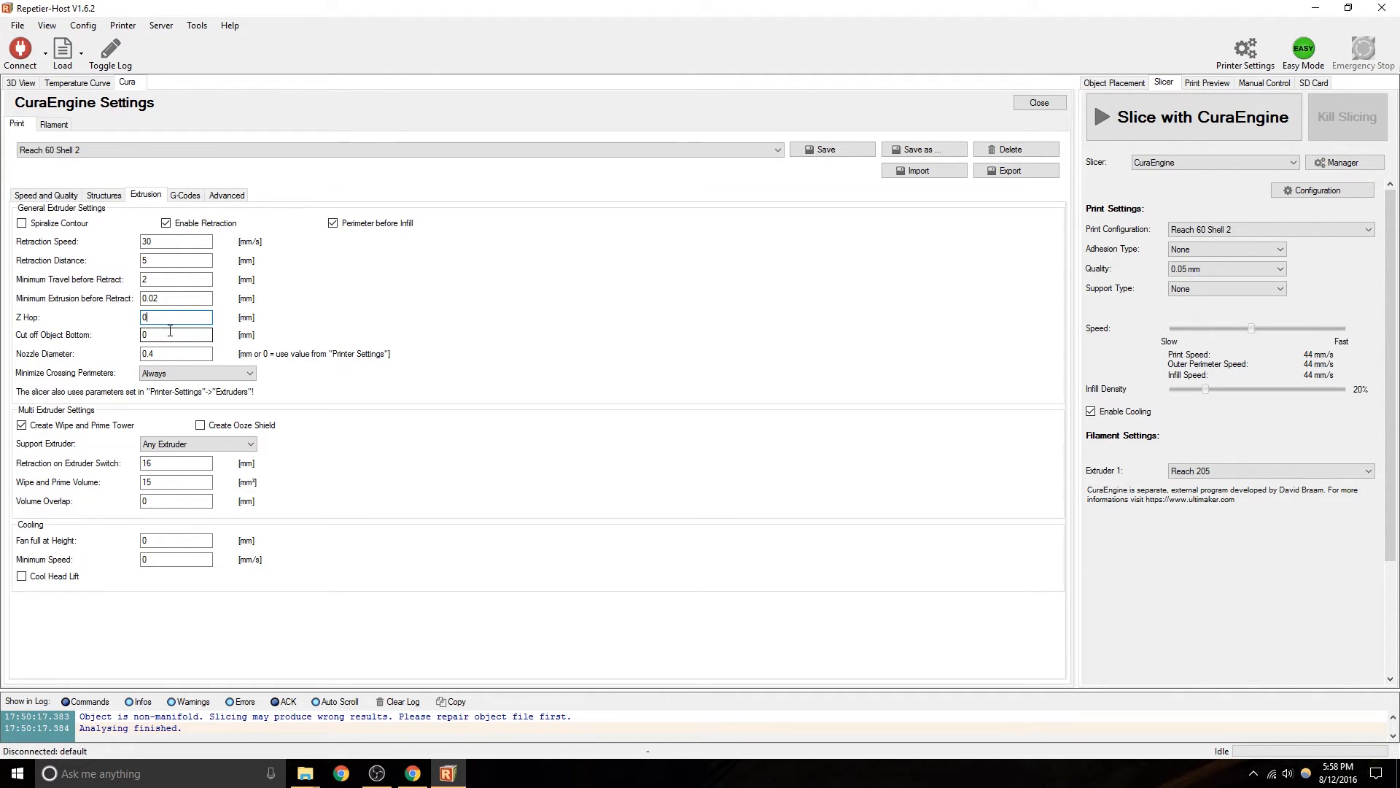
{"action": "mouse_move", "coordinate": [176, 334]}
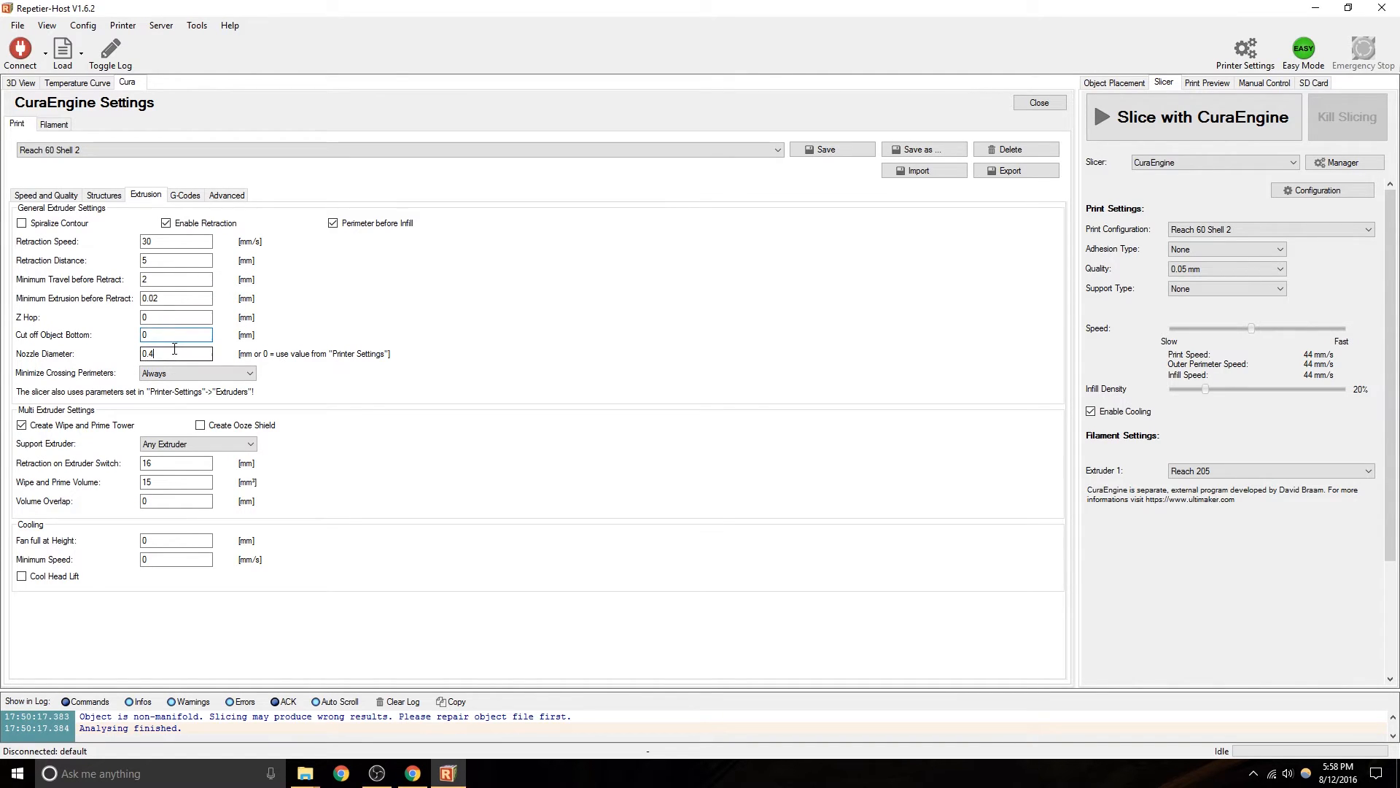
{"action": "left_click", "coordinate": [177, 353]}
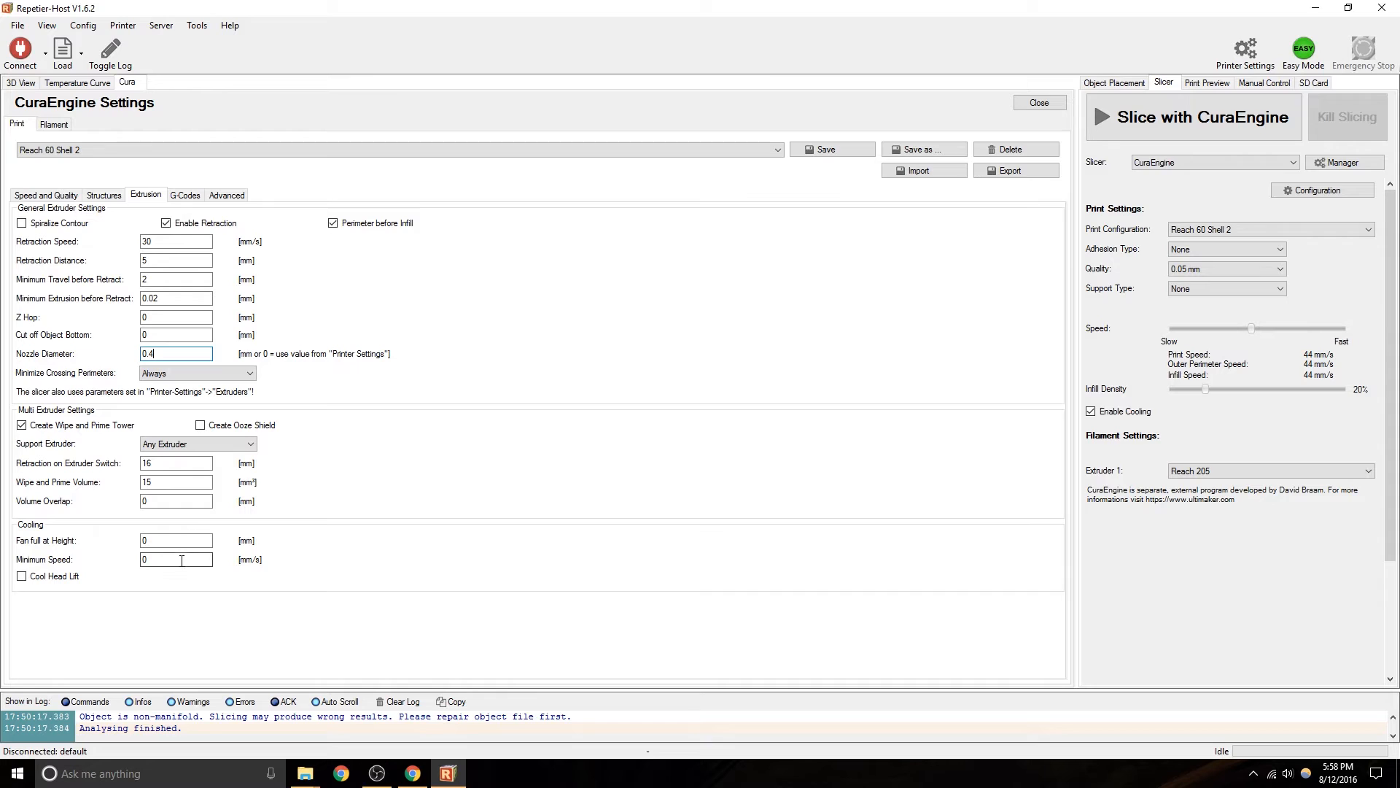
Inspect the cooling fields: minimum cooling speed and fan full at height values at 0.
{"action": "left_click", "coordinate": [177, 540]}
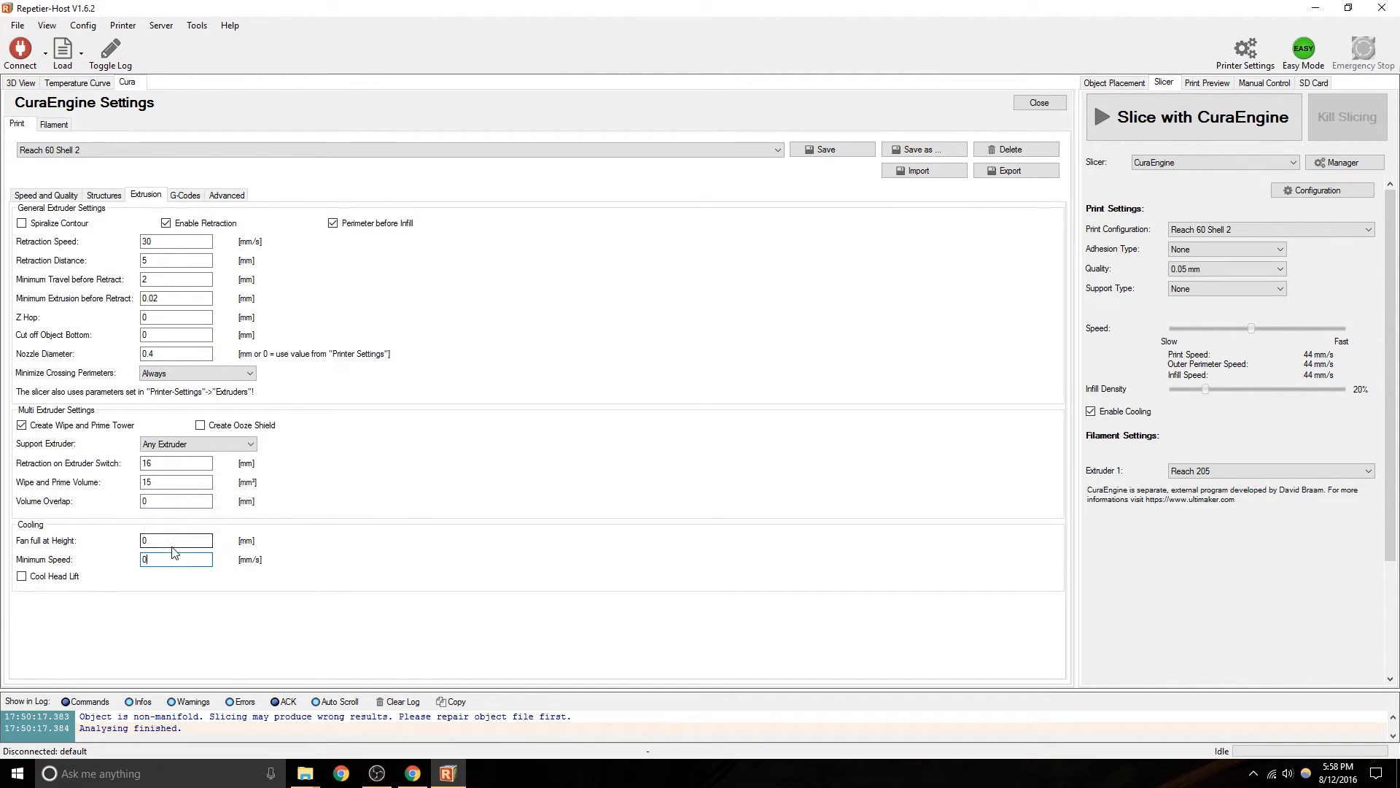
{"action": "left_click", "coordinate": [177, 540]}
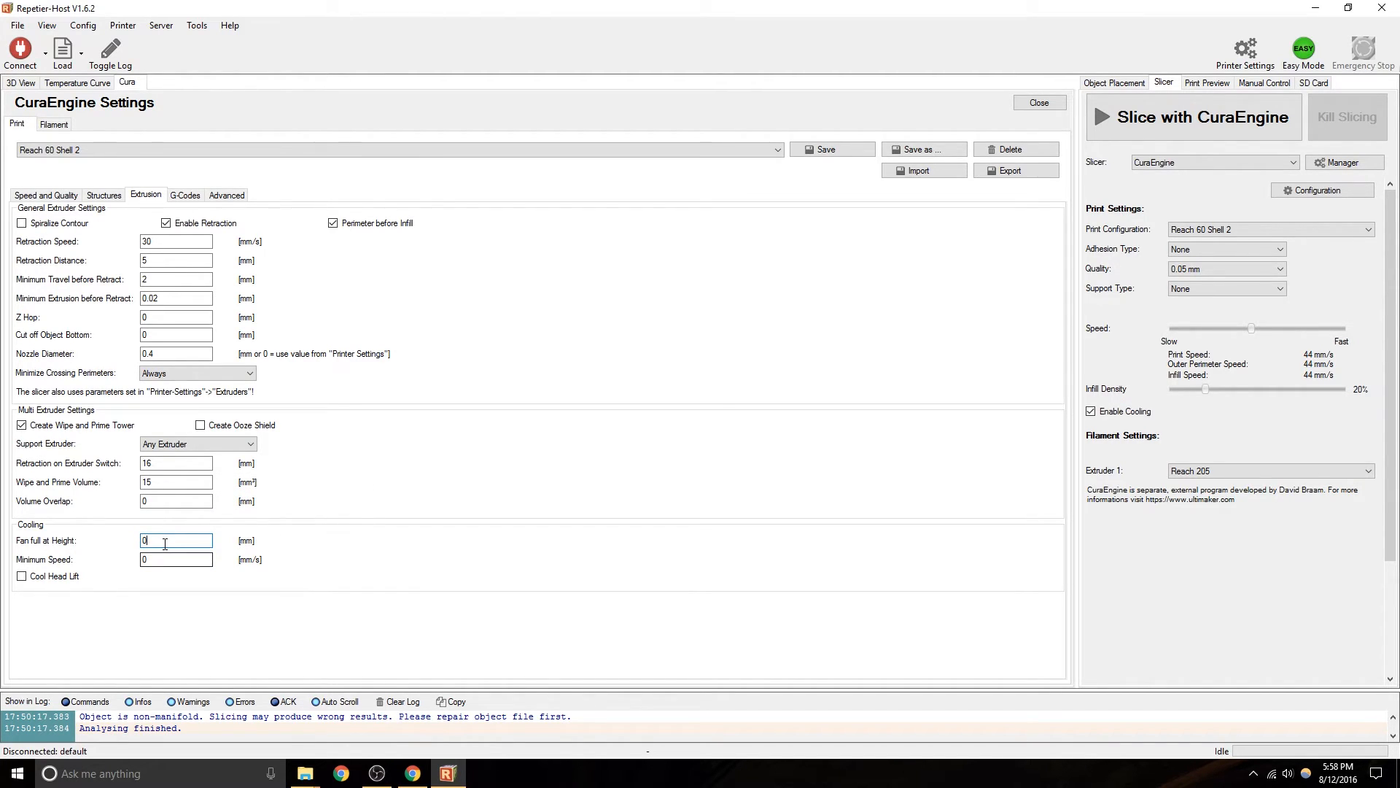
{"action": "left_click", "coordinate": [177, 559]}
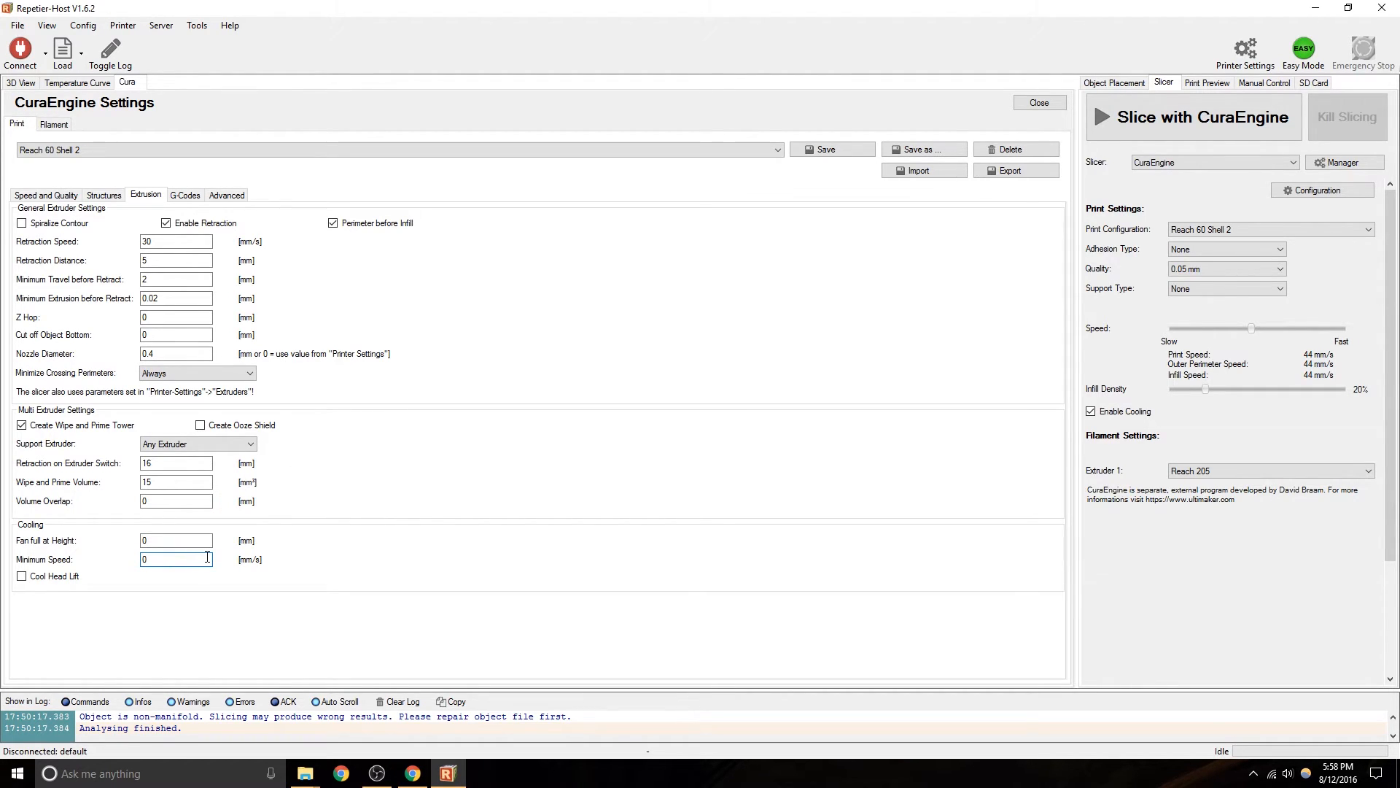
{"action": "mouse_move", "coordinate": [176, 559]}
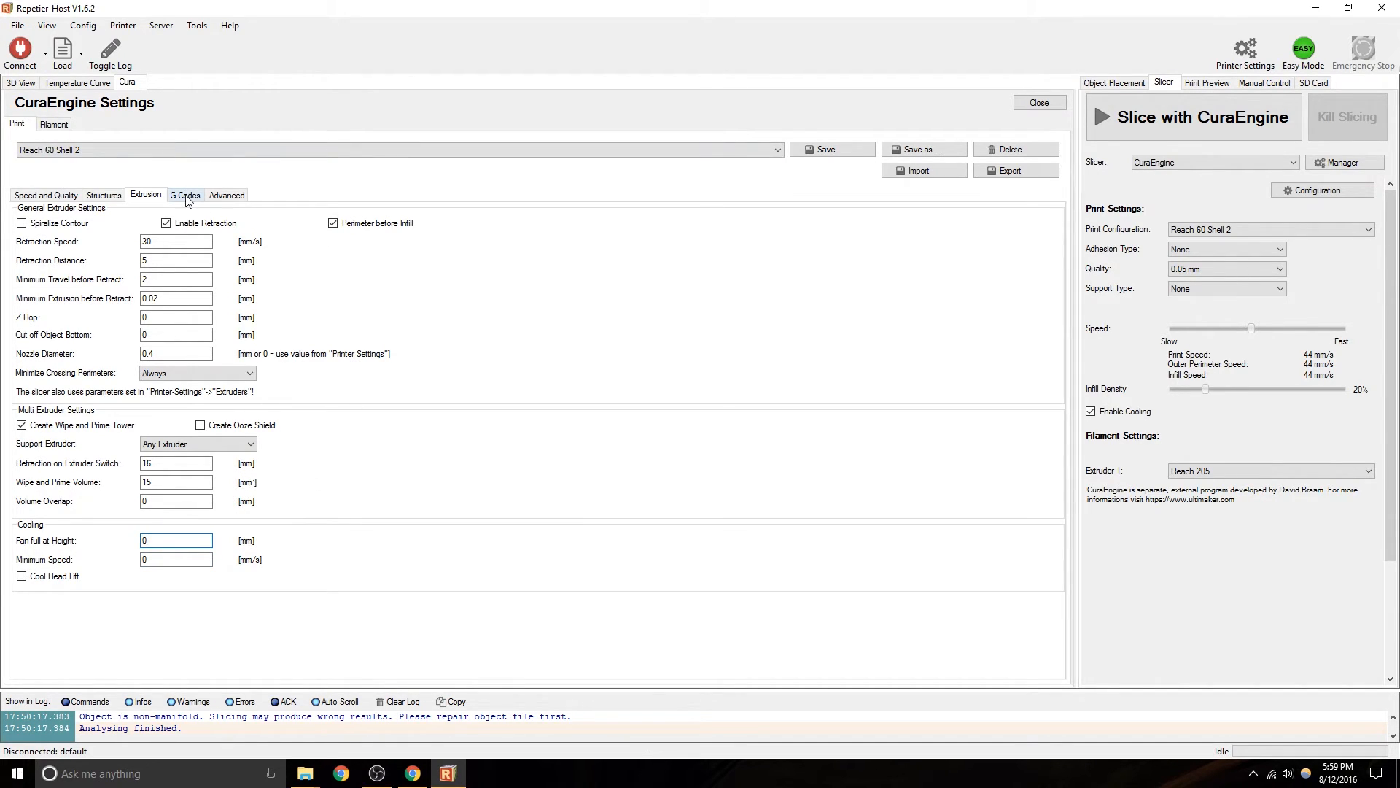
Browse the Start, End and before-extruder-switch G-code scripts, returning to the start script.
{"action": "left_click", "coordinate": [185, 194]}
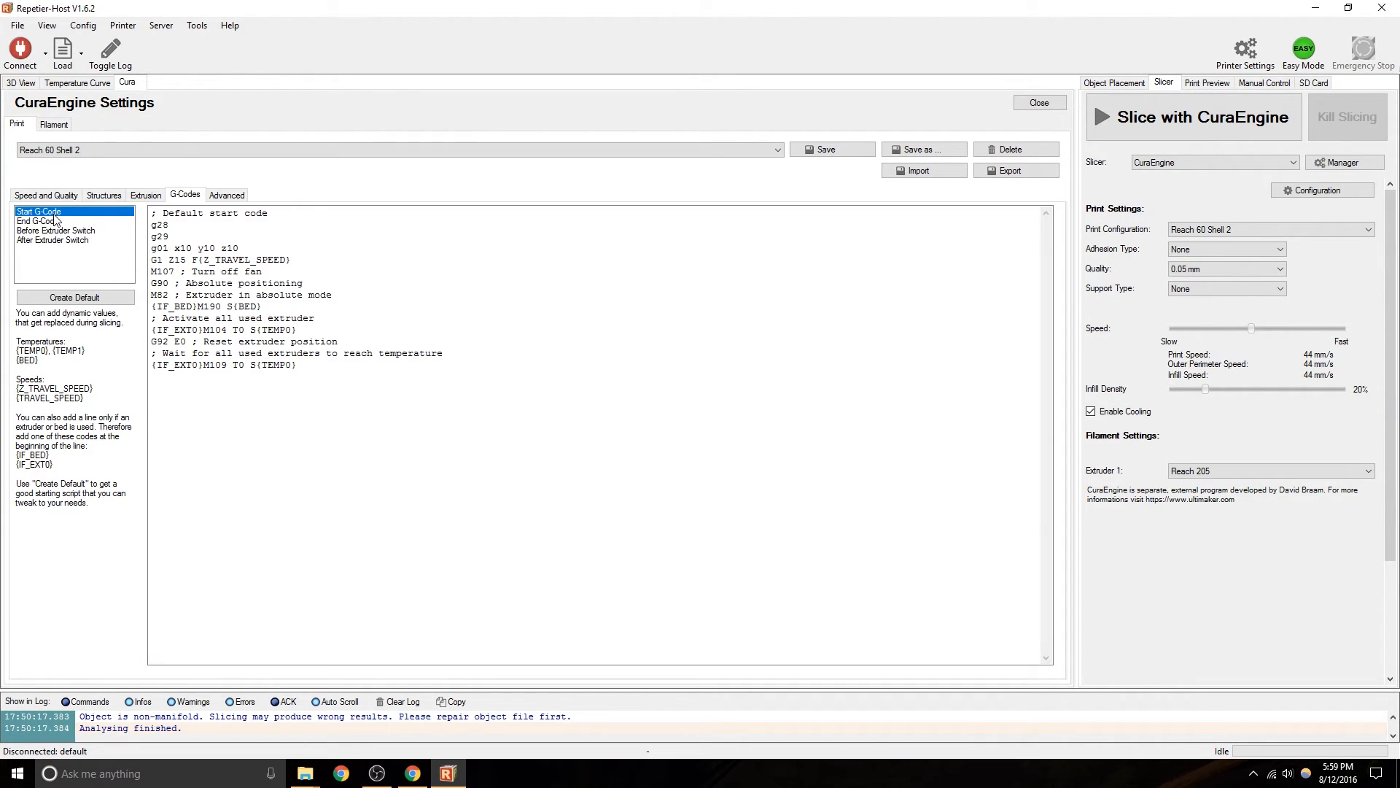
{"action": "left_click", "coordinate": [37, 220]}
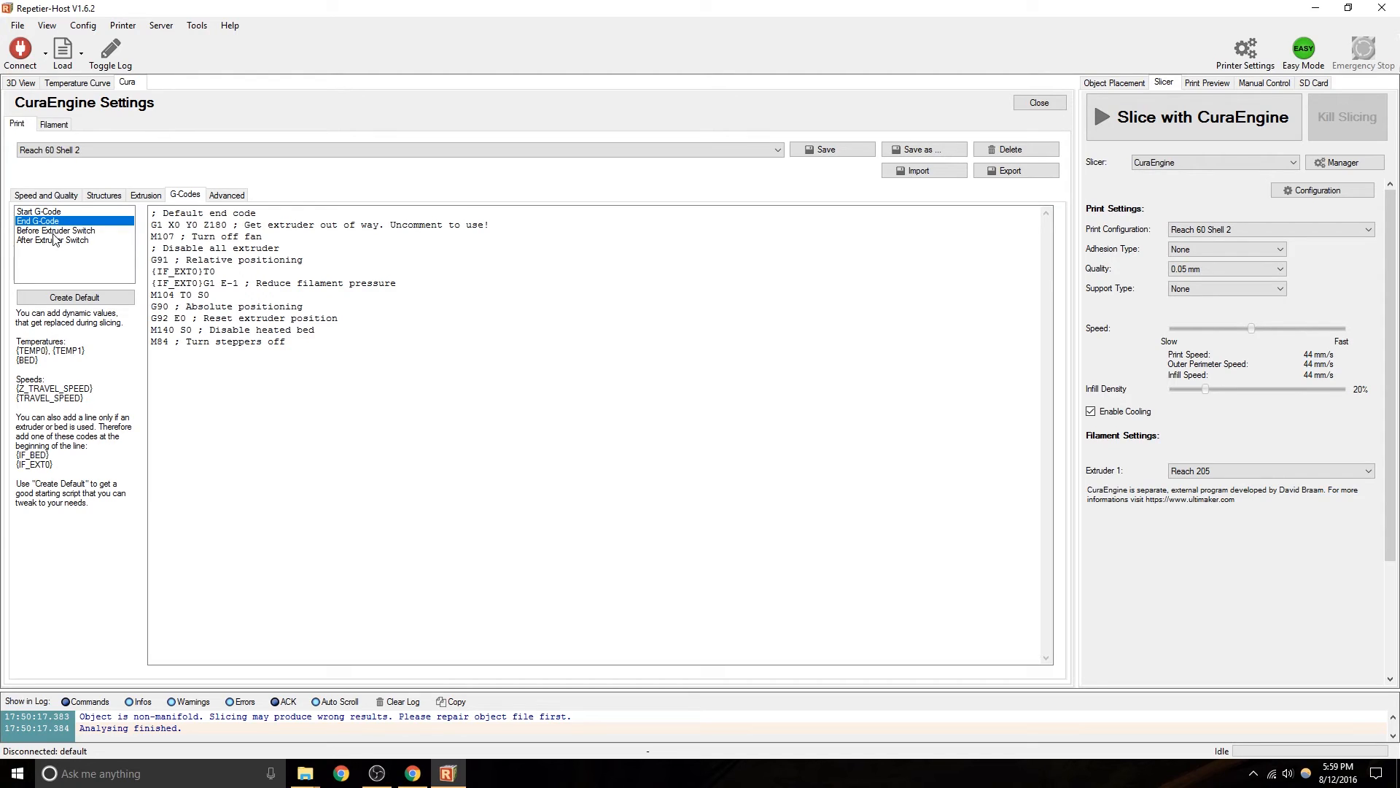
{"action": "left_click", "coordinate": [55, 231]}
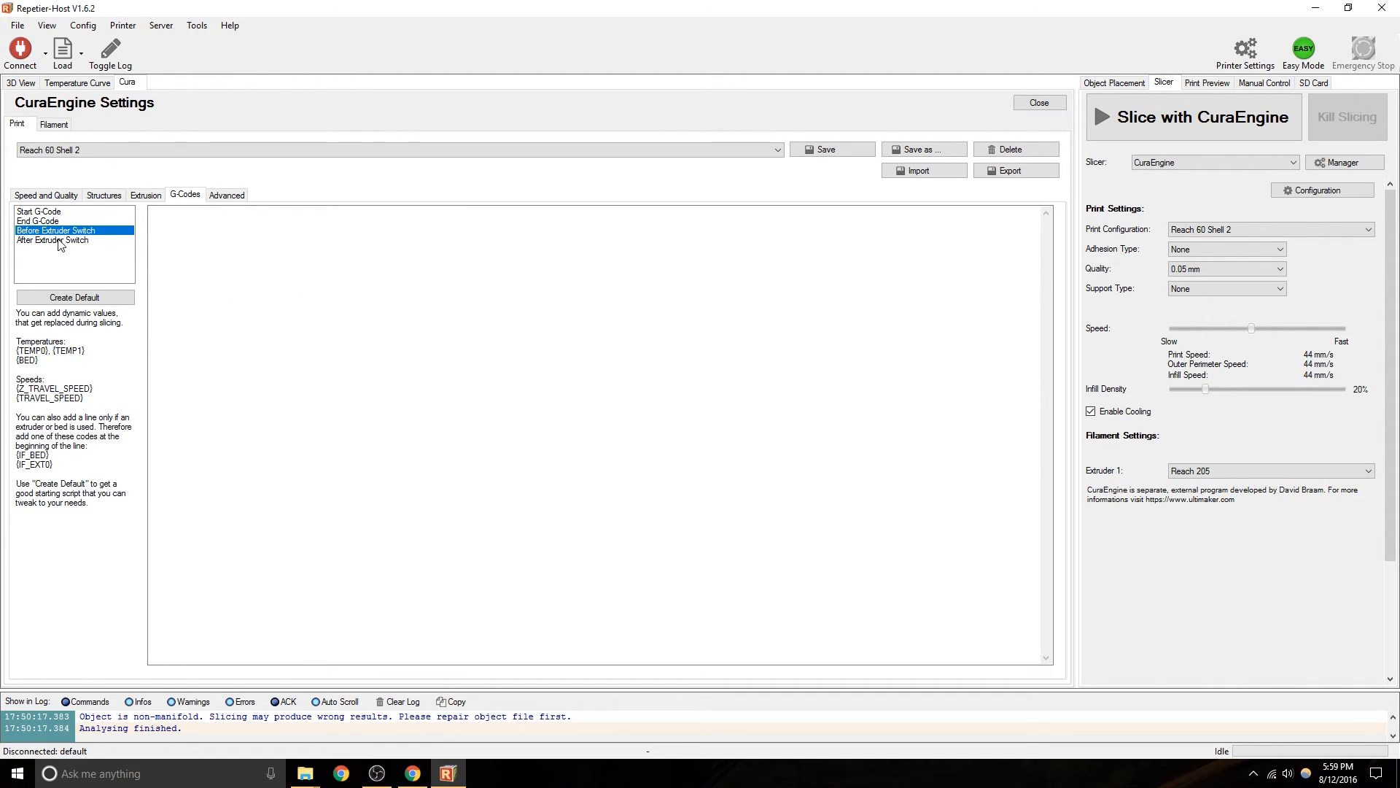
{"action": "left_click", "coordinate": [38, 220]}
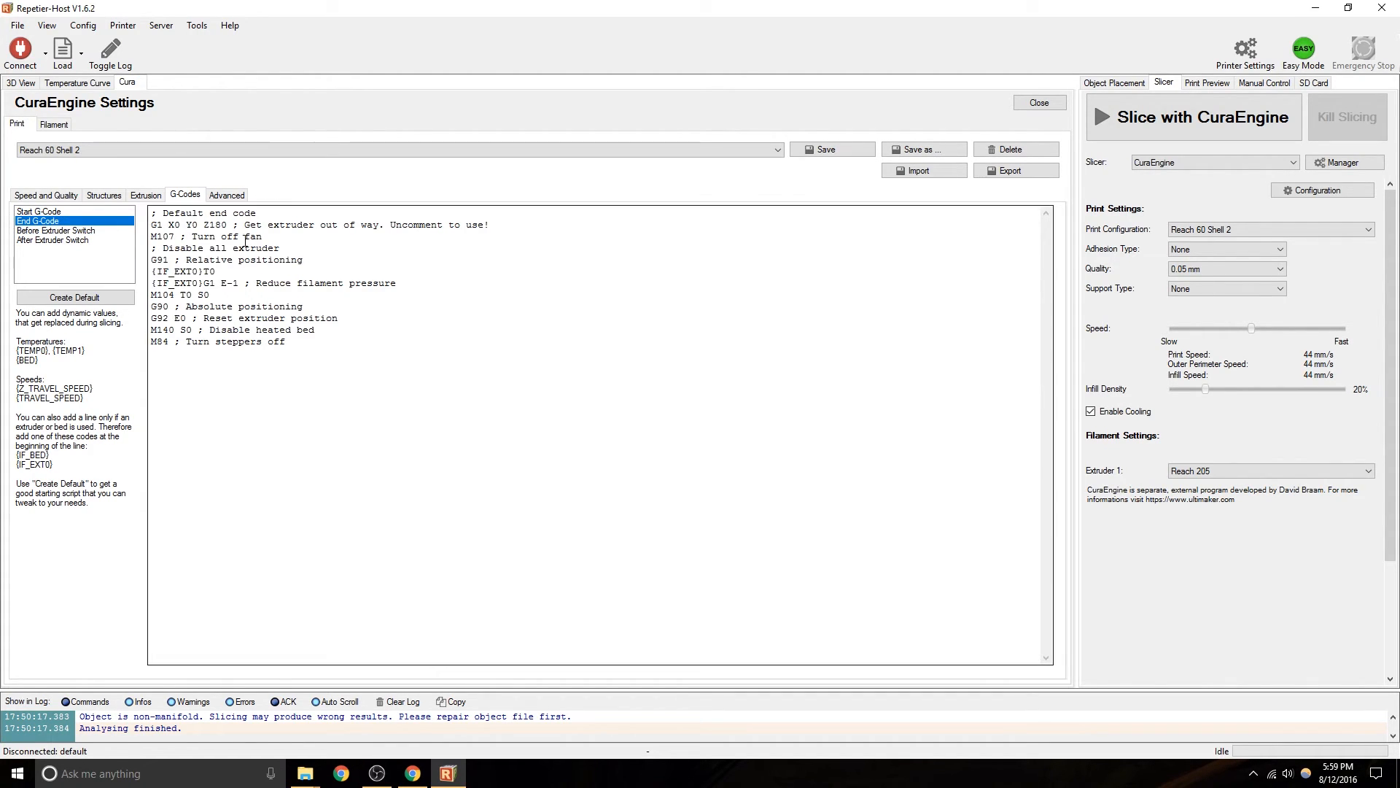
{"action": "left_click", "coordinate": [38, 212]}
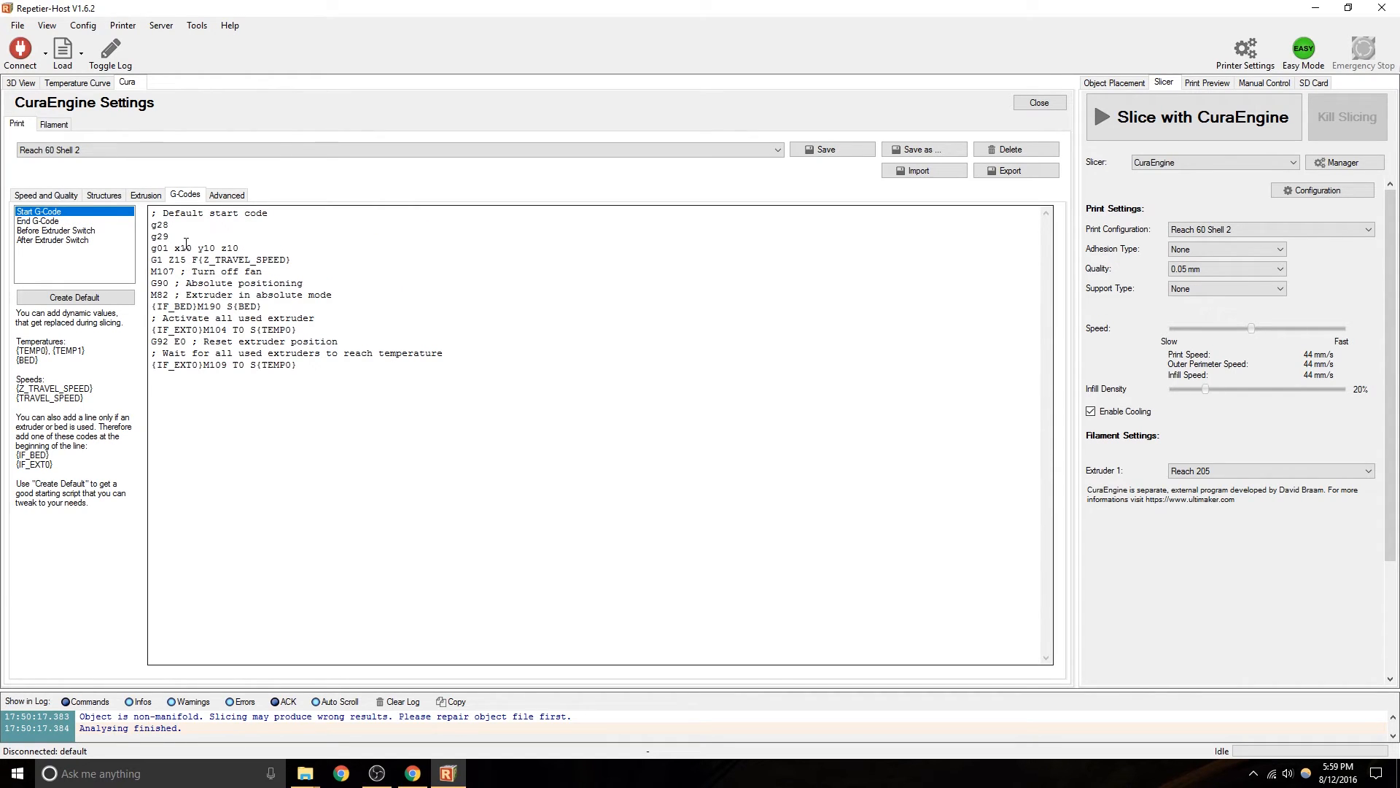
{"action": "double_click", "coordinate": [159, 225]}
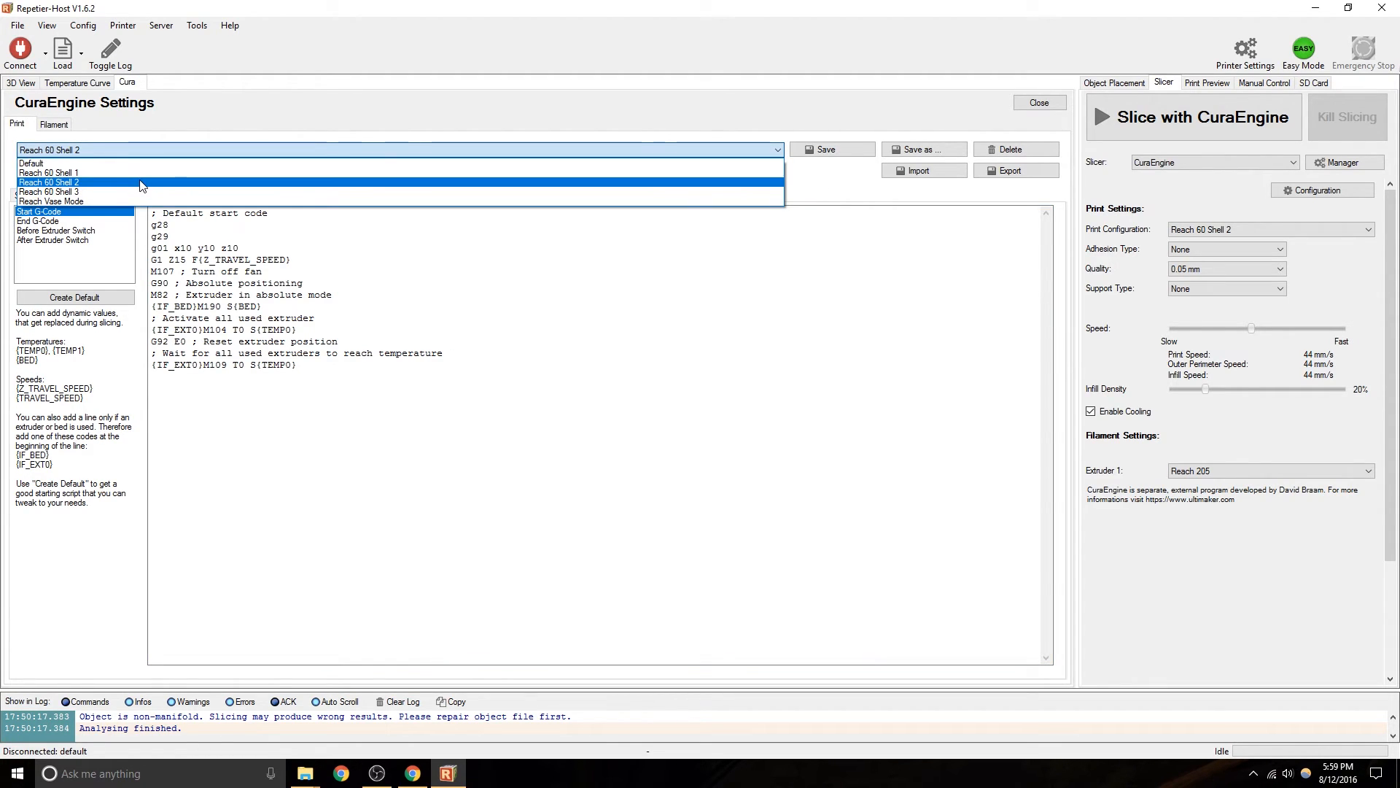
Switch to the Reach 60 Shell 1 configuration and inspect its start G-code extruder activation line.
{"action": "left_click", "coordinate": [48, 172]}
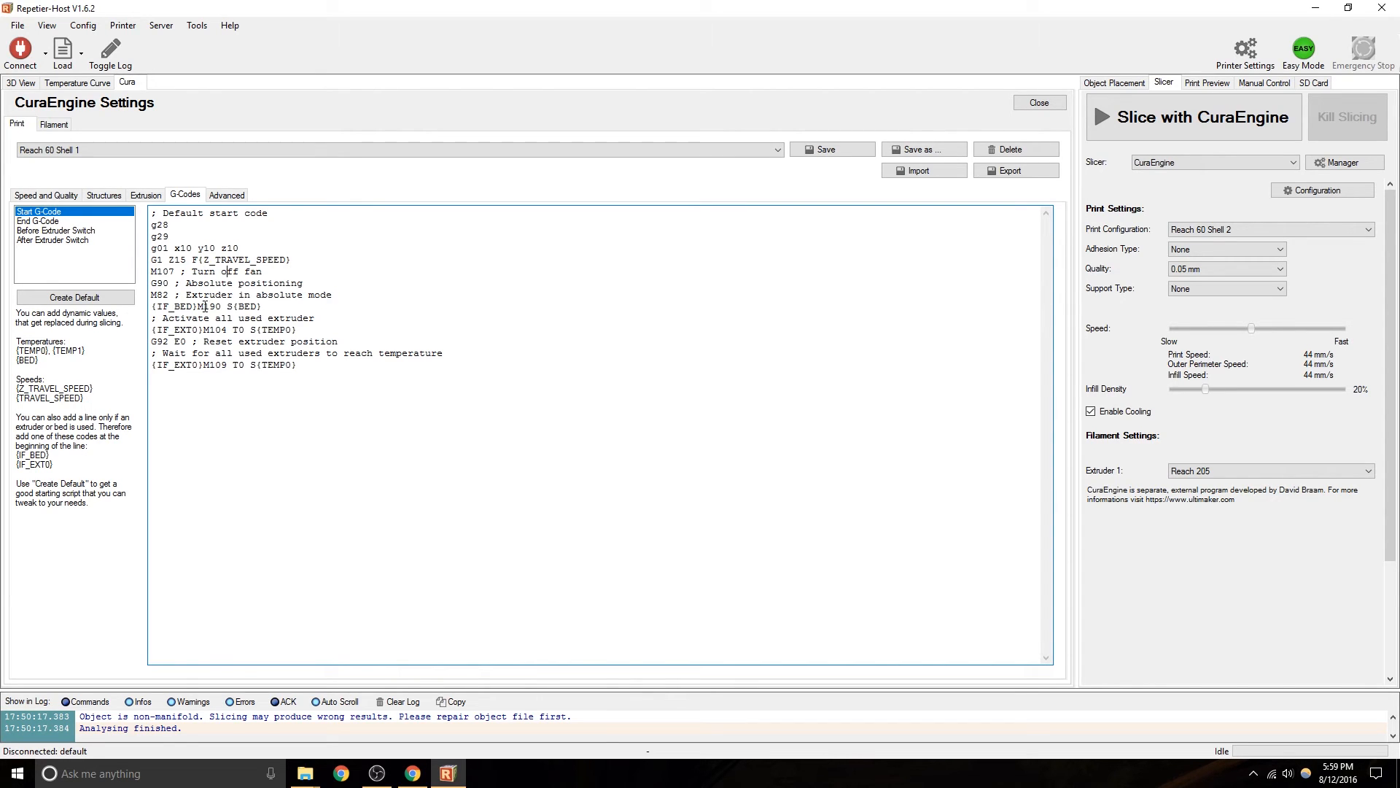
{"action": "left_click_drag", "start_coordinate": [252, 305], "coordinate": [151, 318]}
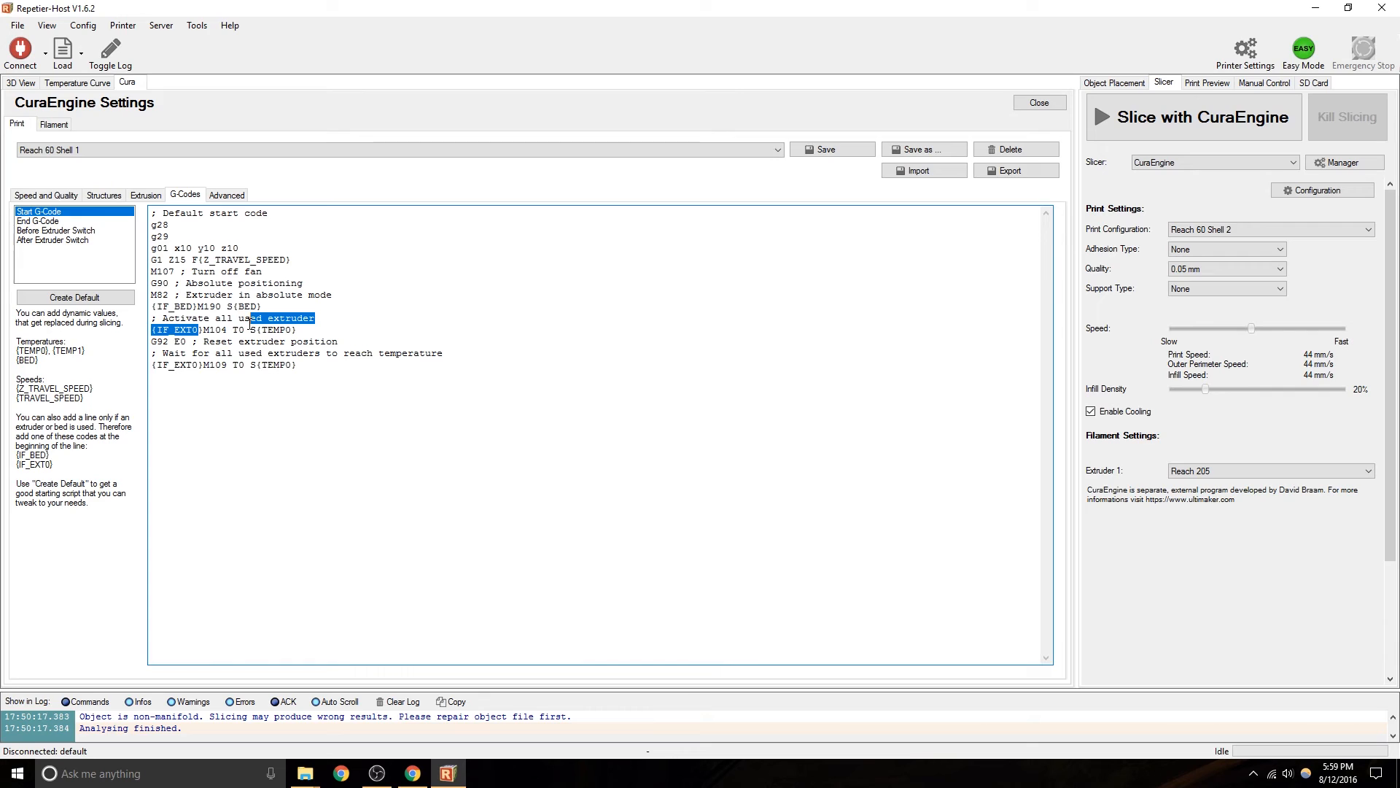
{"action": "left_click", "coordinate": [227, 346]}
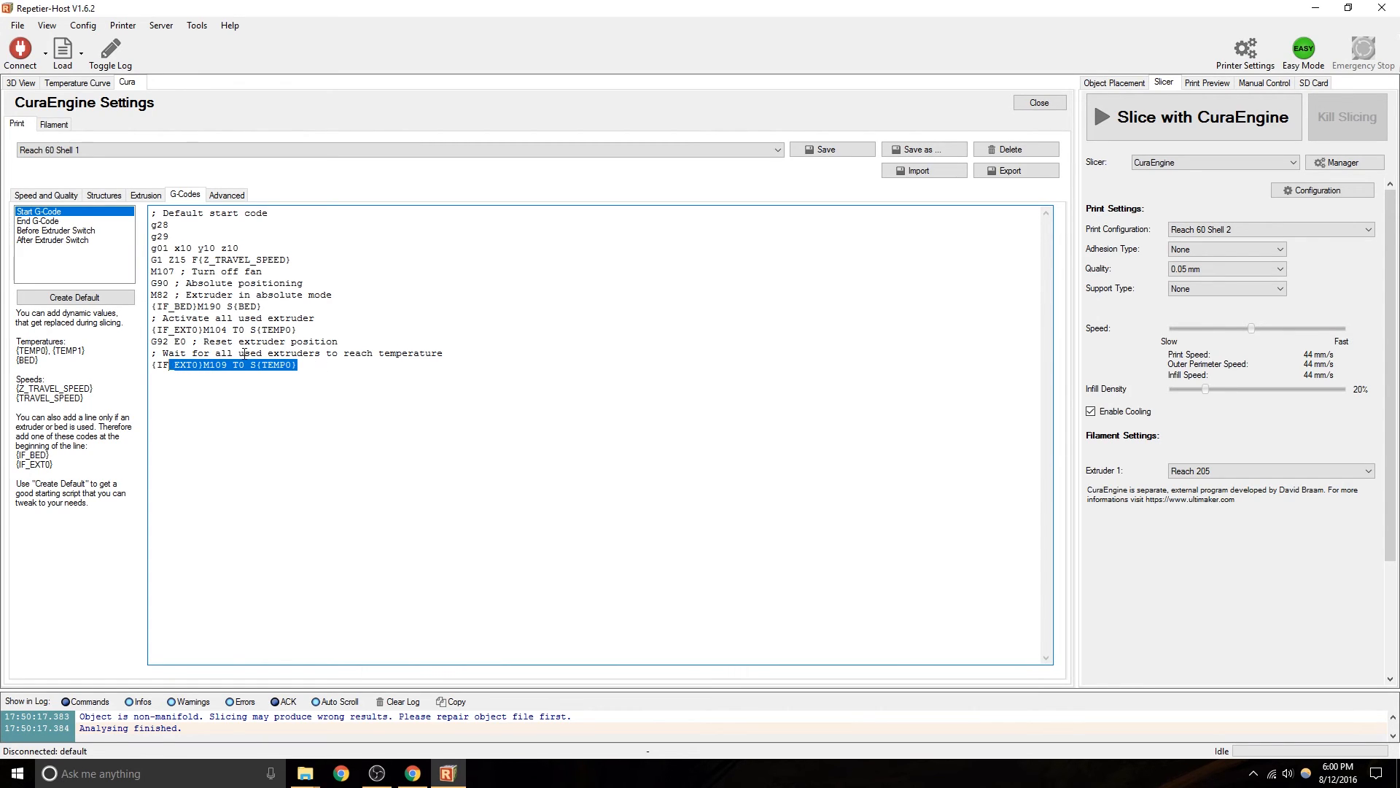
{"action": "left_click", "coordinate": [307, 372]}
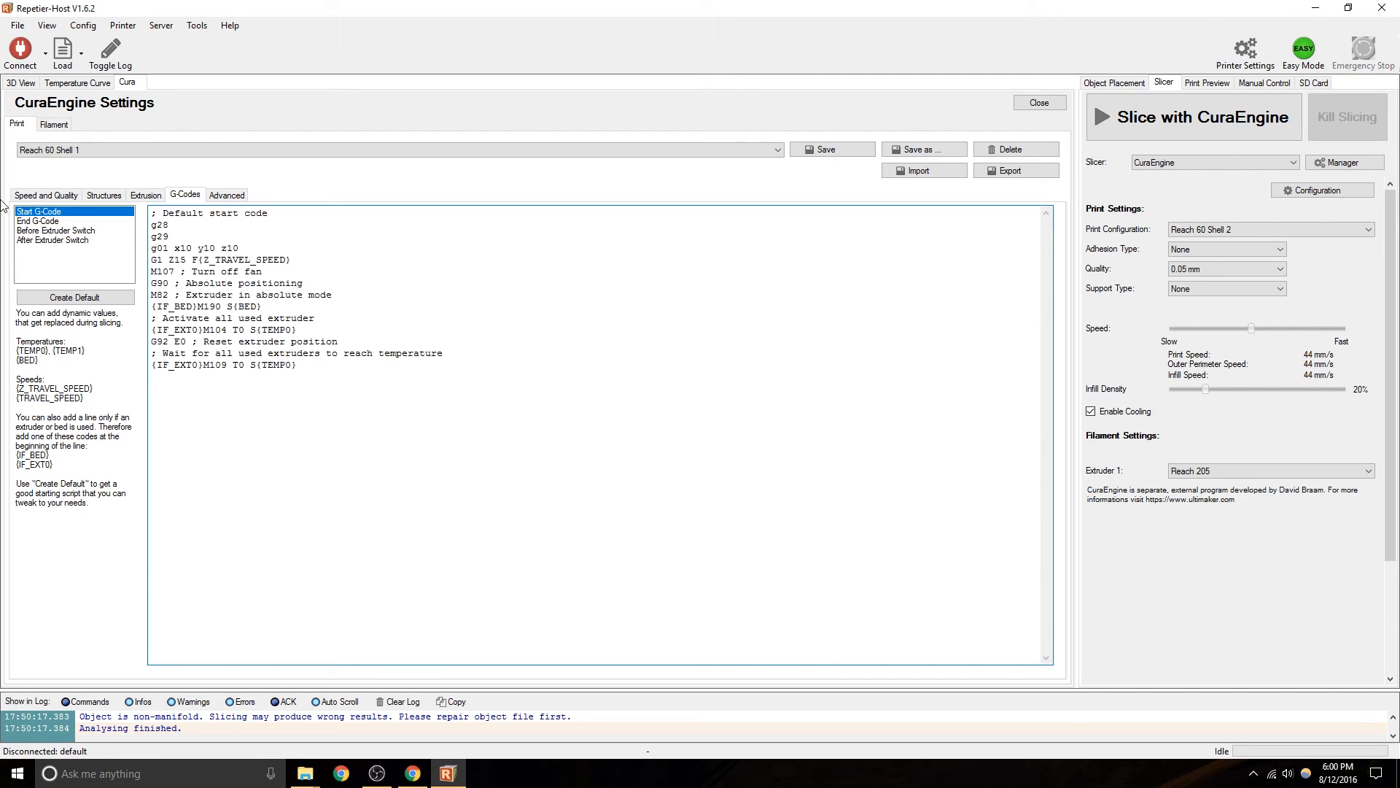
{"action": "left_click", "coordinate": [38, 220]}
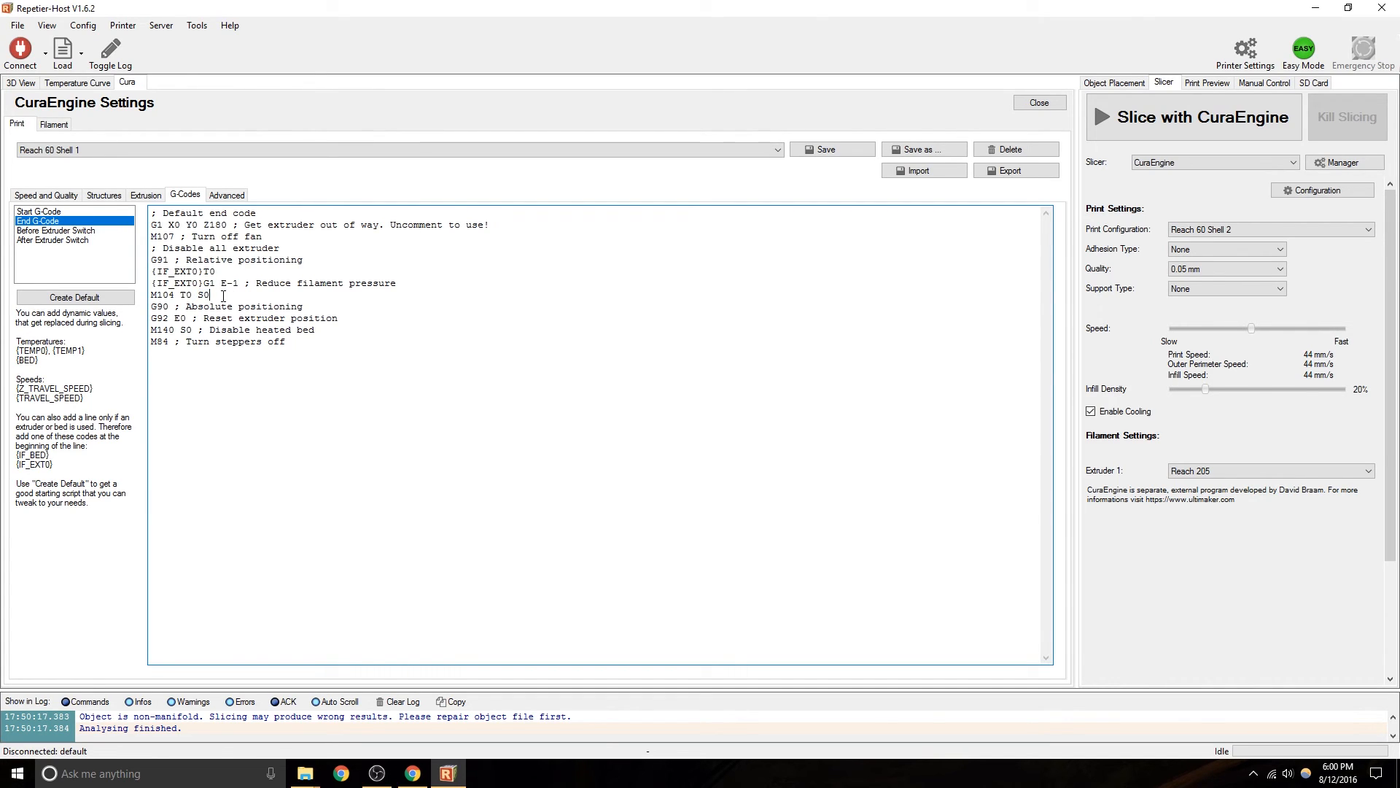
{"action": "left_click", "coordinate": [232, 225]}
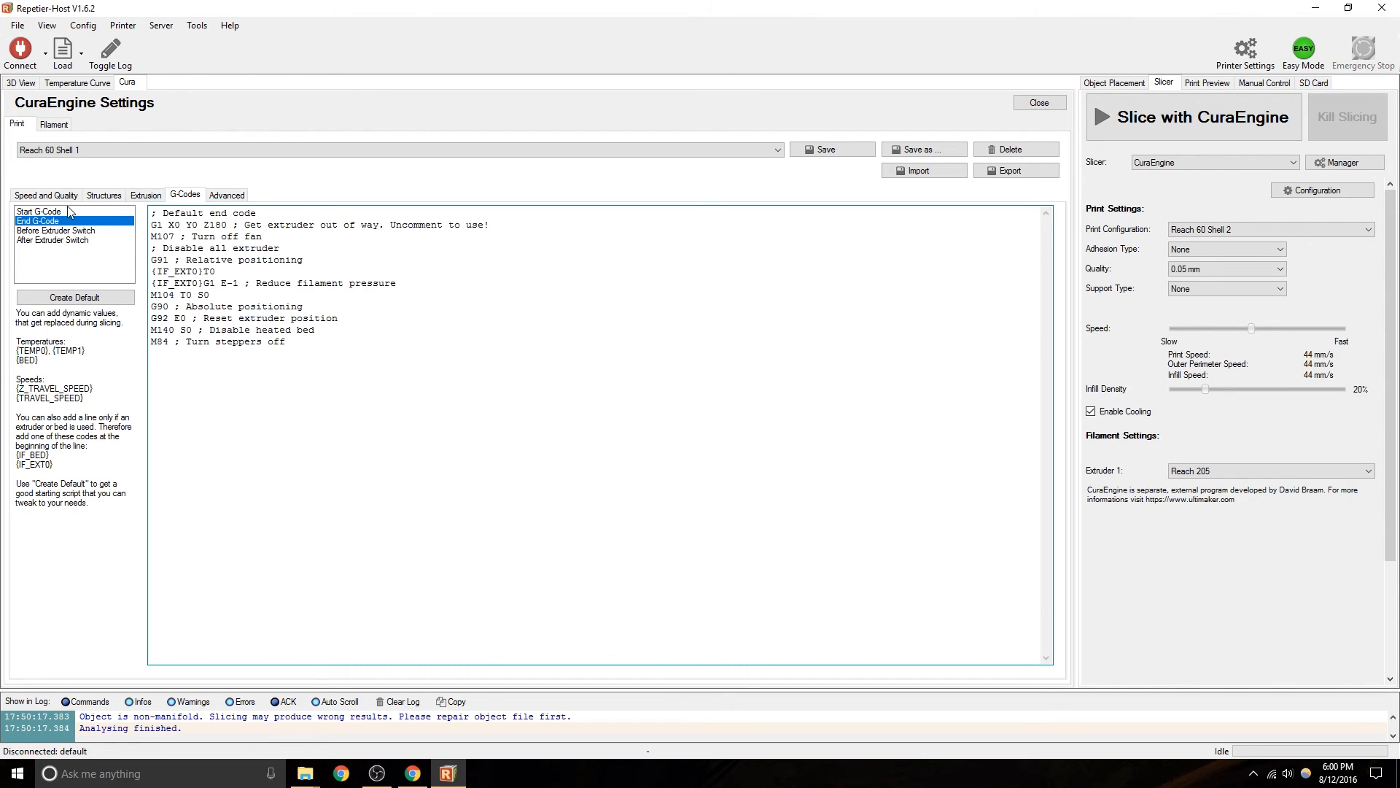
{"action": "left_click", "coordinate": [38, 211]}
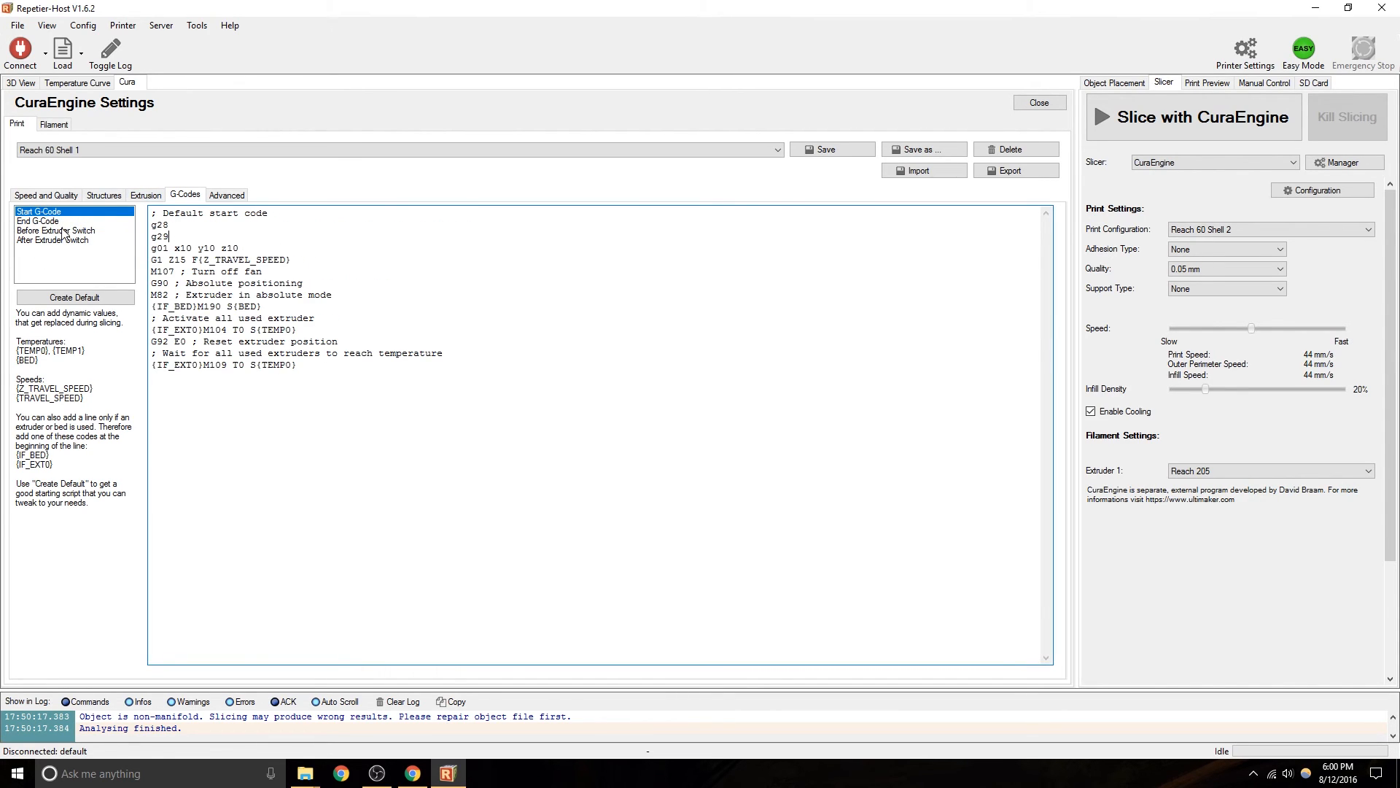
{"action": "left_click", "coordinate": [55, 231]}
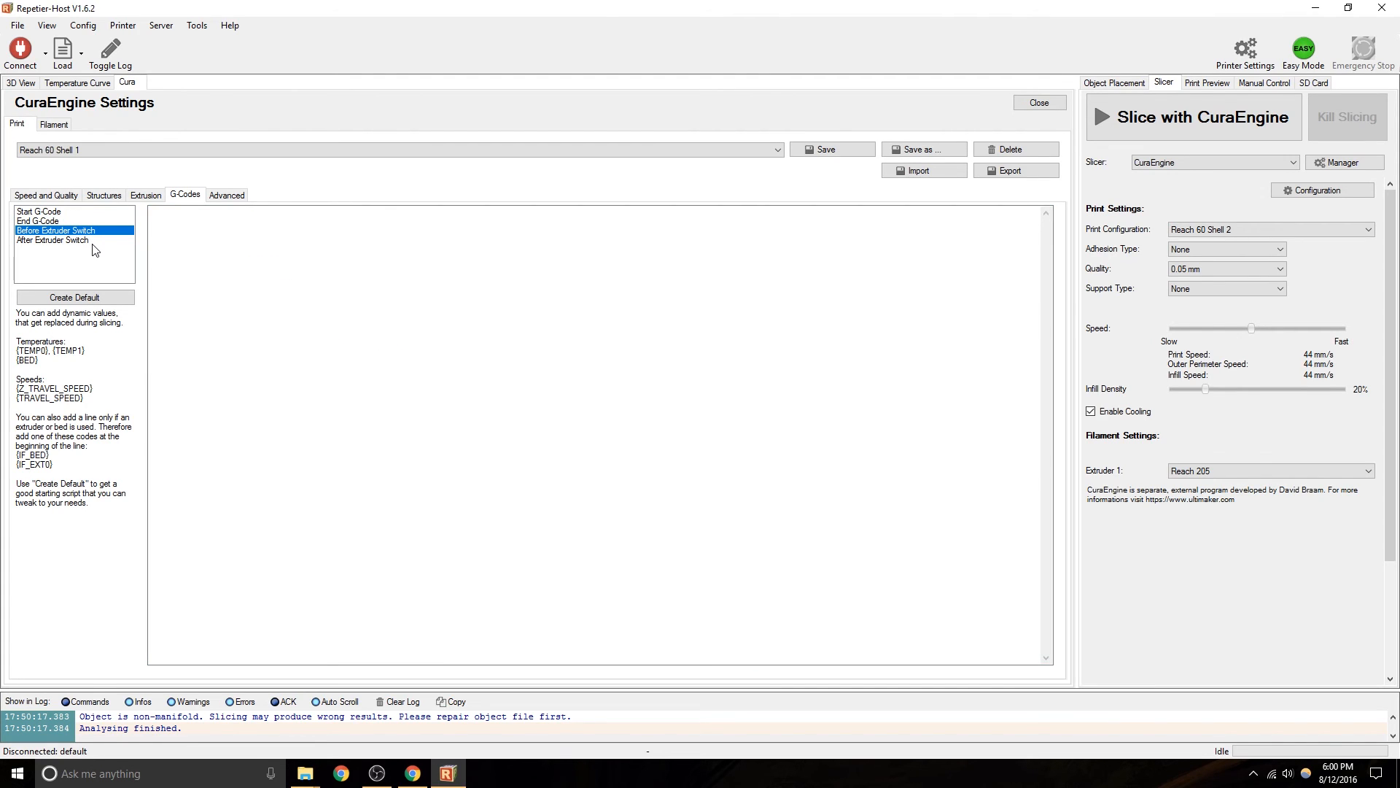
{"action": "left_click", "coordinate": [53, 239]}
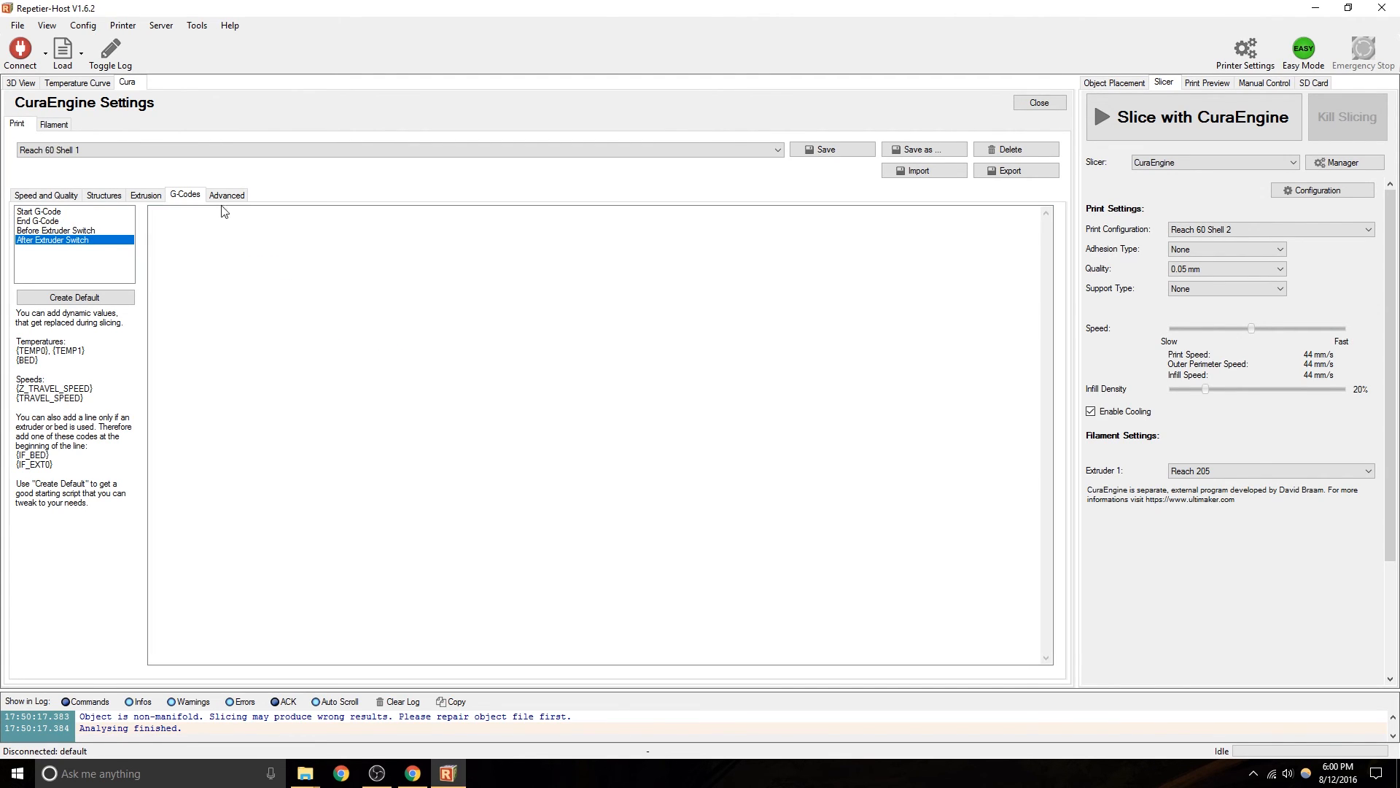
{"action": "left_click", "coordinate": [40, 210]}
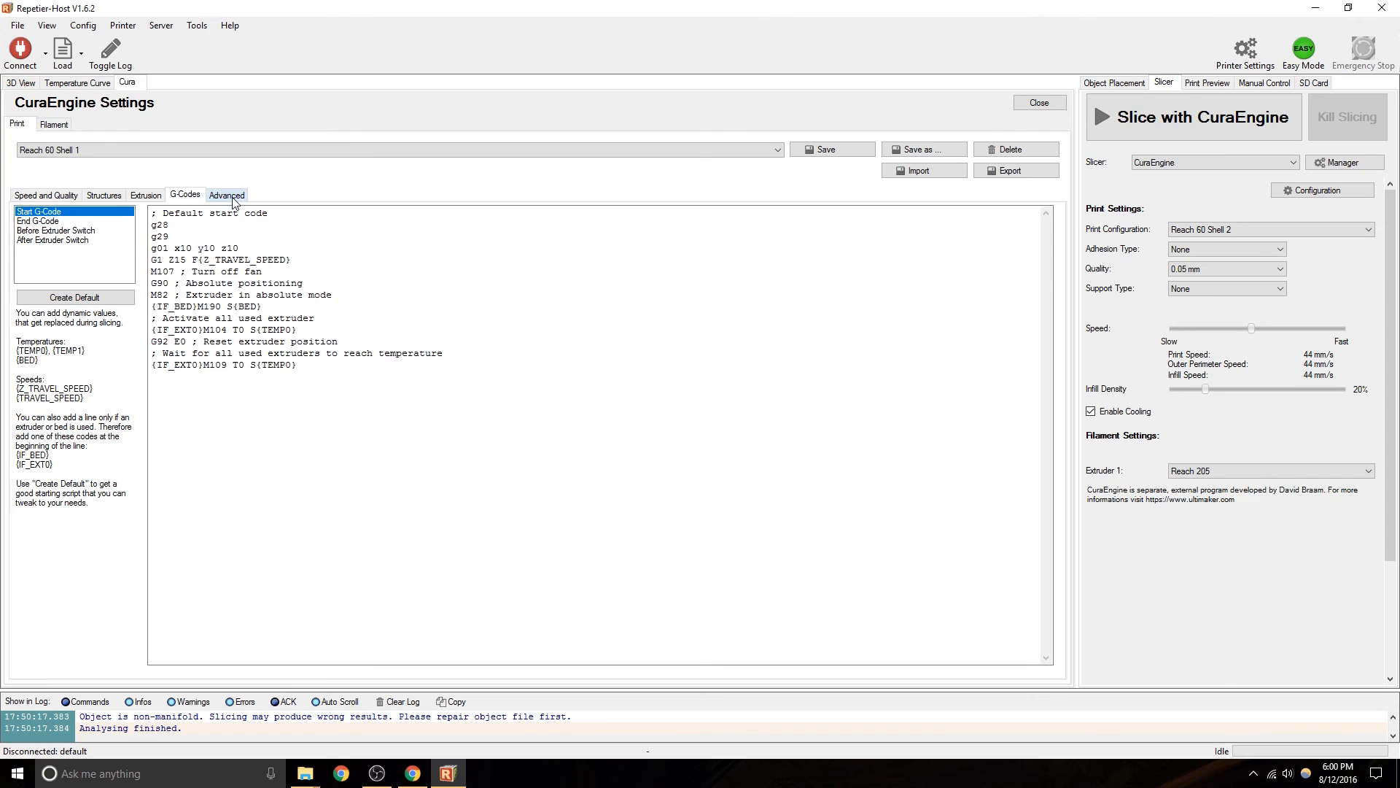
Show the Advanced mesh-error options with only Combine Everything (Type A) checked.
{"action": "left_click", "coordinate": [228, 194]}
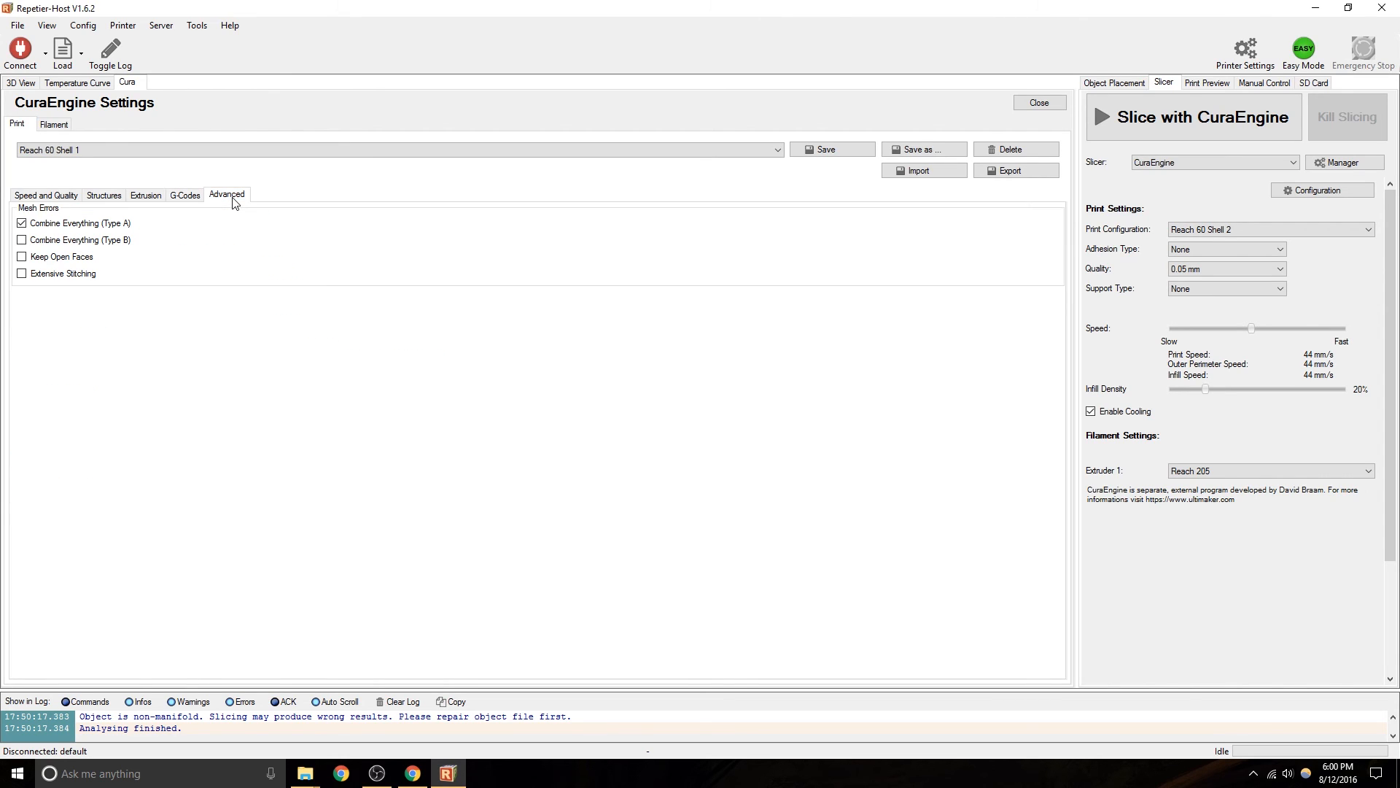
{"action": "mouse_move", "coordinate": [80, 222]}
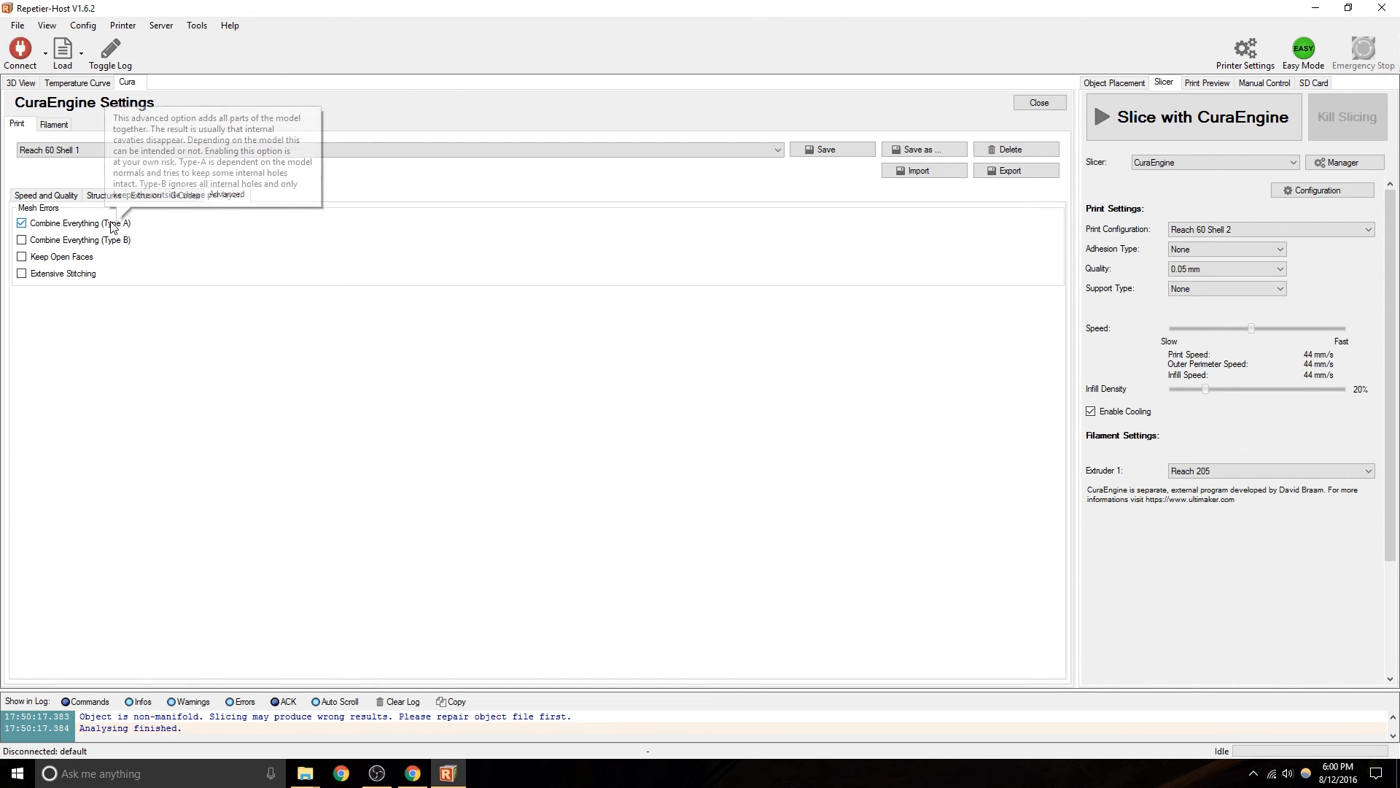
{"action": "mouse_move", "coordinate": [213, 209]}
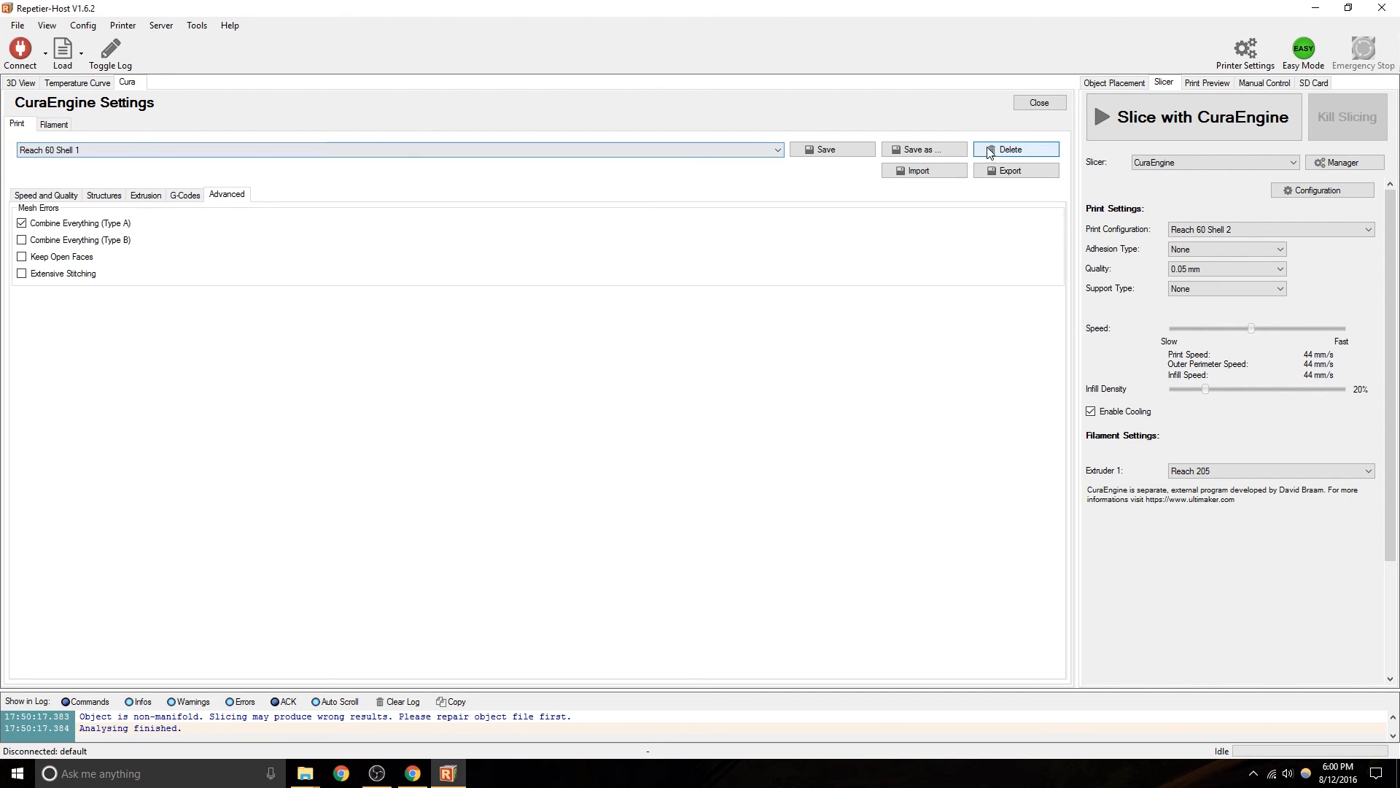
Close the CuraEngine settings, return to the lantern model view and list the printer calculators under Tools.
{"action": "left_click", "coordinate": [1037, 103]}
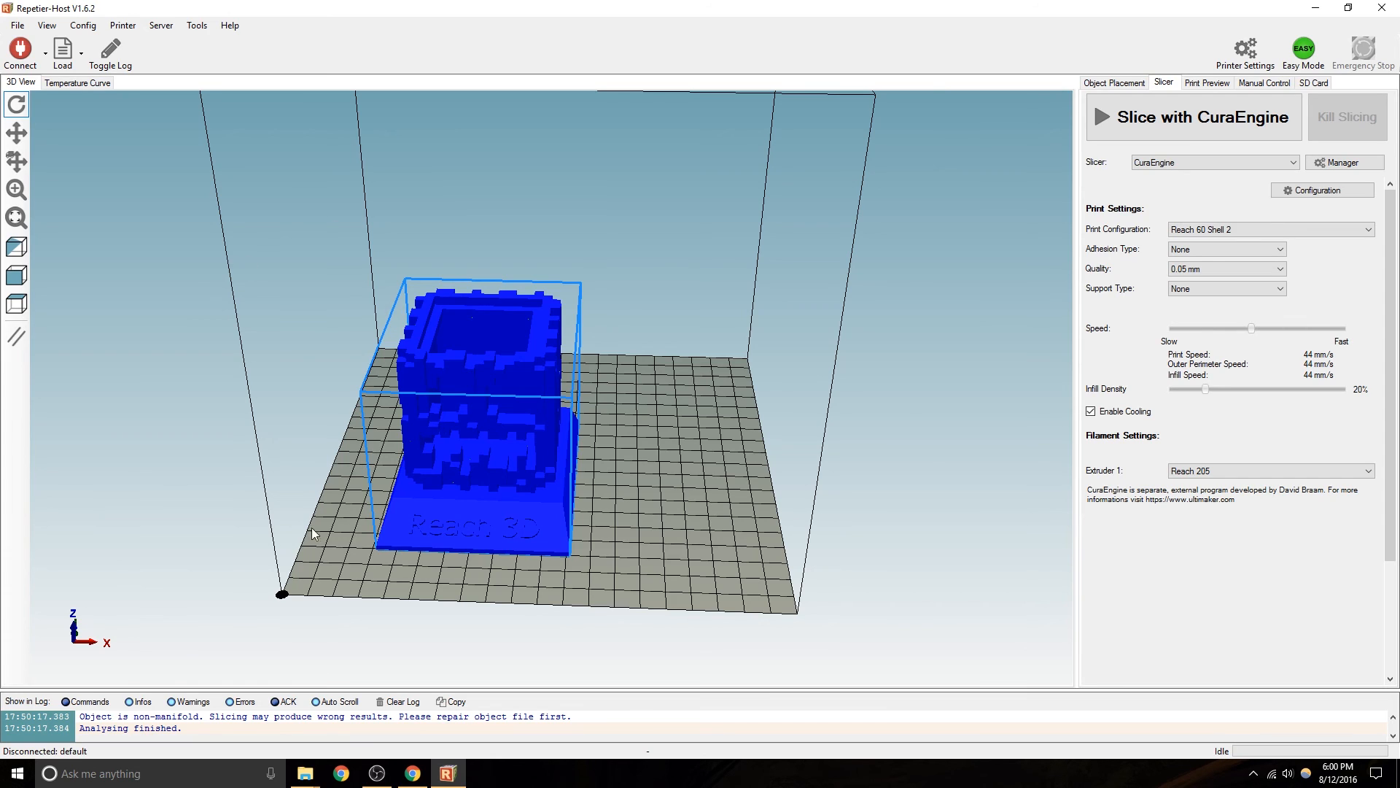
{"action": "left_click", "coordinate": [1322, 189]}
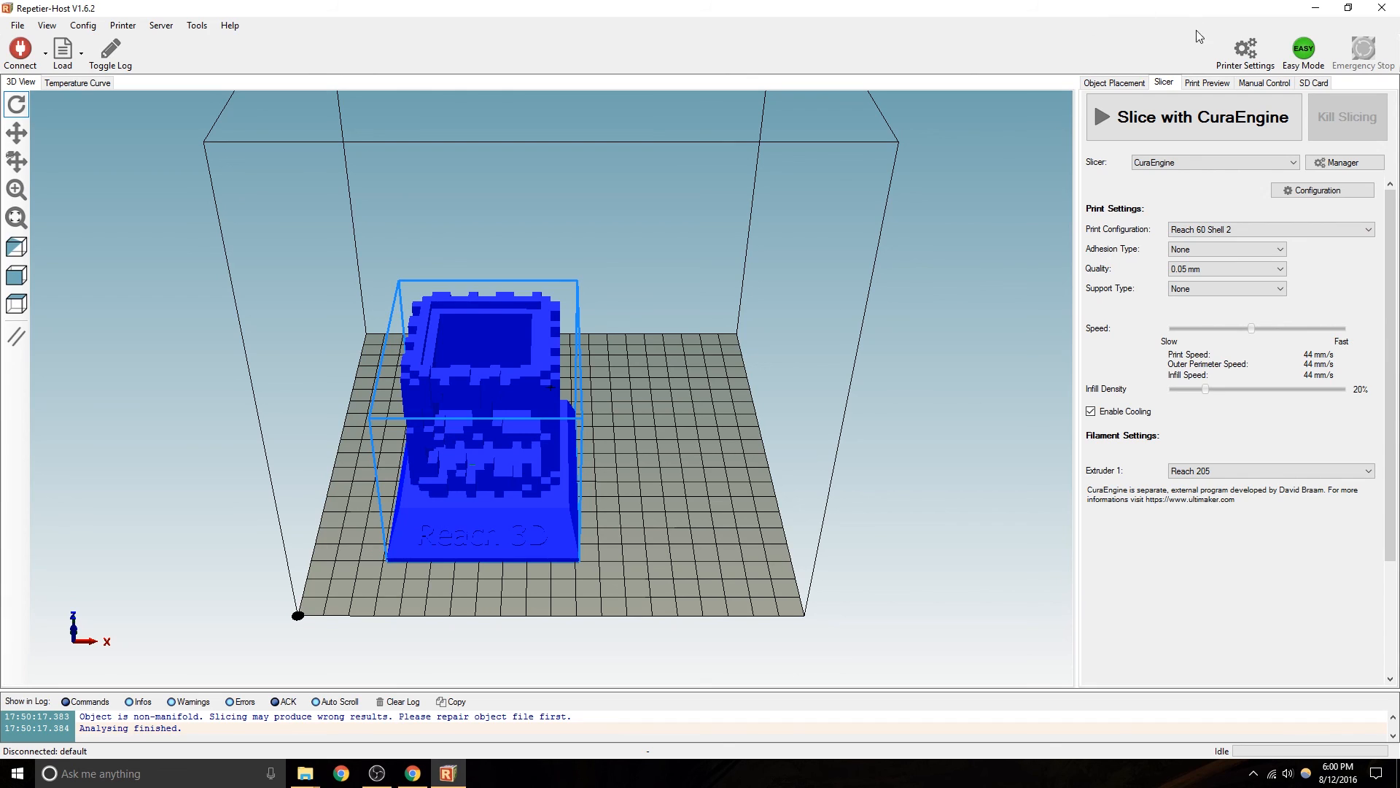
{"action": "left_click", "coordinate": [1263, 83]}
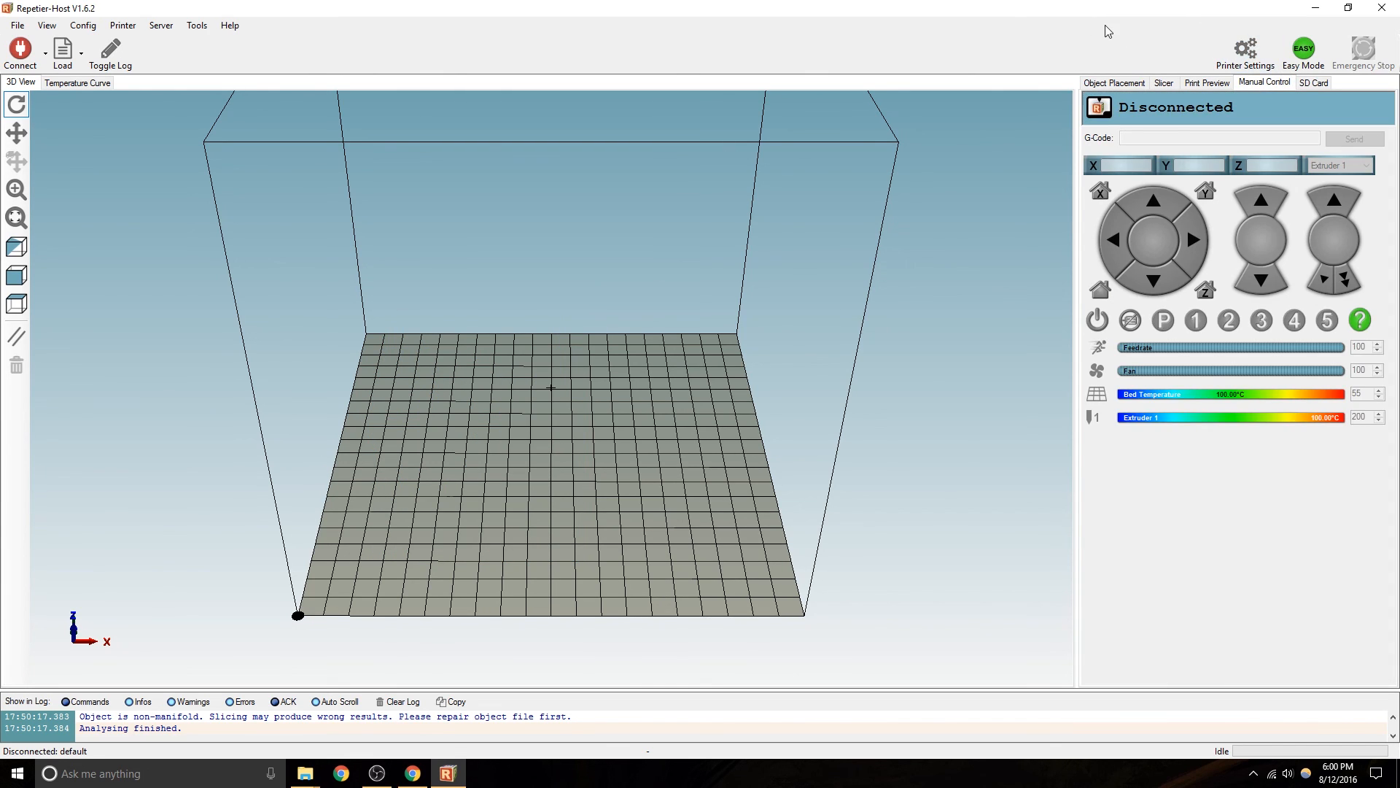
{"action": "mouse_move", "coordinate": [1200, 51]}
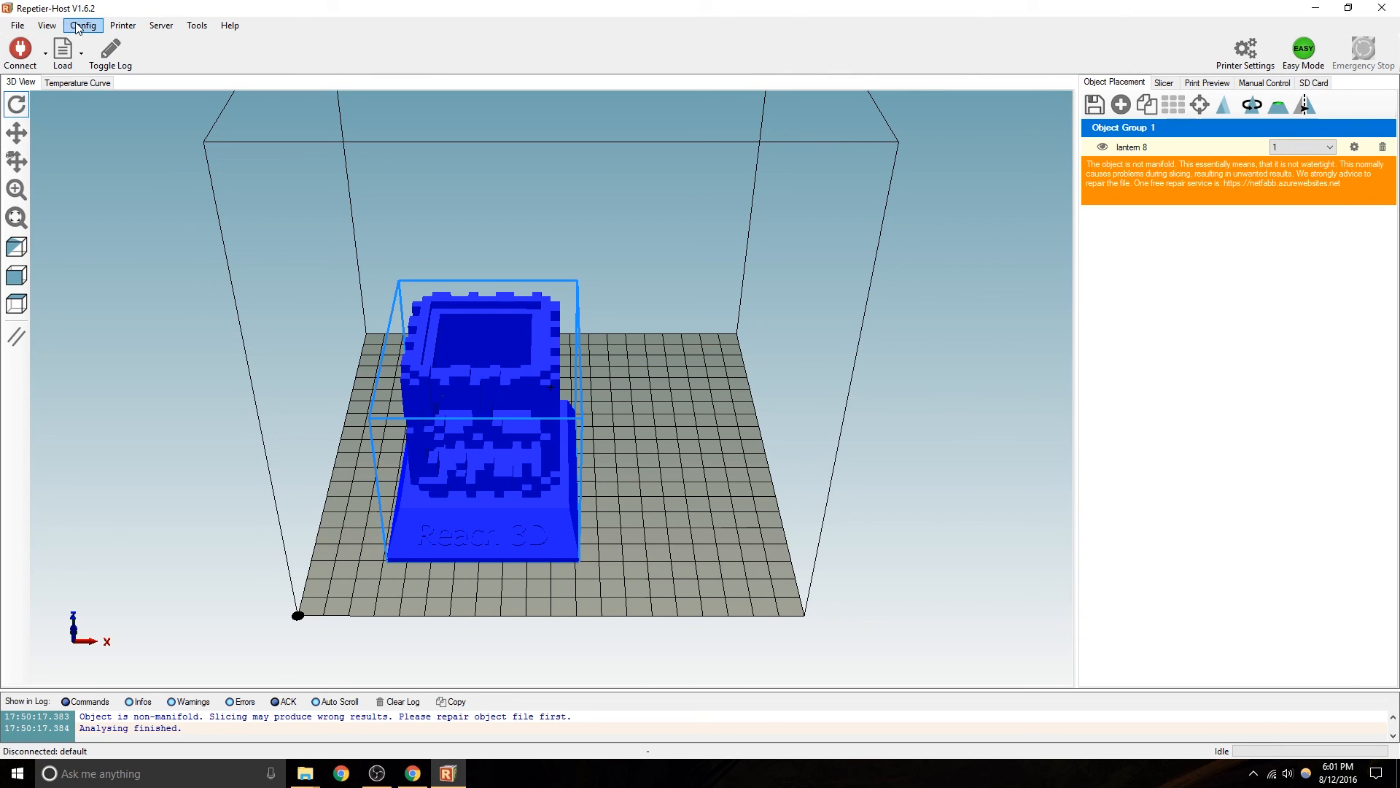
{"action": "left_click", "coordinate": [195, 25]}
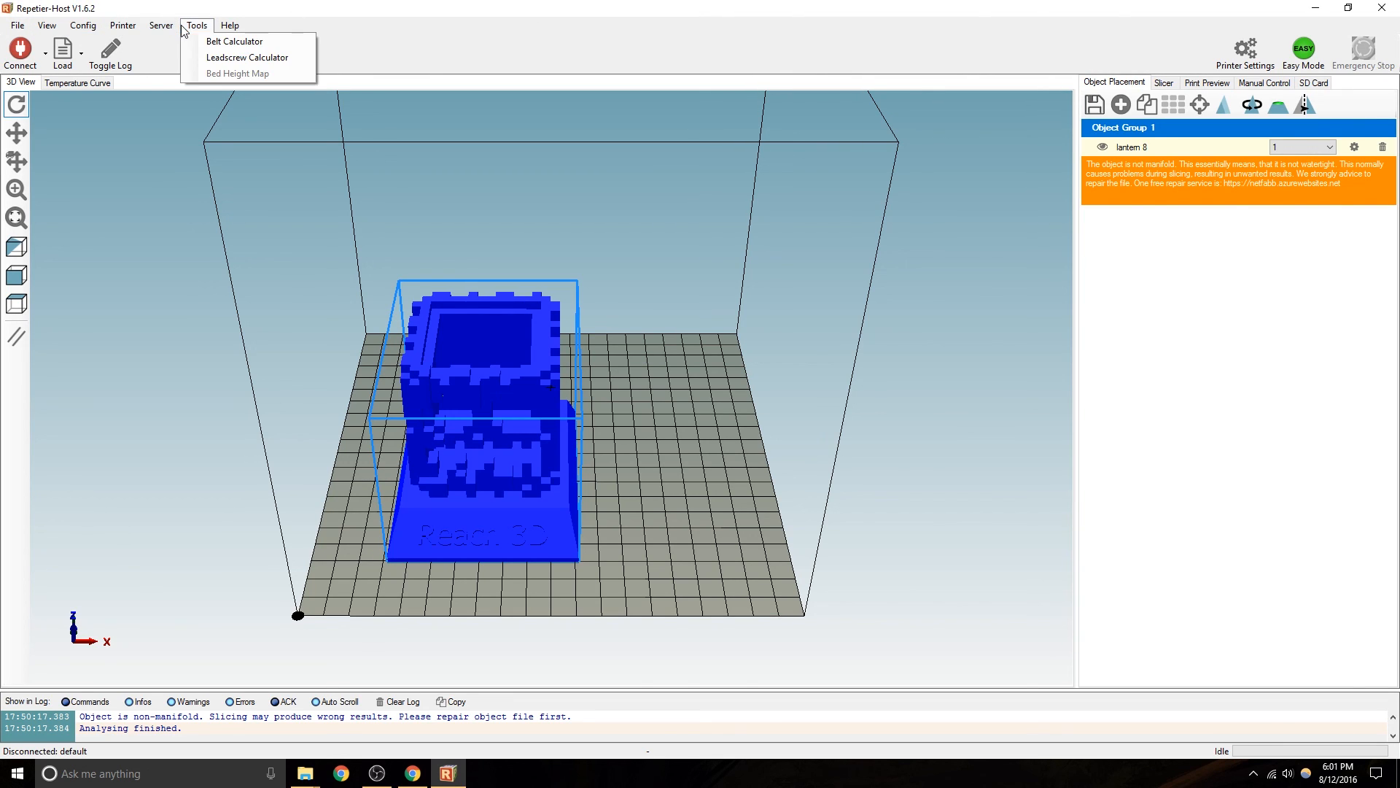